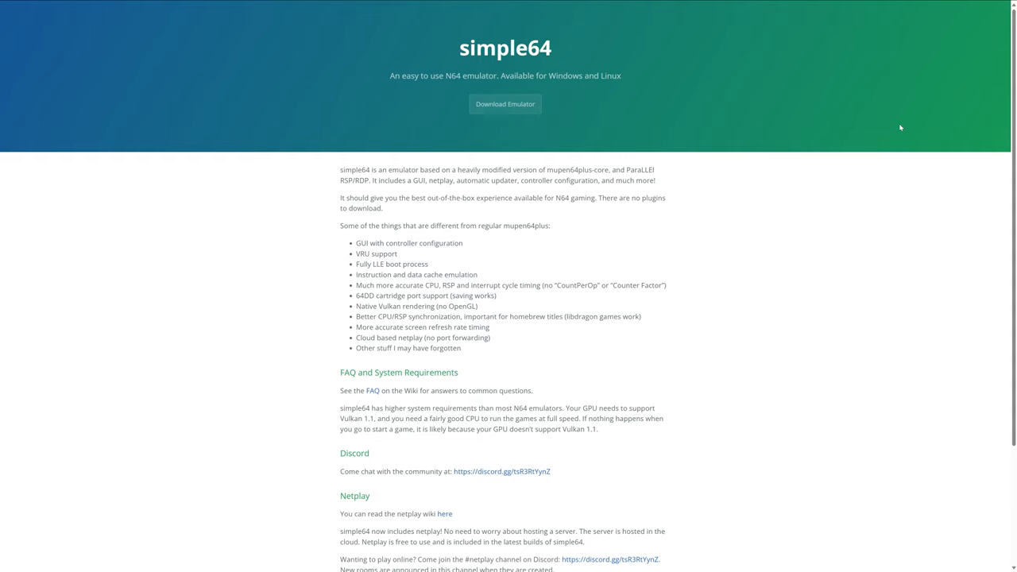
mouse_move(817, 130)
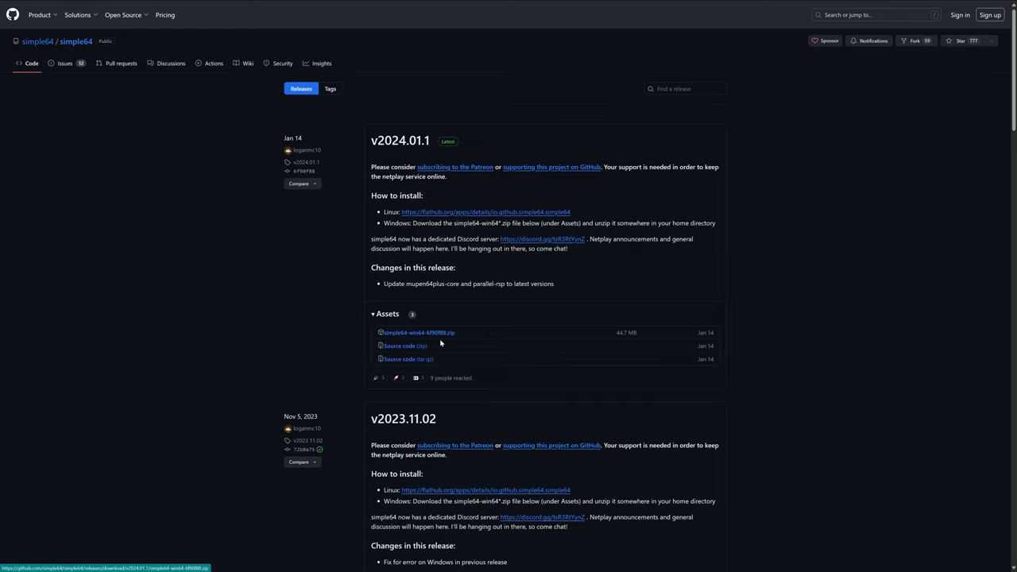
mouse_move(420, 332)
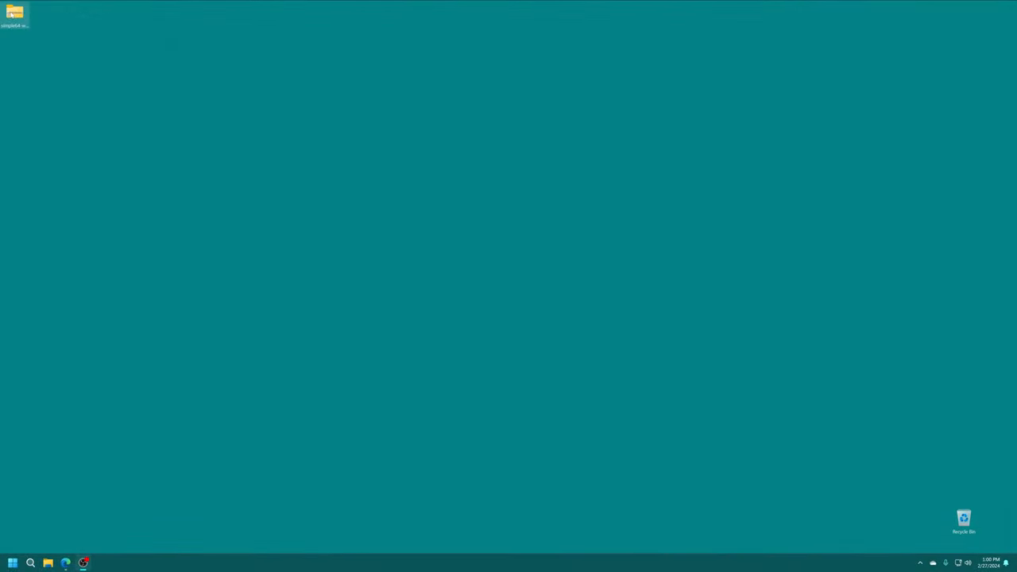
- Extract the simple64 zip via 7-Zip and move the inner simple64 folder onto the desktop
right_click(14, 13)
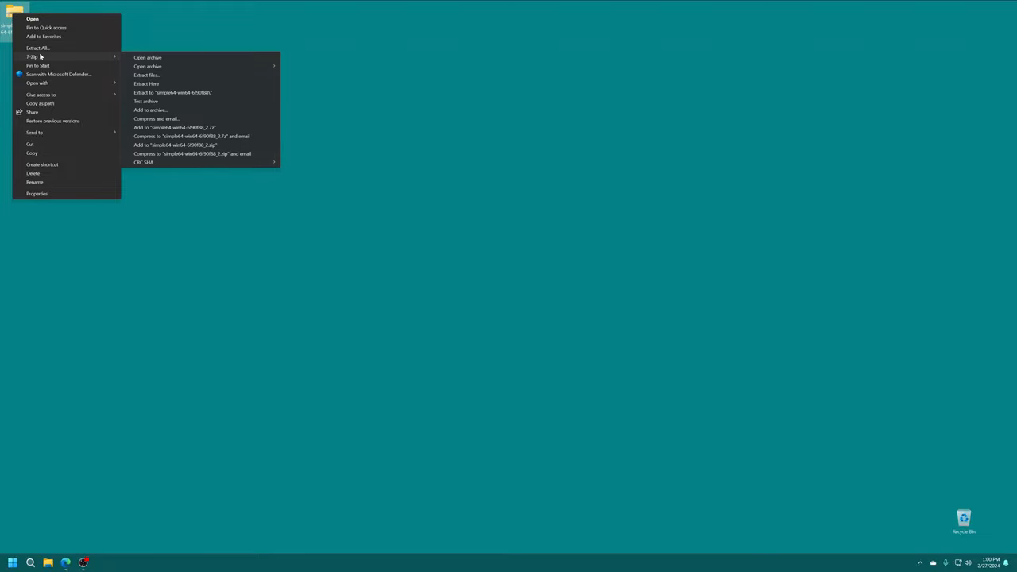
left_click(147, 75)
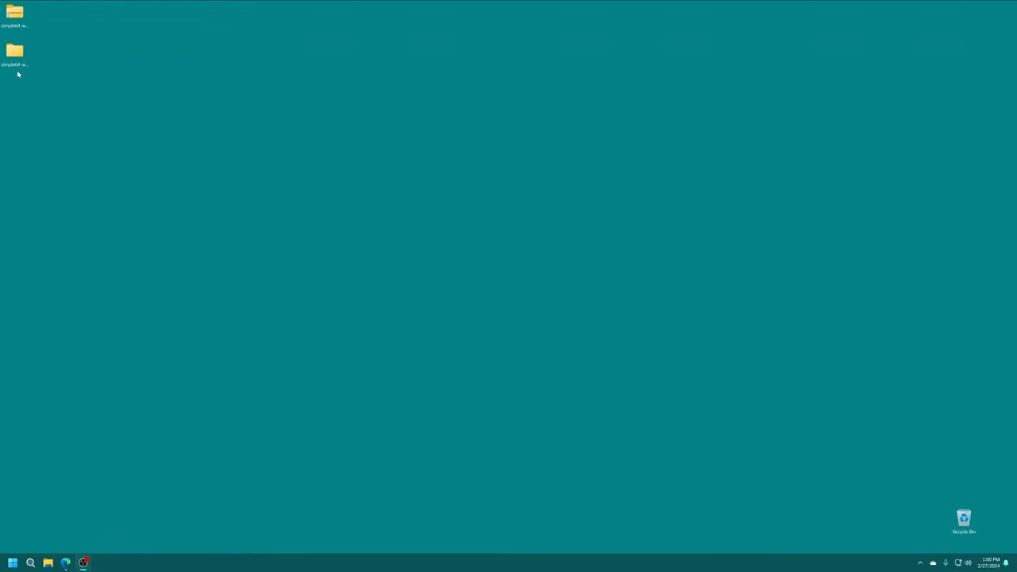
left_click(14, 51)
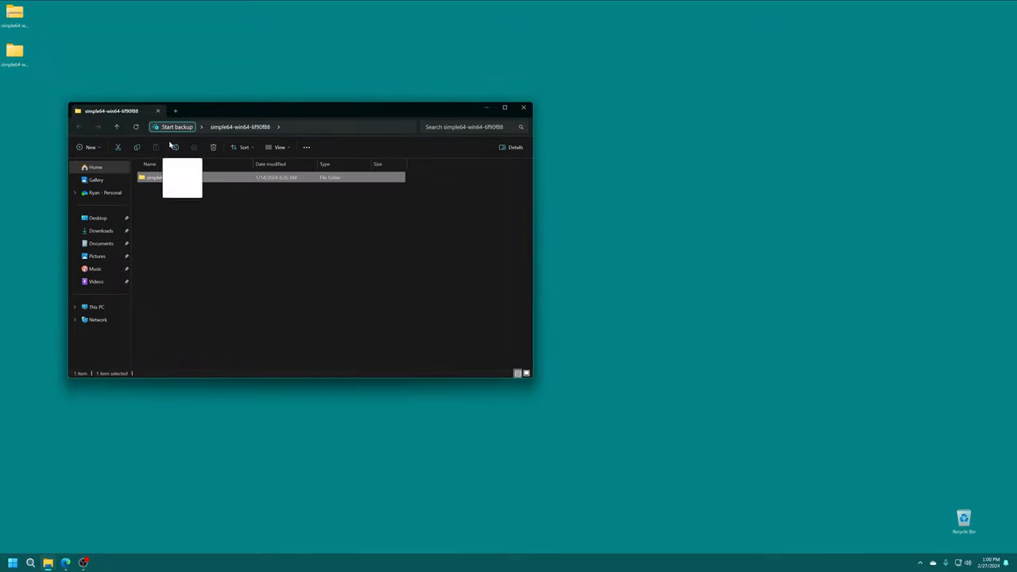
left_click(523, 108)
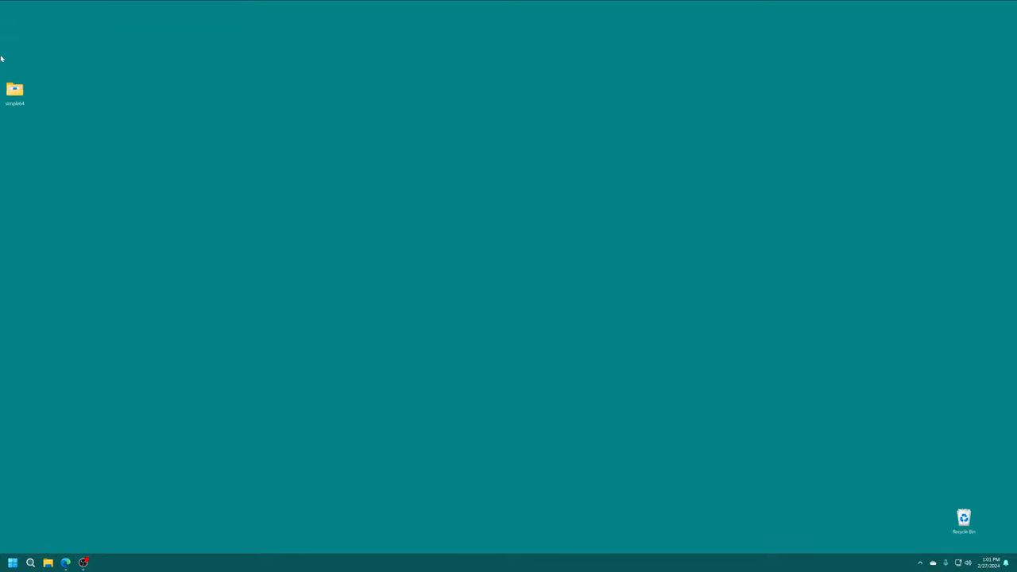
left_click_drag(14, 89, 15, 14)
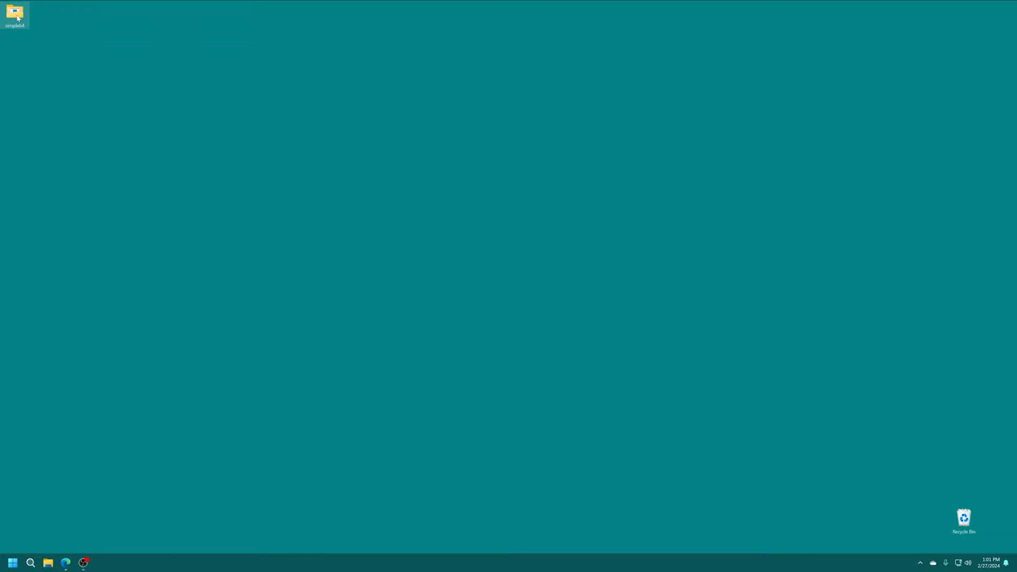
- Open the simple64 folder and launch simple64-gui.exe from the bottom of the file list
double_click(14, 15)
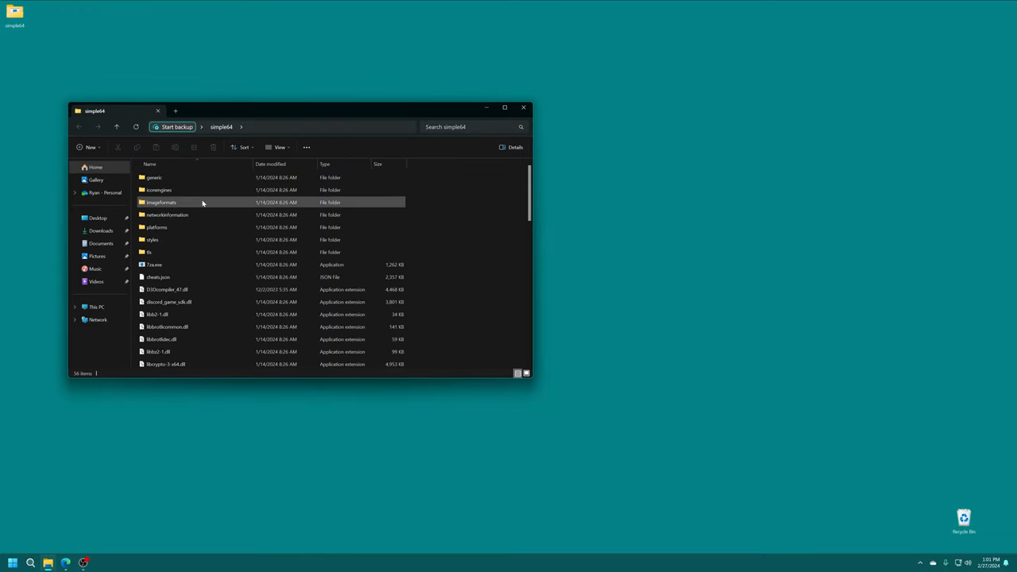
scroll("down", 3)
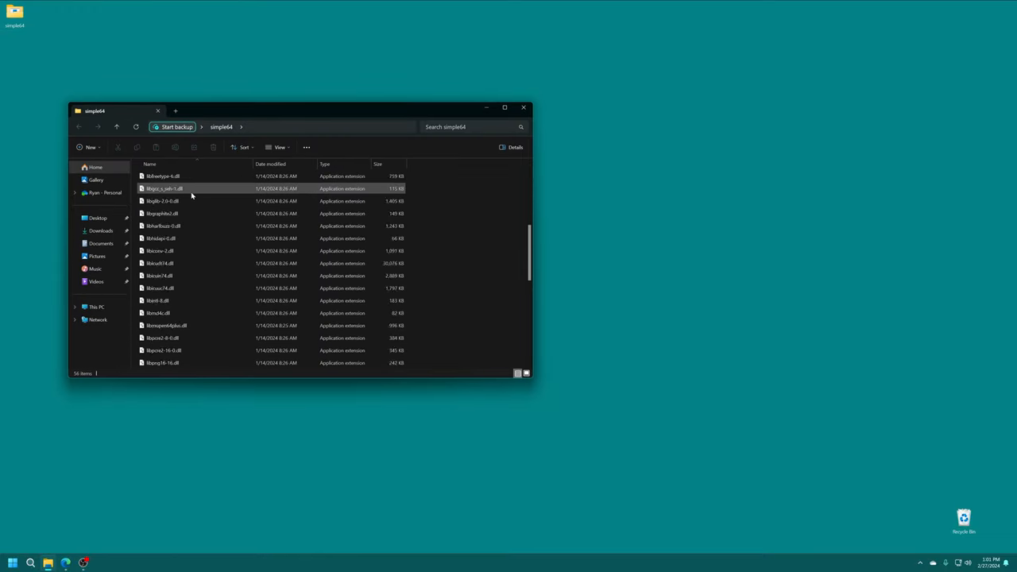
scroll("down", 3)
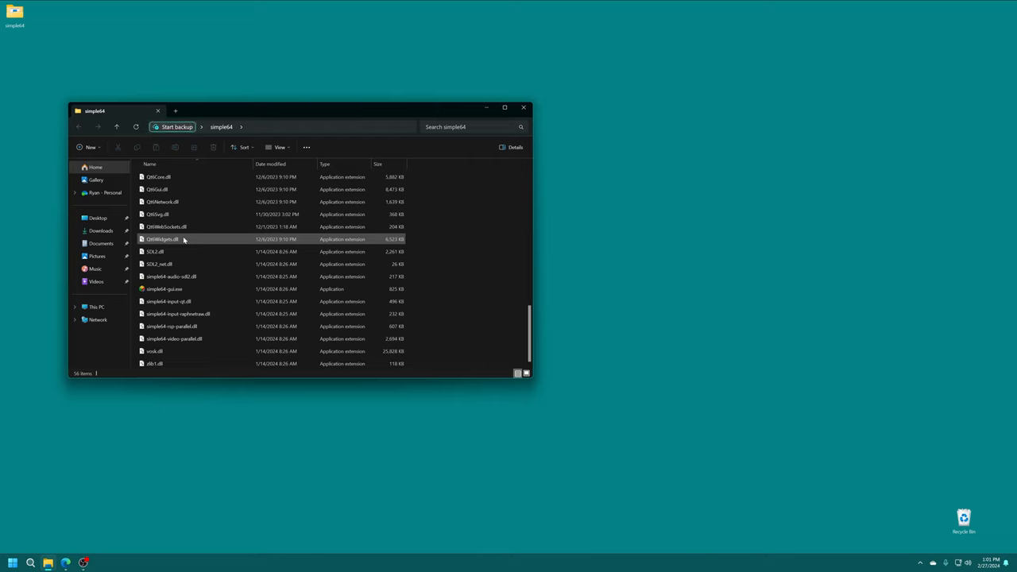
left_click(155, 251)
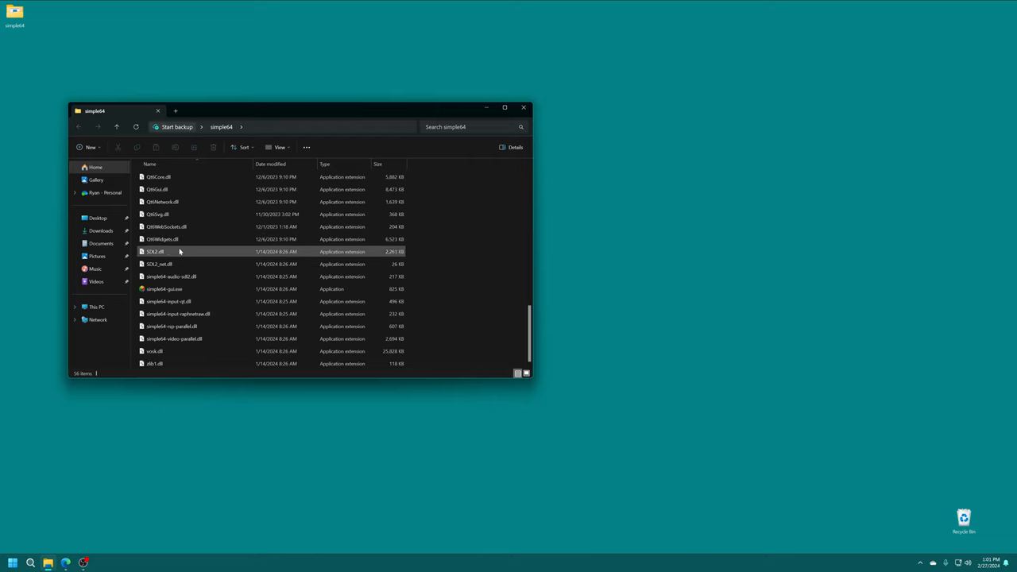
left_click(165, 290)
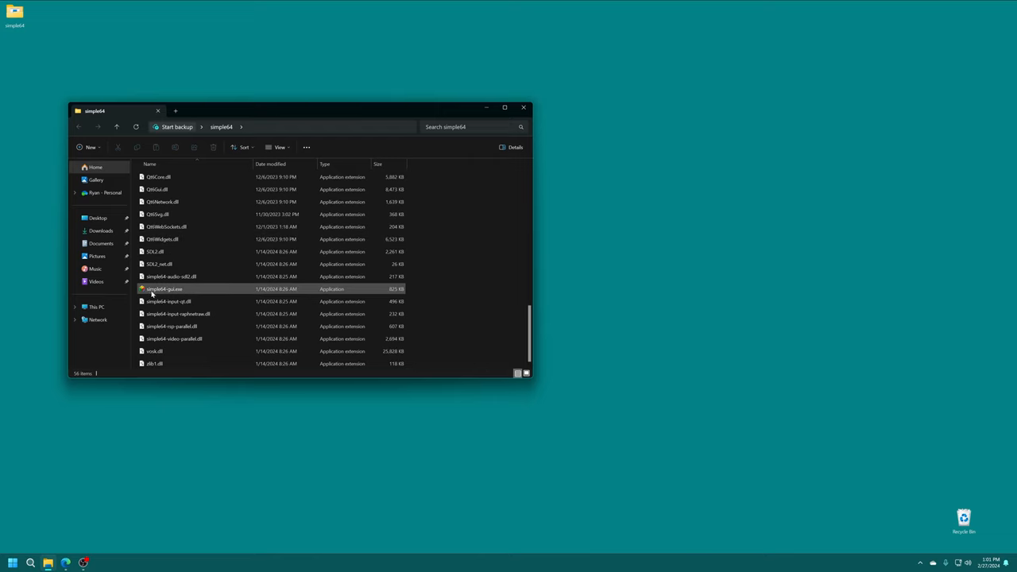
mouse_move(184, 290)
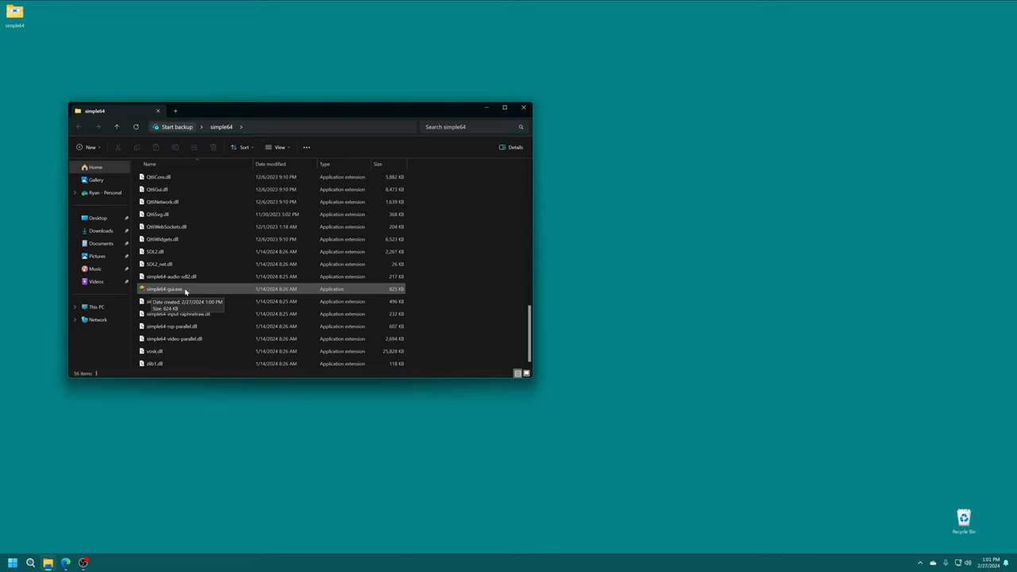
left_click(165, 290)
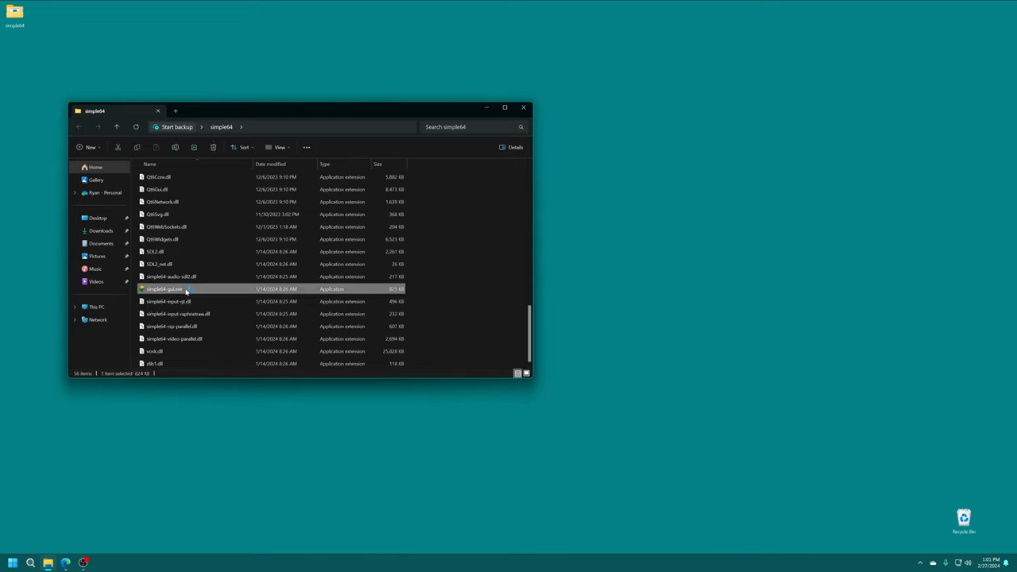
double_click(165, 290)
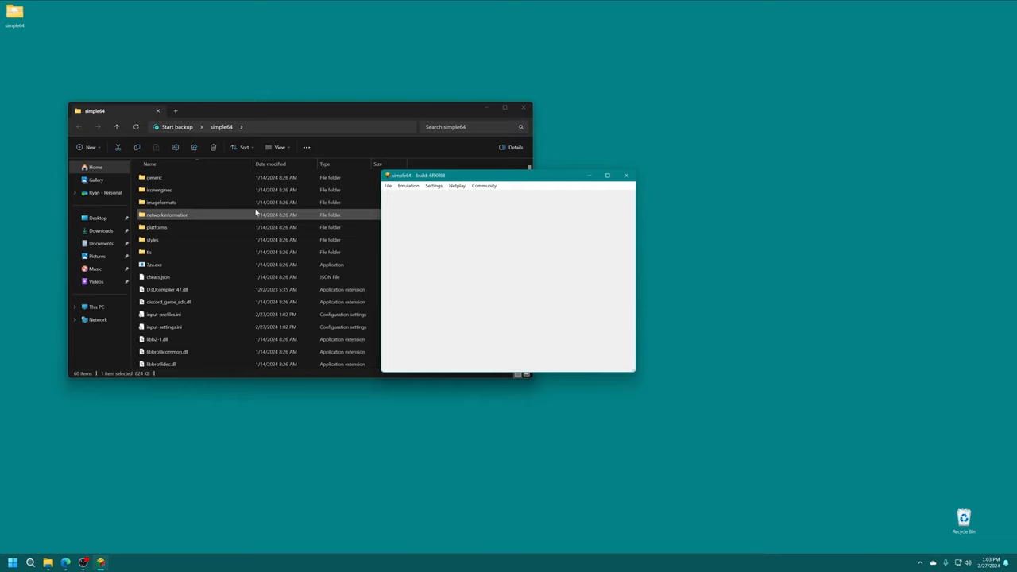
- In Input Plugin and Config Path Selection, set the Config Dir Path to Use Application Path
left_click(154, 264)
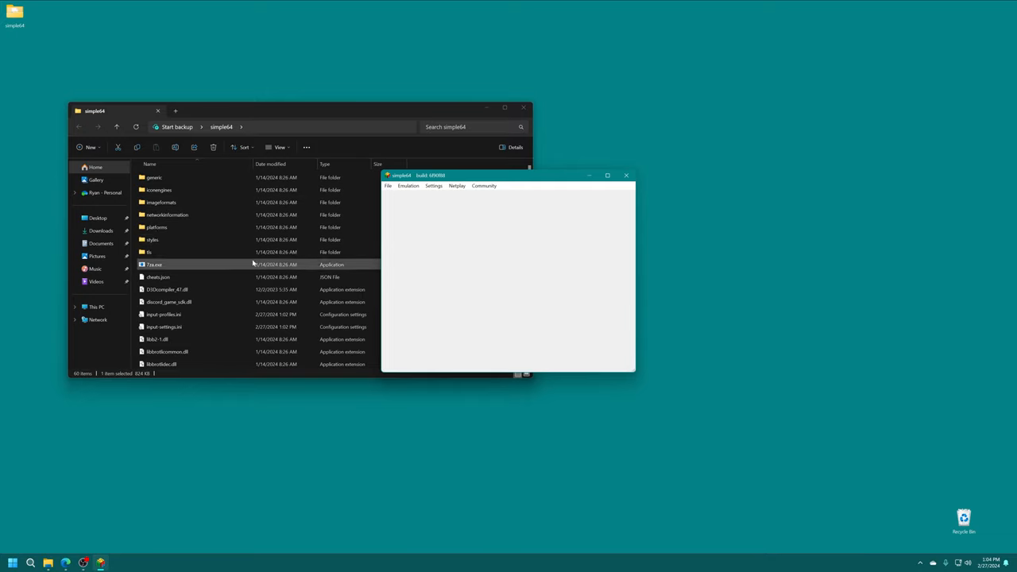
left_click(156, 228)
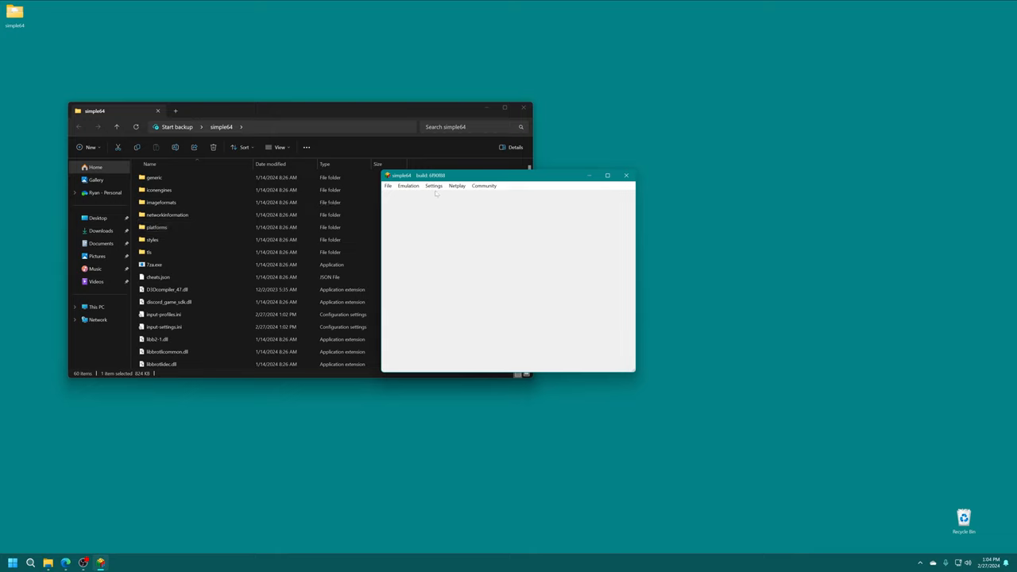
left_click(432, 184)
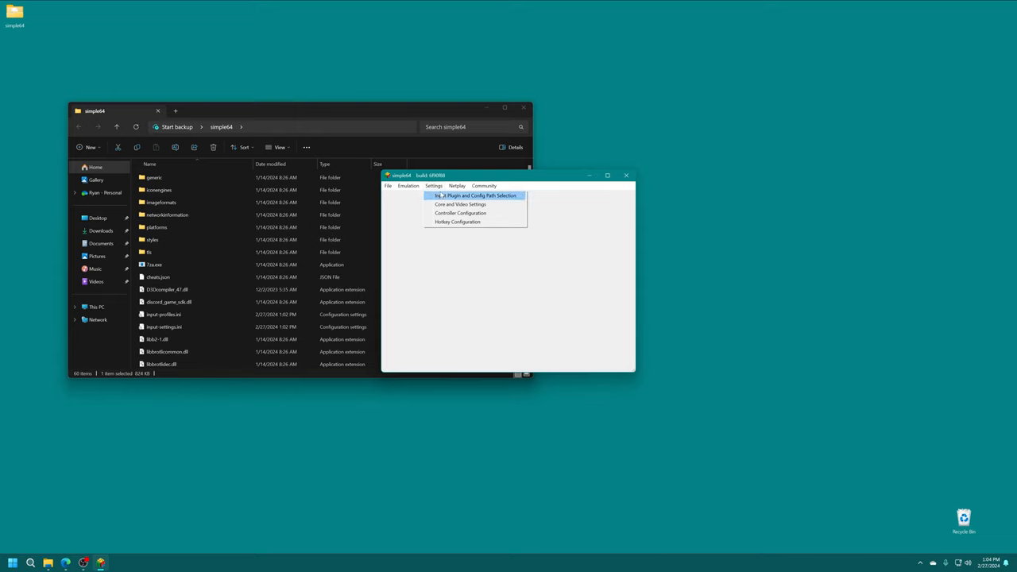
left_click(475, 195)
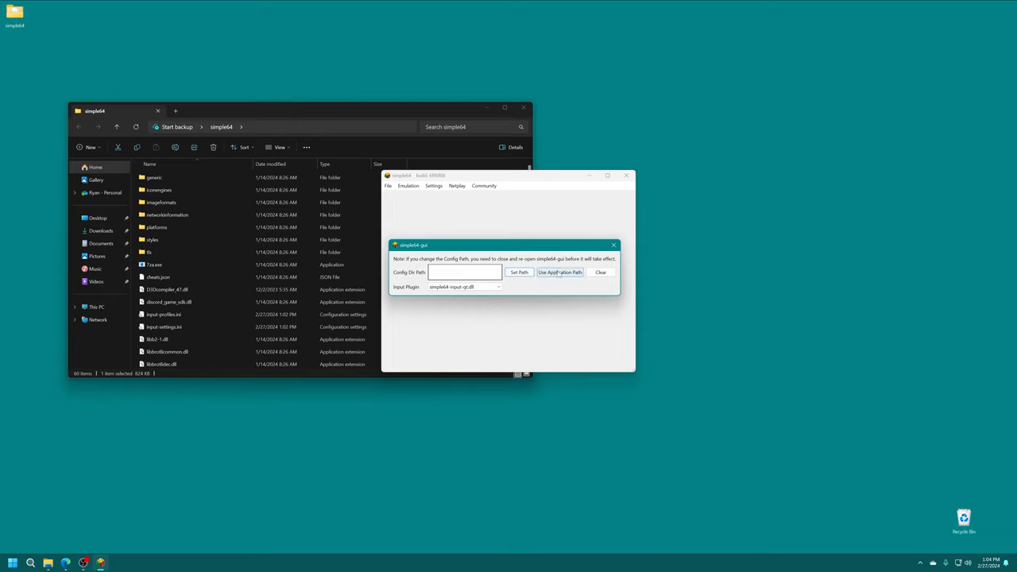
left_click(464, 271)
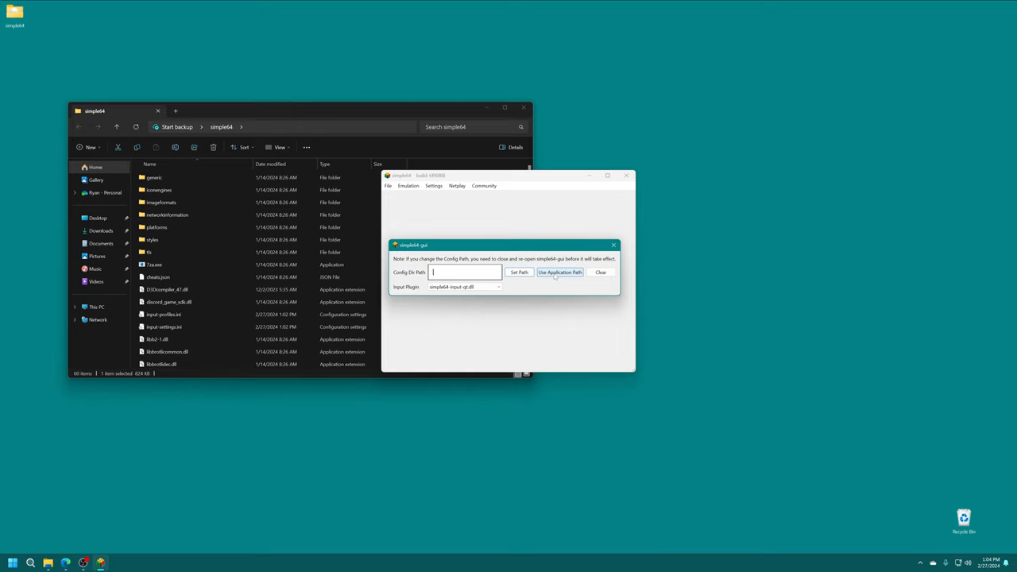
left_click(560, 271)
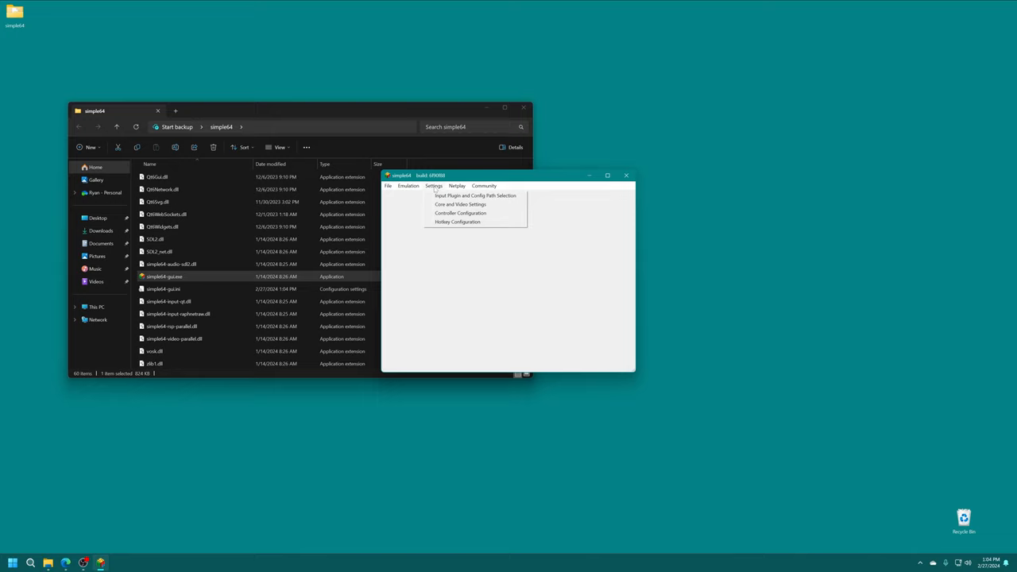
- Bring up Core and Video Settings from the Settings menu
left_click(461, 204)
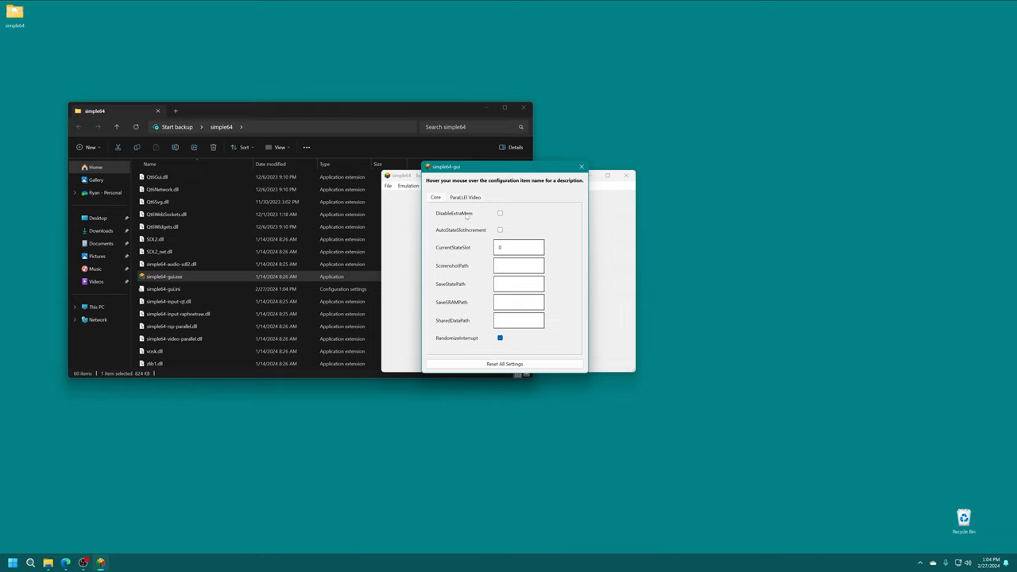
mouse_move(451, 283)
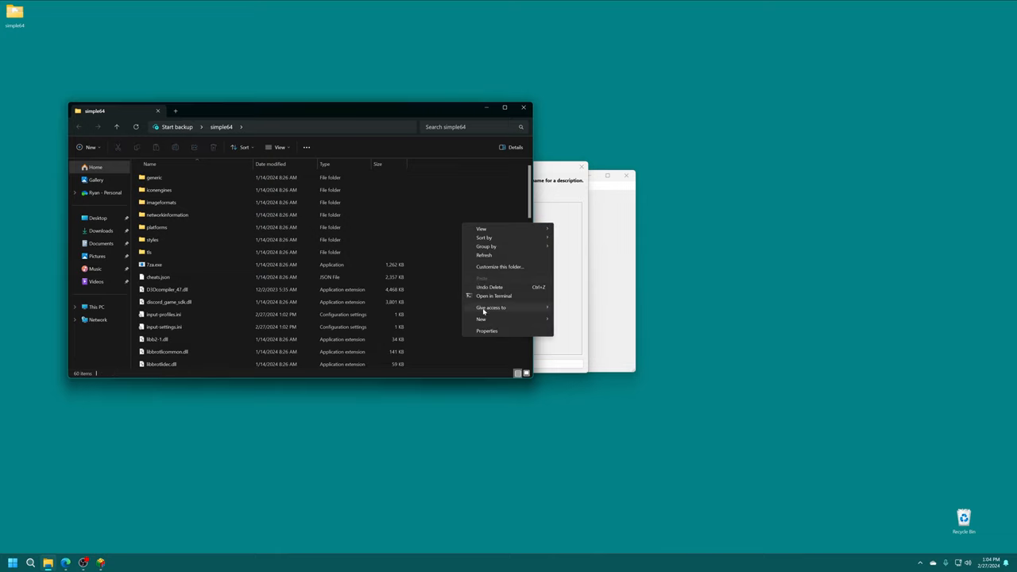
- Create new folders for saves (e.g. 'Save') inside the simple64 folder
left_click(480, 318)
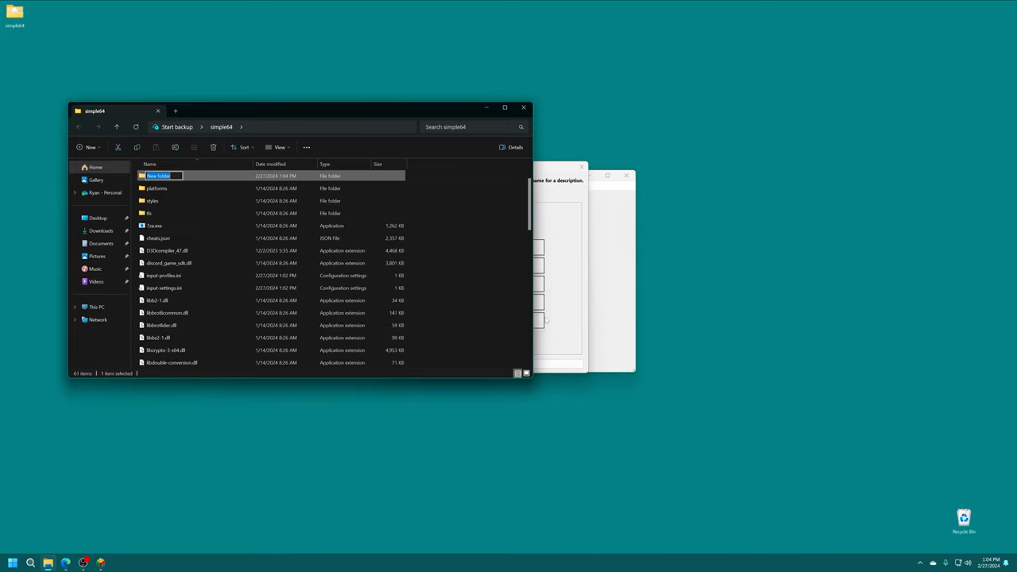
type("Save Sates")
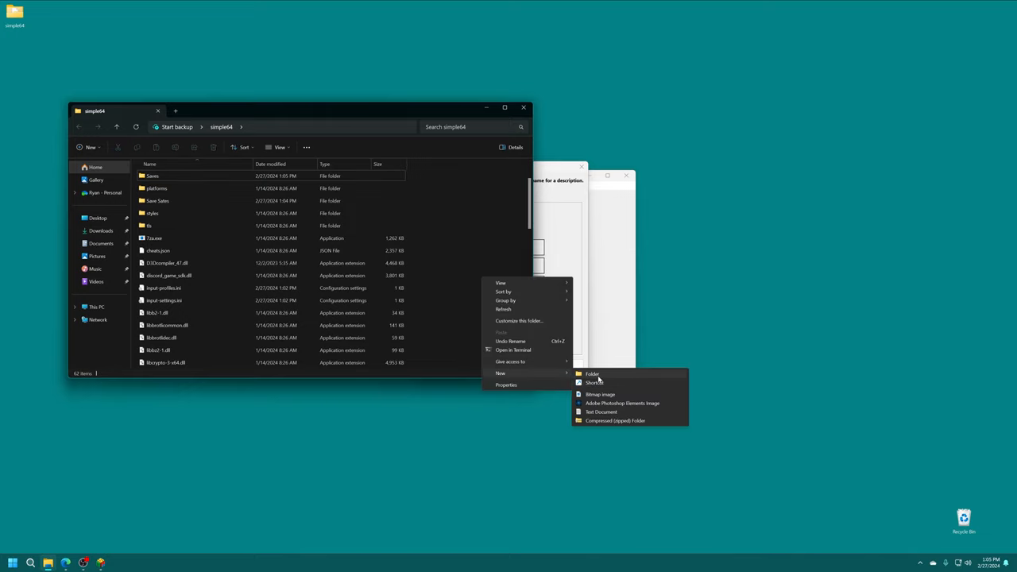
left_click(593, 374)
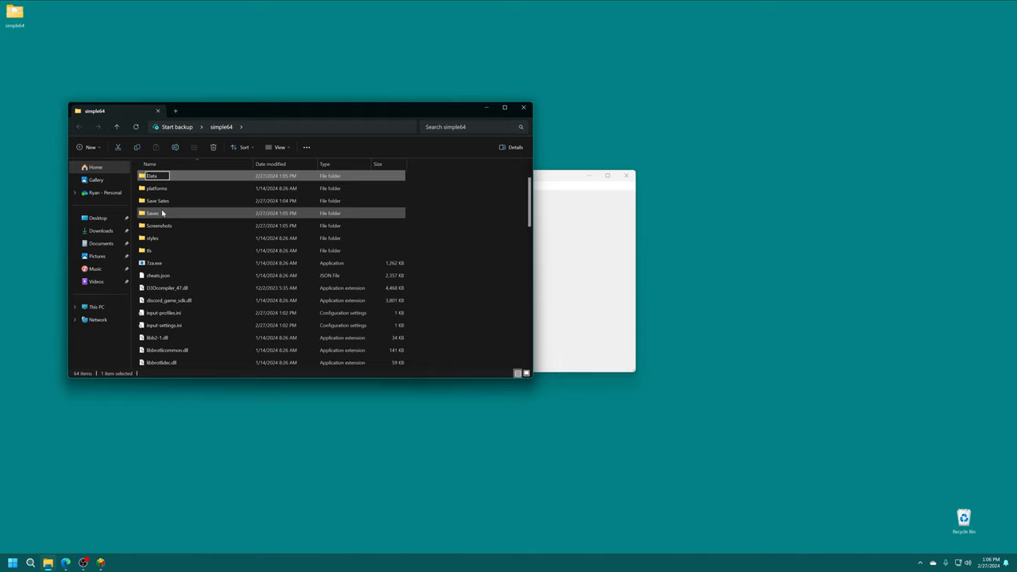
left_click(157, 201)
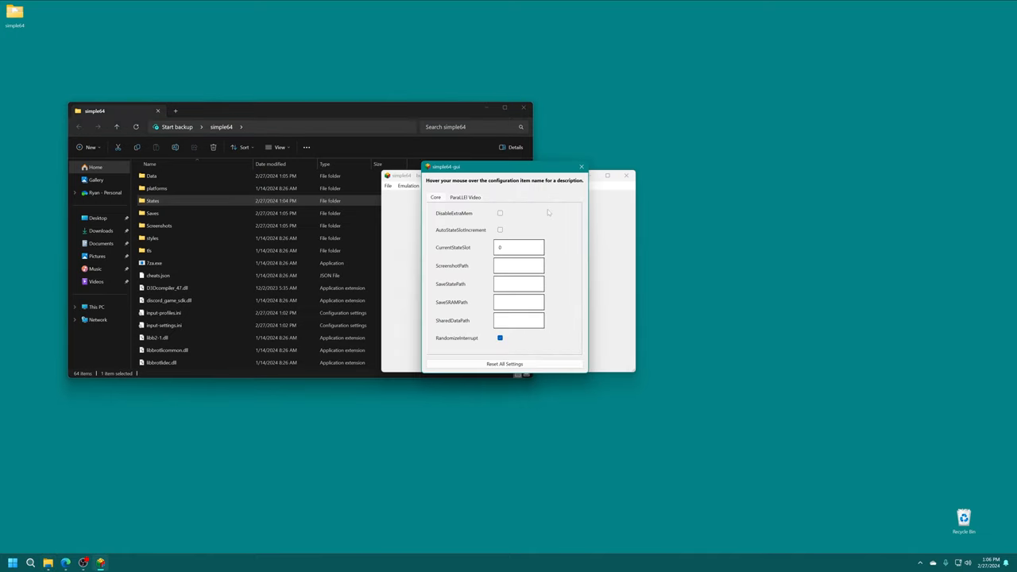
mouse_move(546, 213)
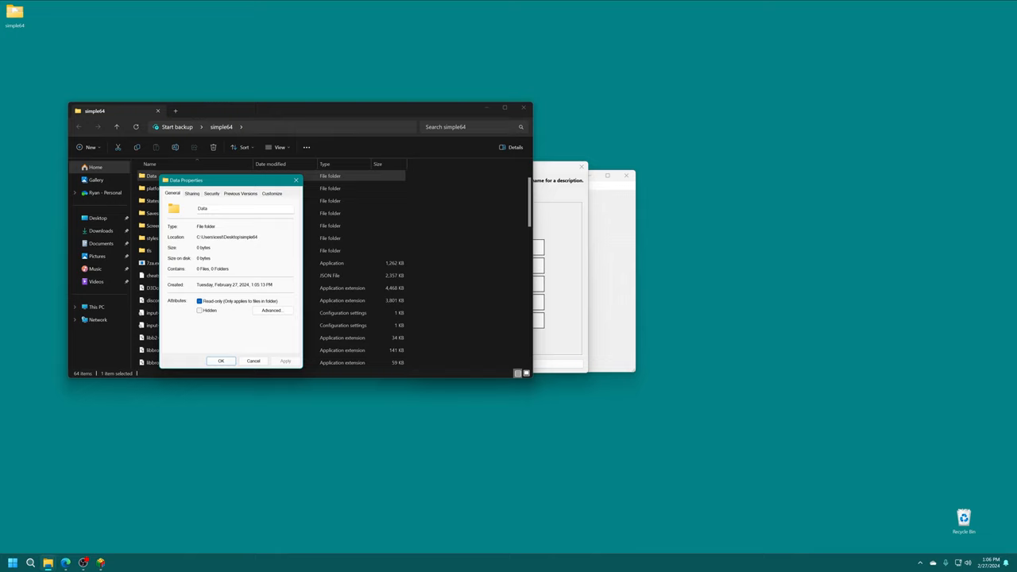
- Paste the Data folder location into ScreenshotPath, SaveStatePath, SaveSRAMPath and SharedDataPath, then close Core settings
triple_click(229, 237)
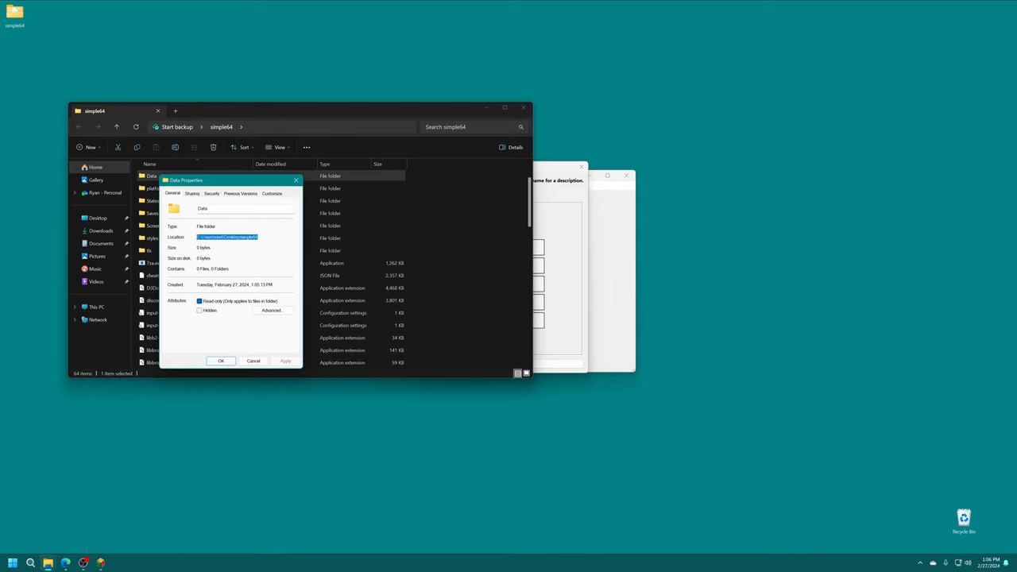
mouse_move(492, 259)
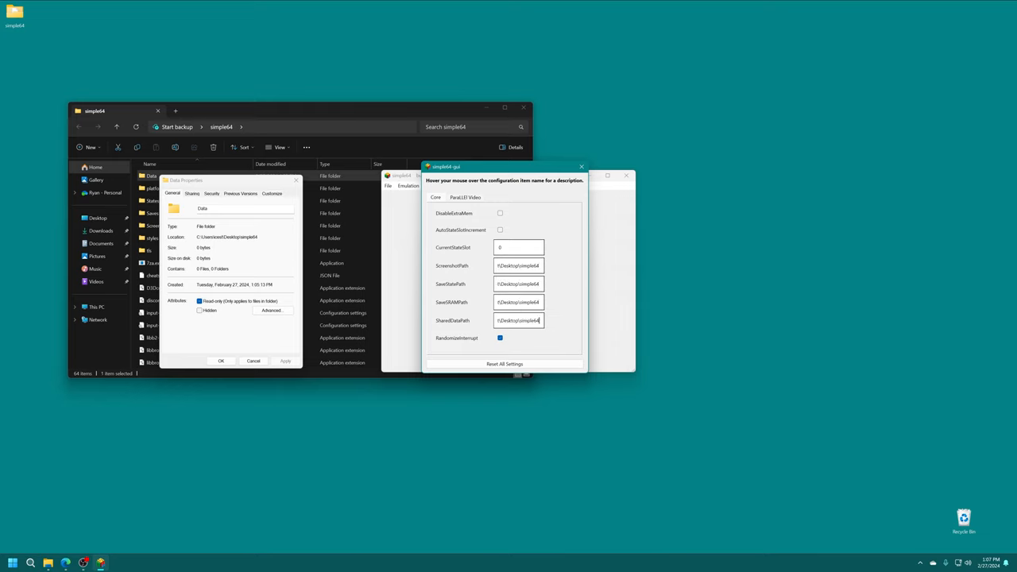
left_click(518, 265)
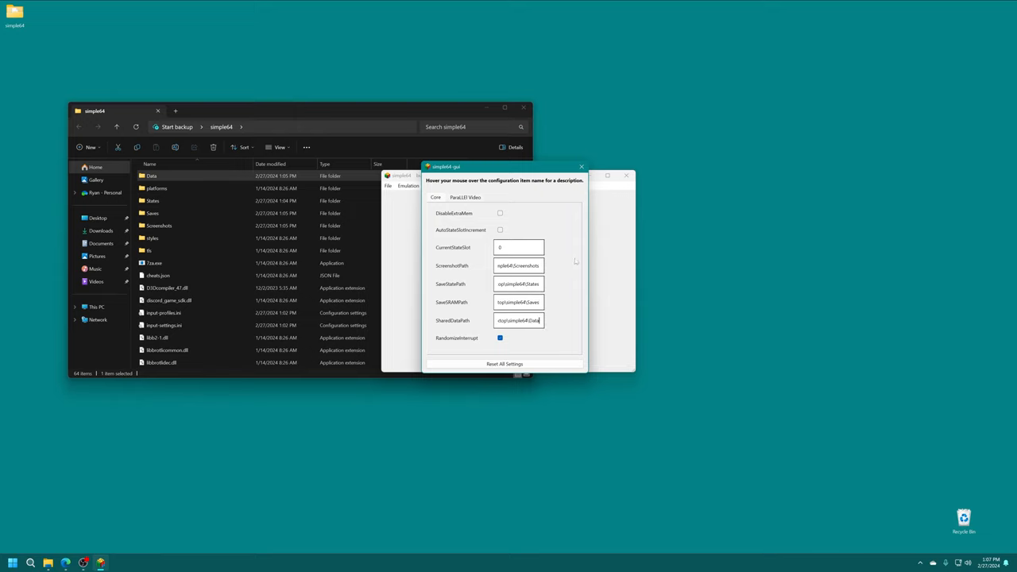
left_click(582, 167)
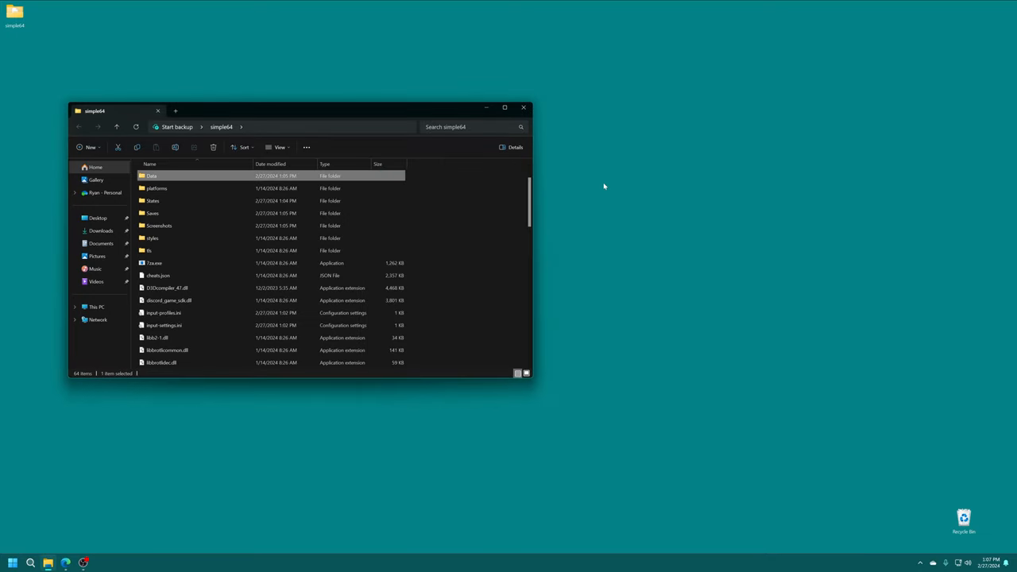
- Relaunch simple64-gui and verify the Core settings still show the new folder paths
scroll("down", 3)
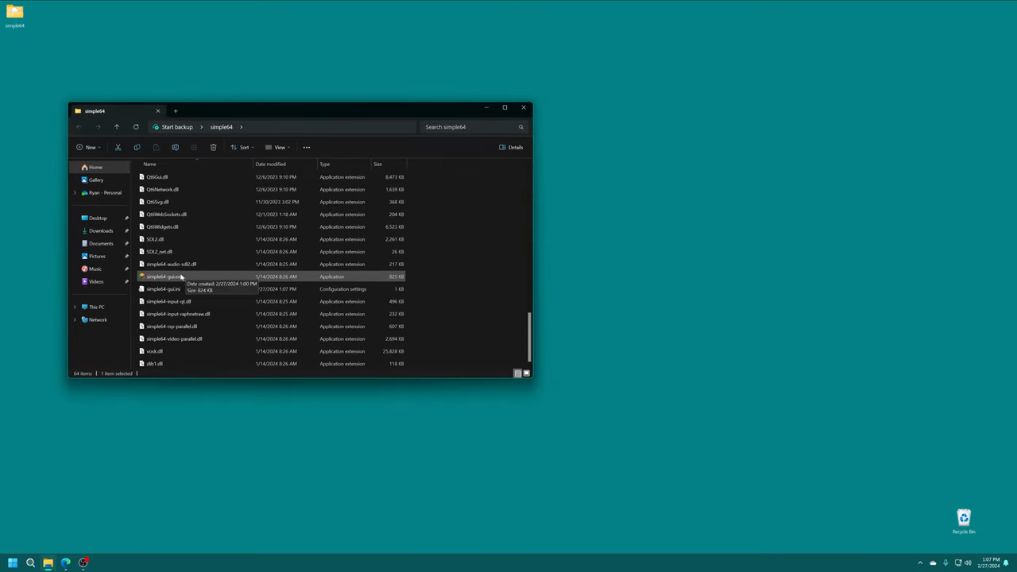
double_click(165, 276)
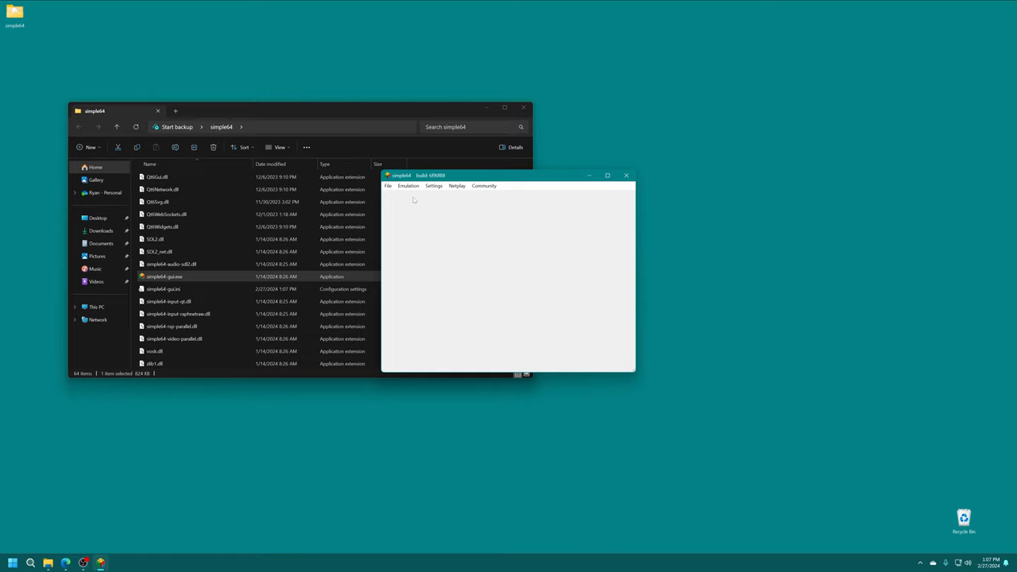
left_click(432, 184)
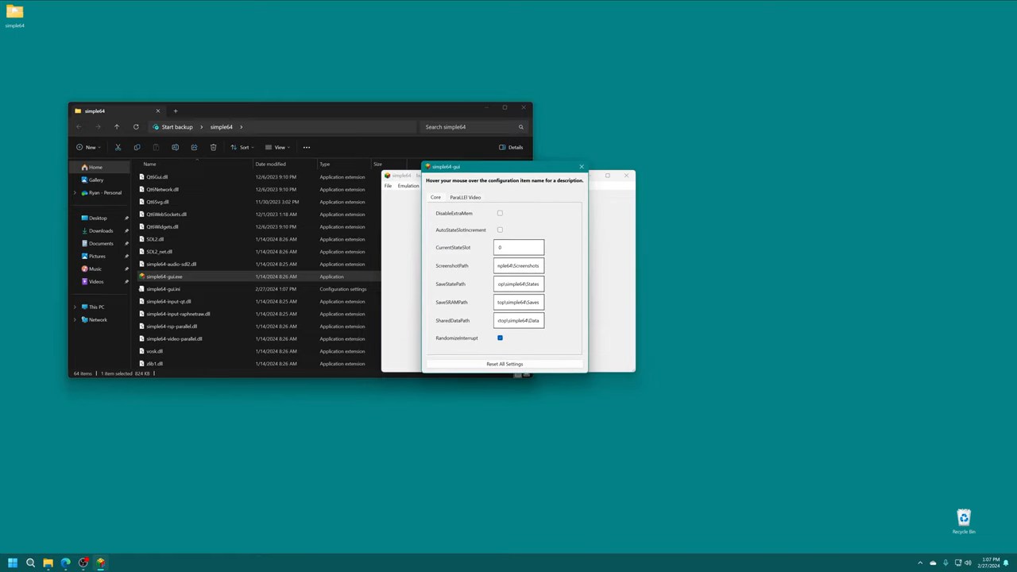
left_click(581, 167)
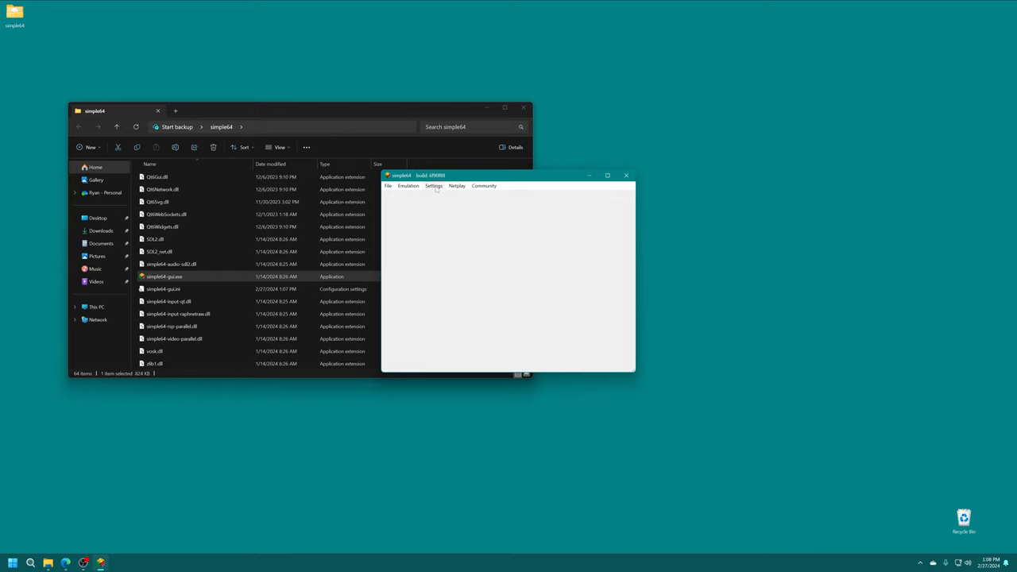
- Set Controller 1's gamepad to Ultimate Wireless Controller with a Rumble pak in Controller Configuration
left_click(432, 184)
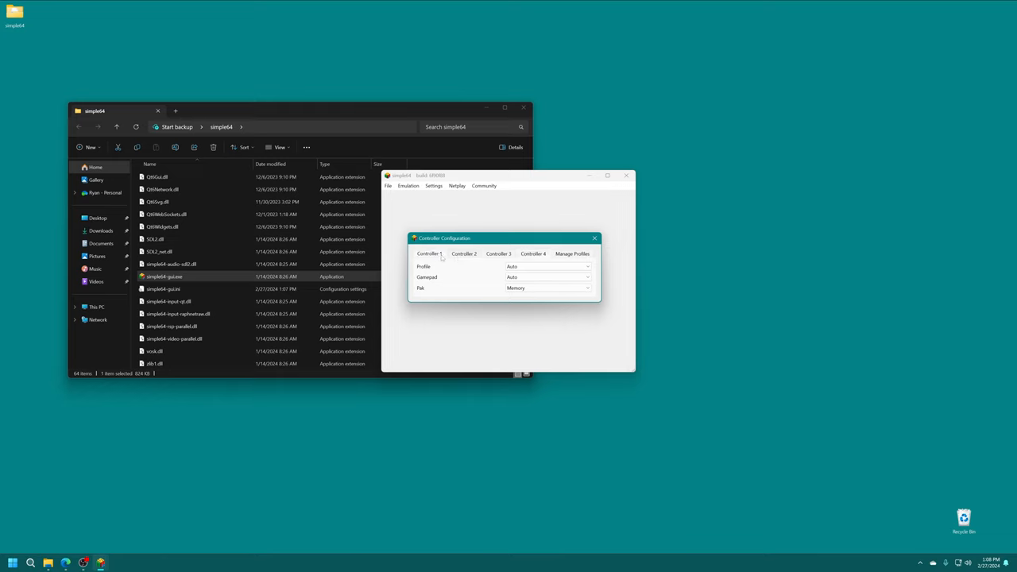
left_click(548, 276)
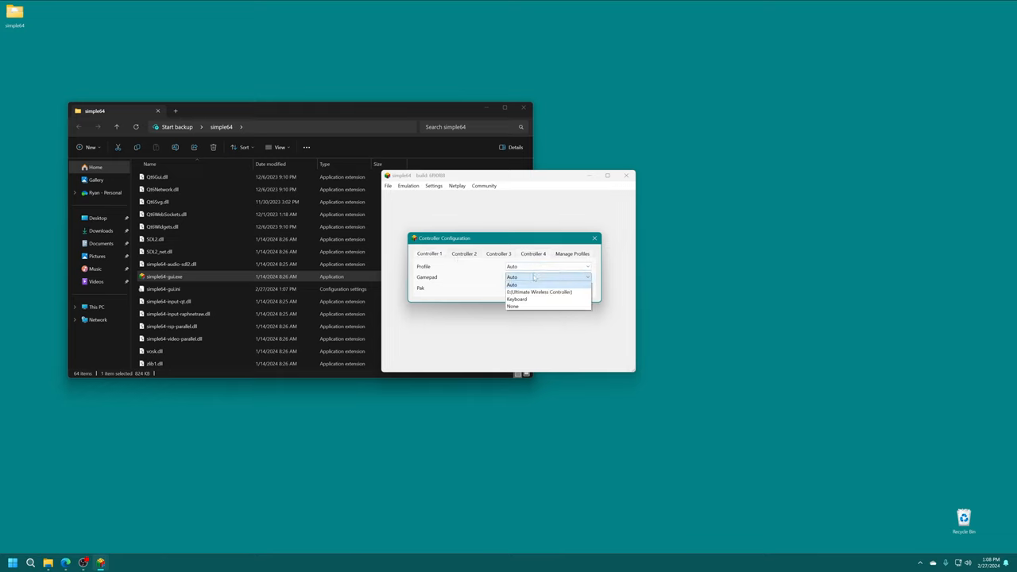
left_click(538, 292)
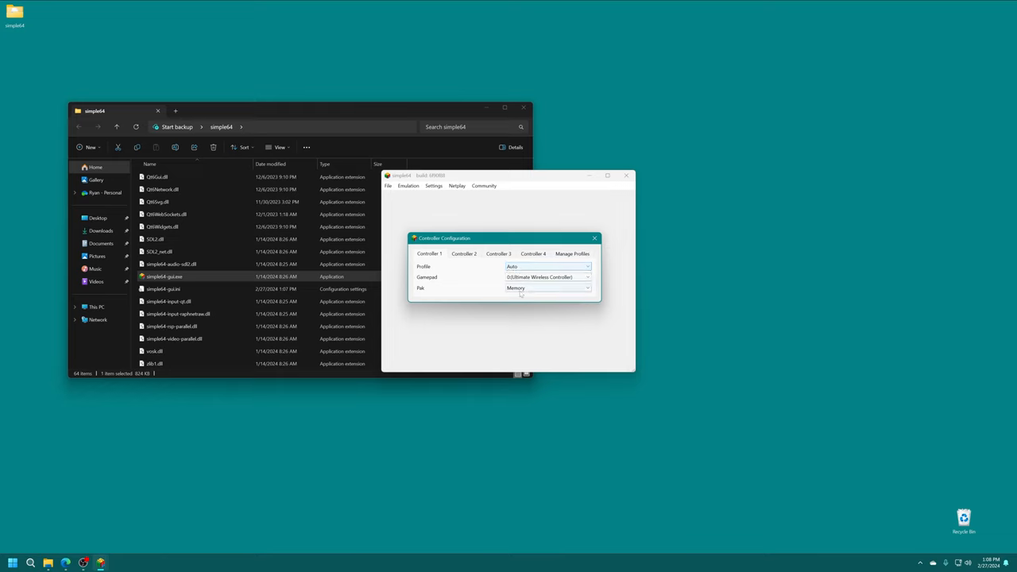
left_click(546, 288)
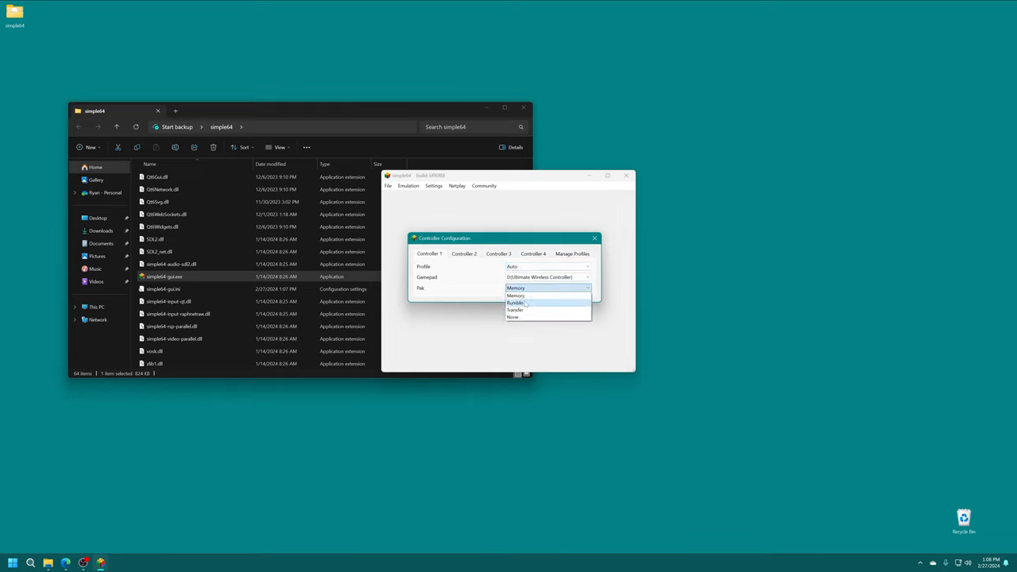
left_click(515, 302)
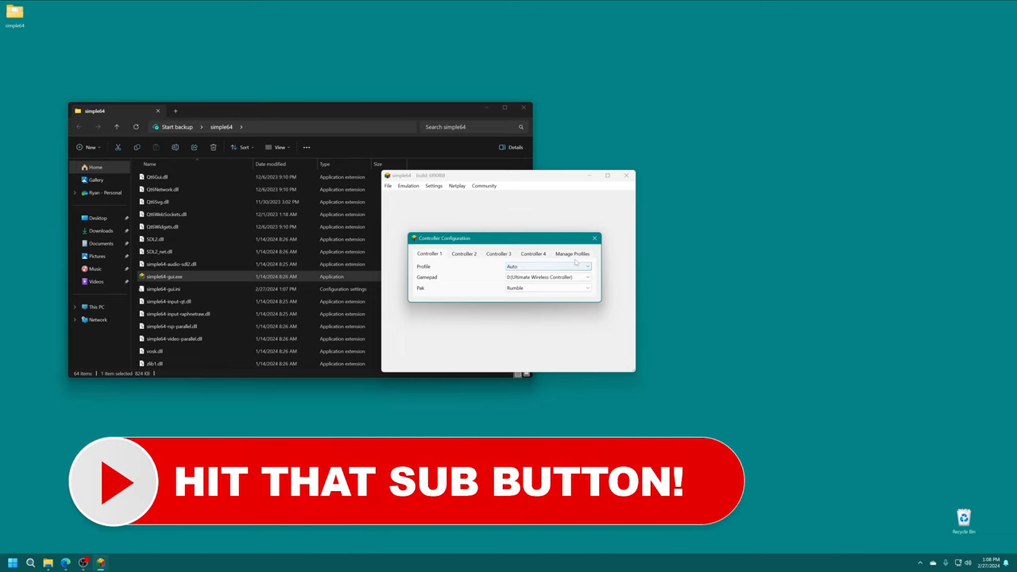
mouse_move(566, 267)
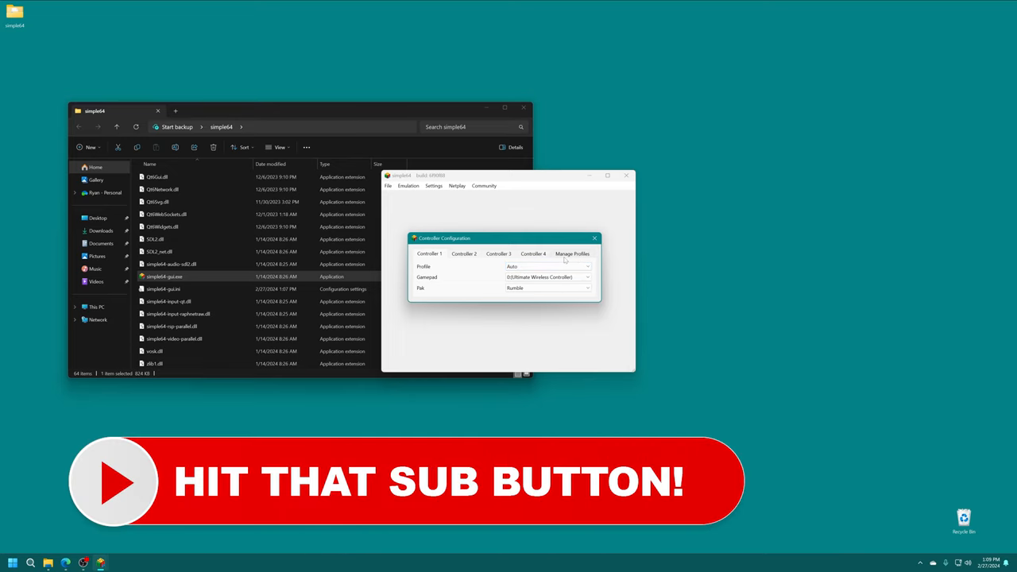
left_click(572, 254)
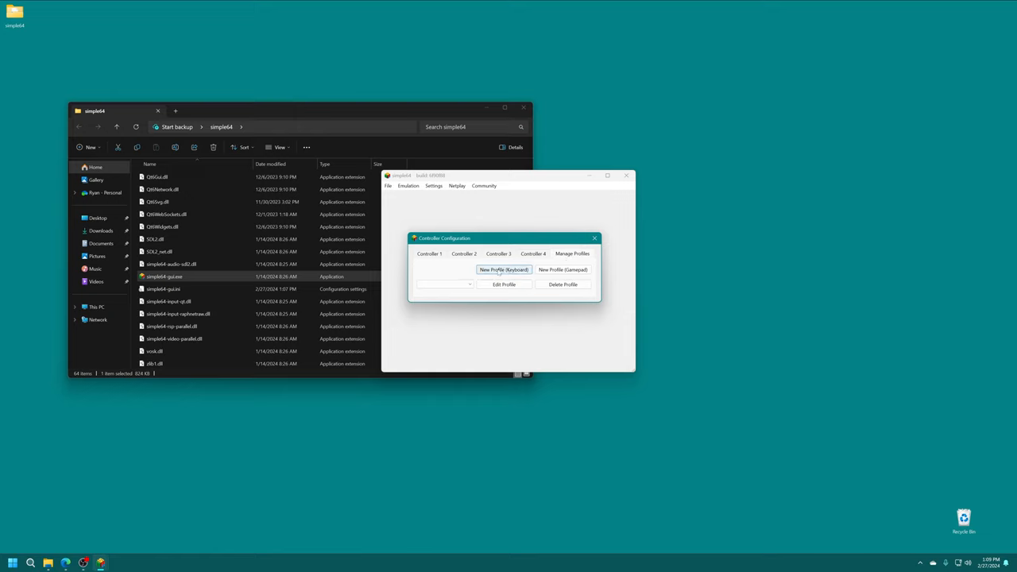
- Create gamepad profile 'Standard', bind Start, R and the other inputs to the controller, then save it
left_click(503, 270)
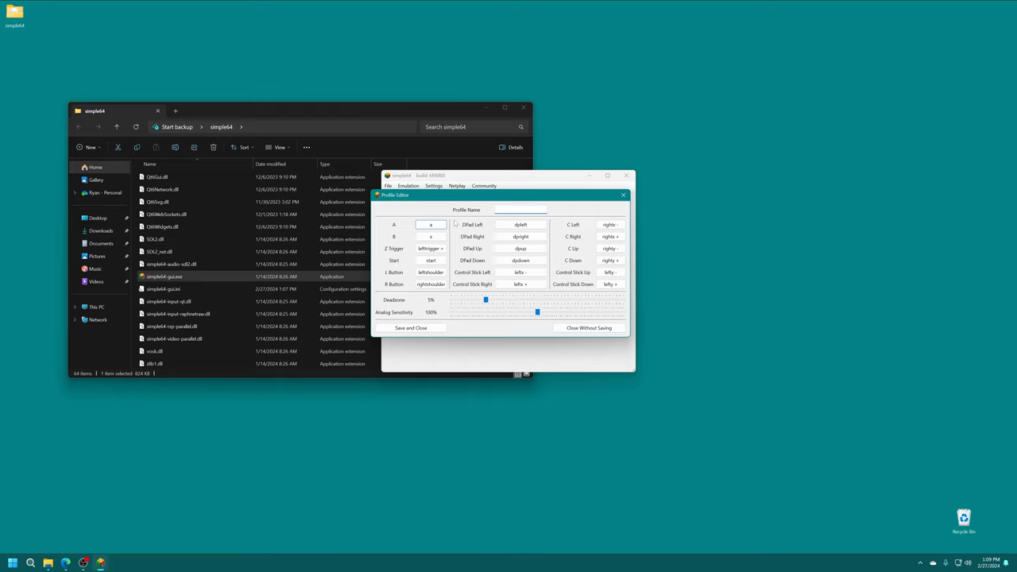
type("Standard")
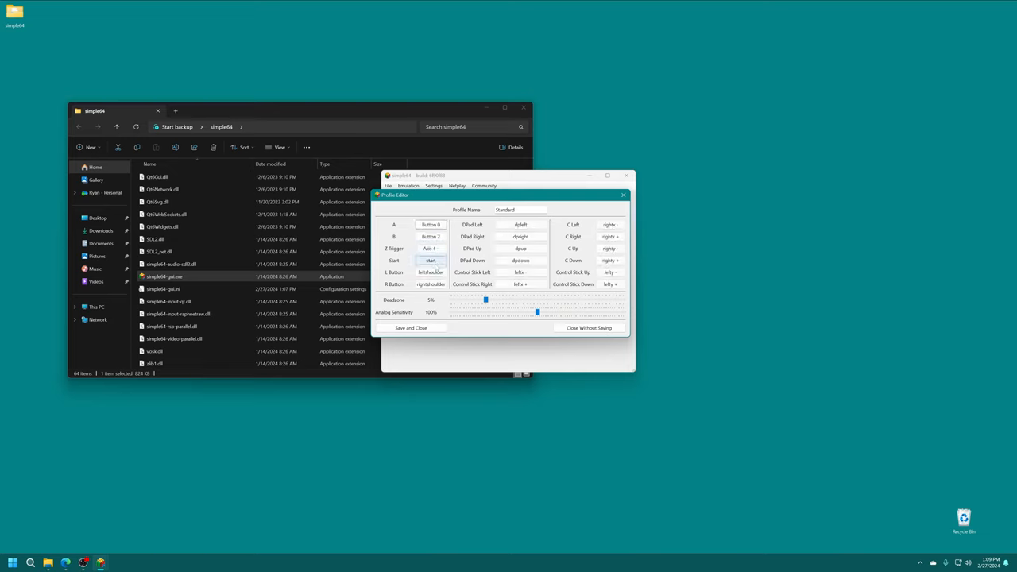
left_click(431, 260)
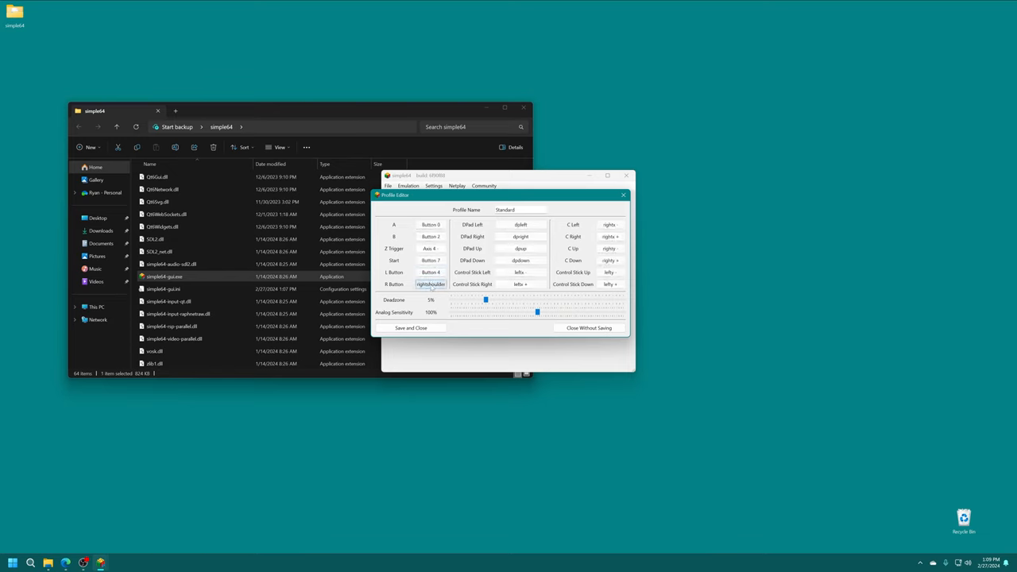
left_click(521, 224)
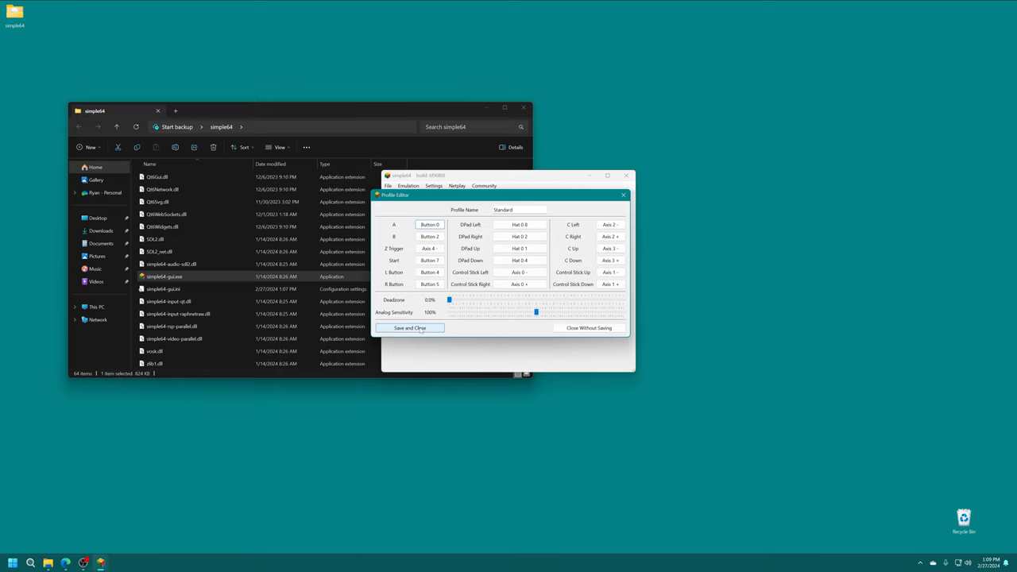
left_click(410, 328)
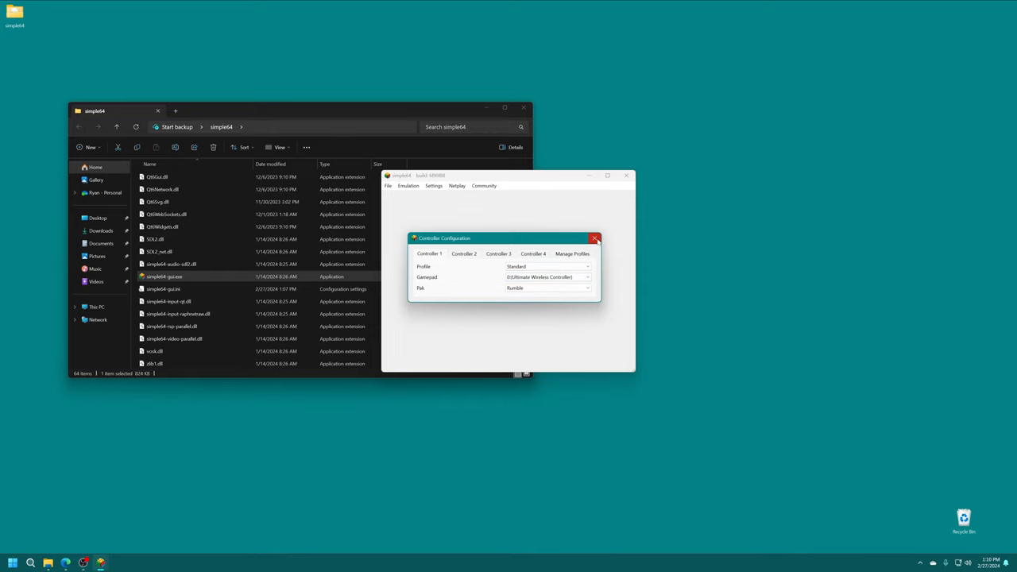
mouse_move(594, 239)
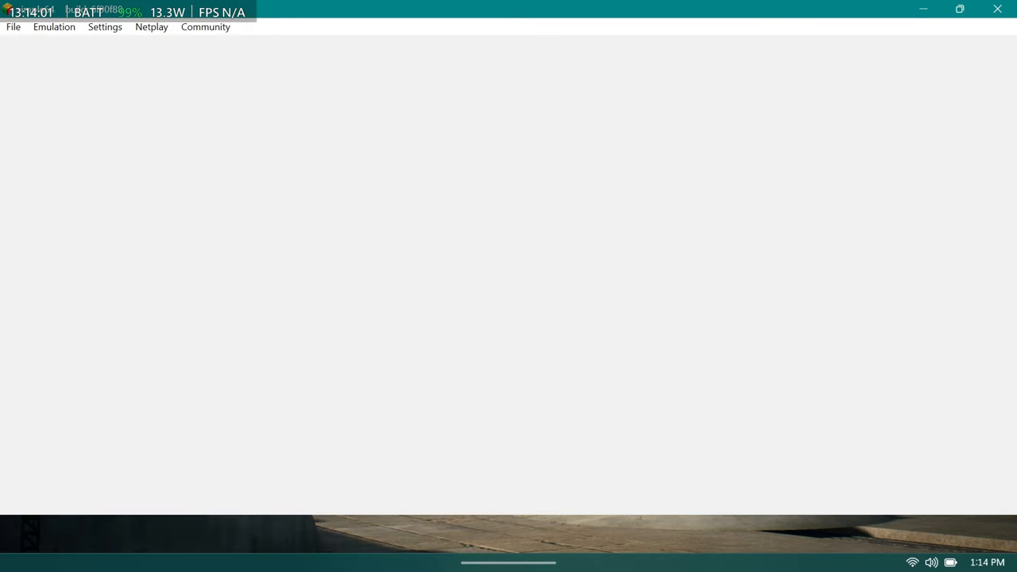
- On the handheld, set Controller 1's gamepad to 0:Xbox 360 Controller and start a new gamepad profile
left_click(105, 26)
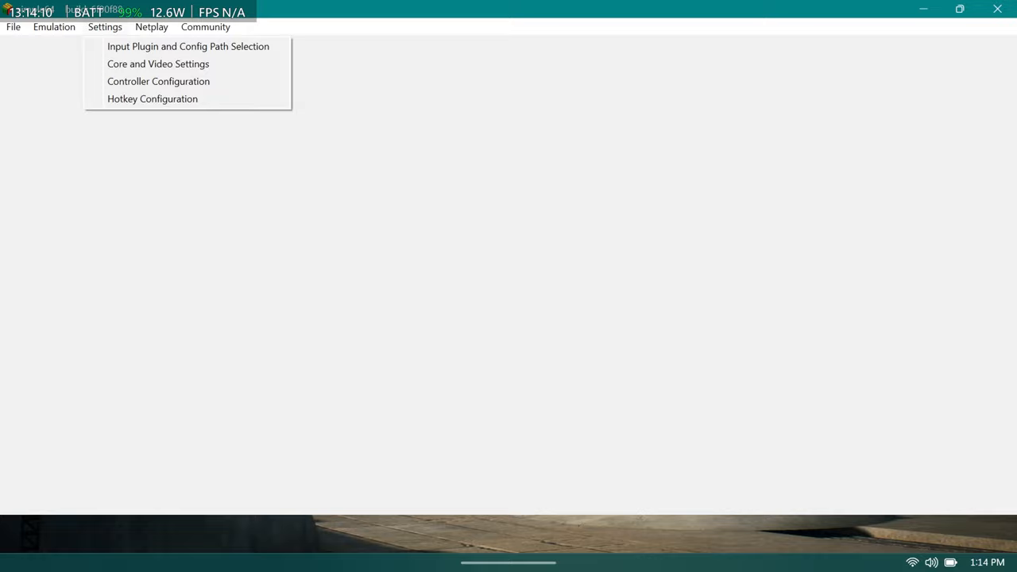
left_click(159, 81)
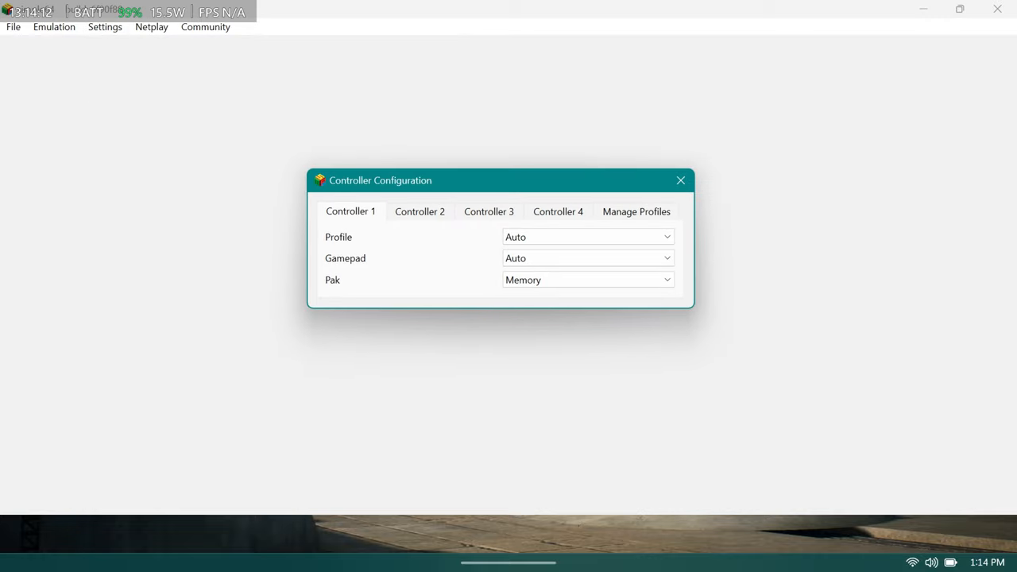
left_click(586, 258)
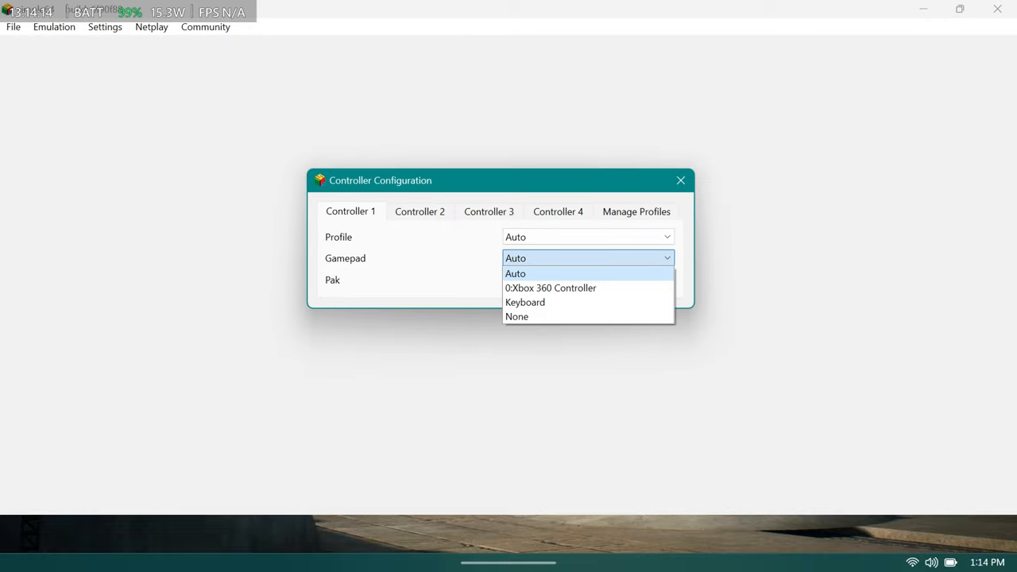
left_click(550, 288)
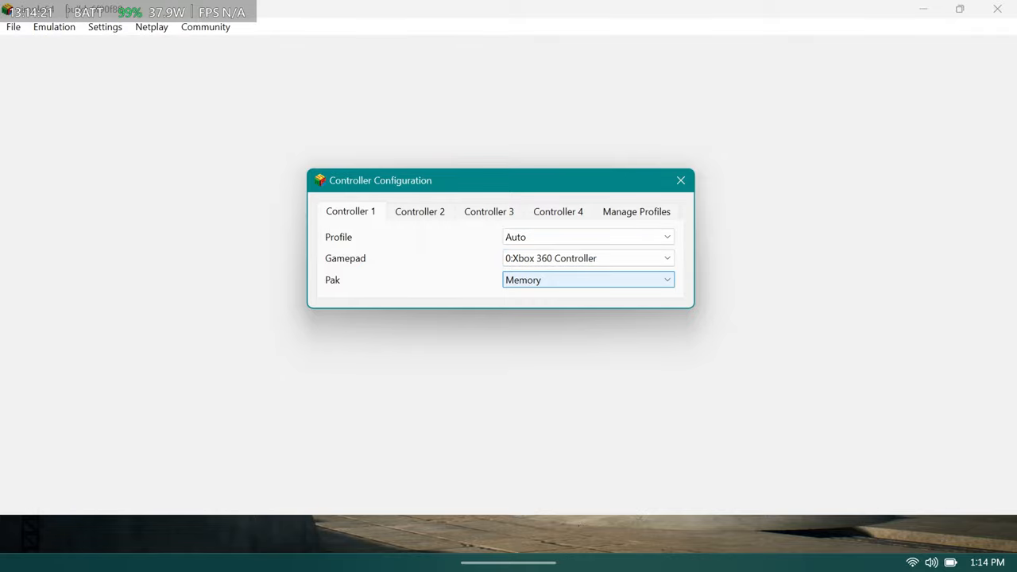
left_click(636, 211)
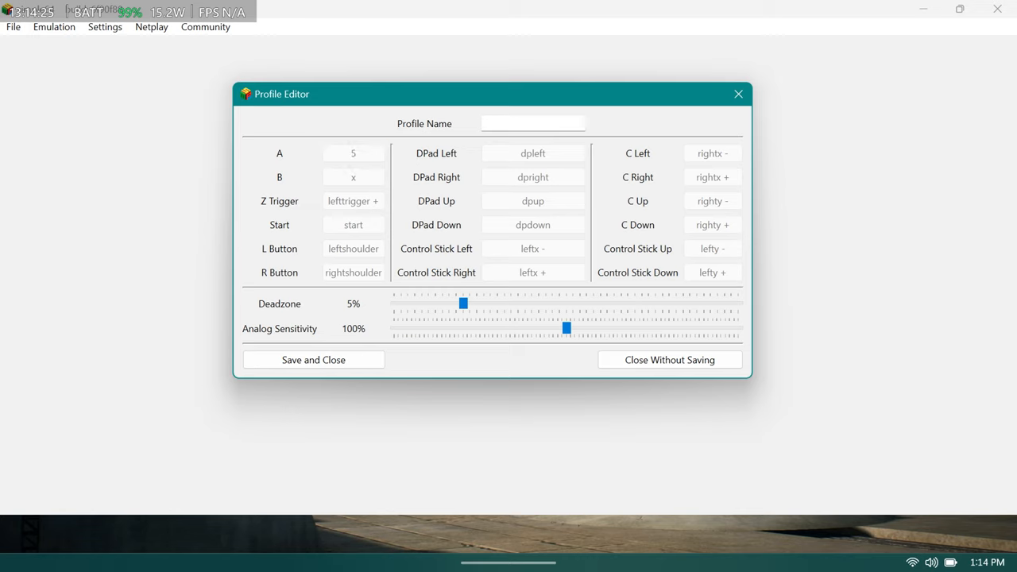
- Map the controller inputs in the profile and lower the analog deadzone to about 1%
left_click(352, 152)
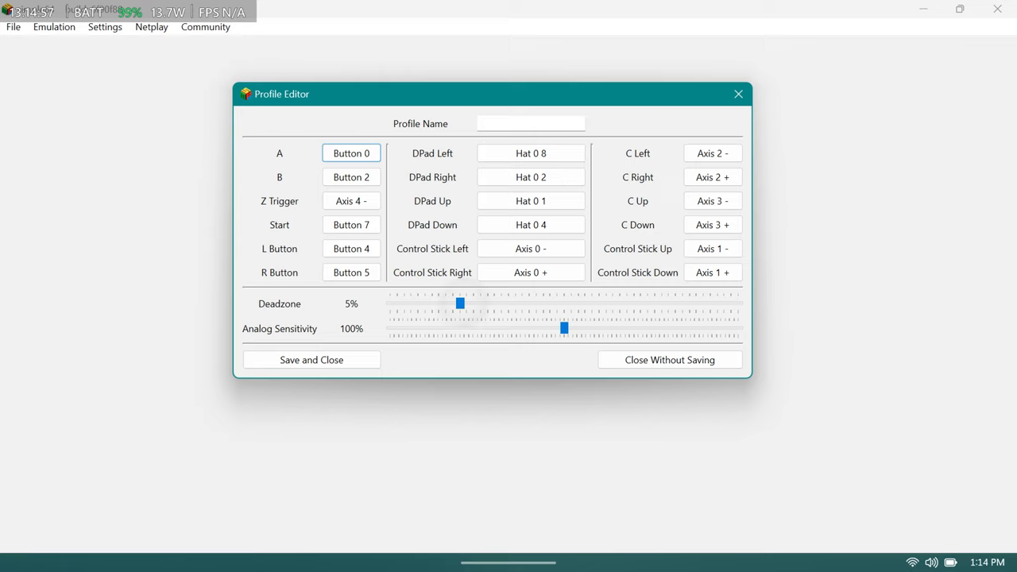
left_click_drag(459, 303, 406, 304)
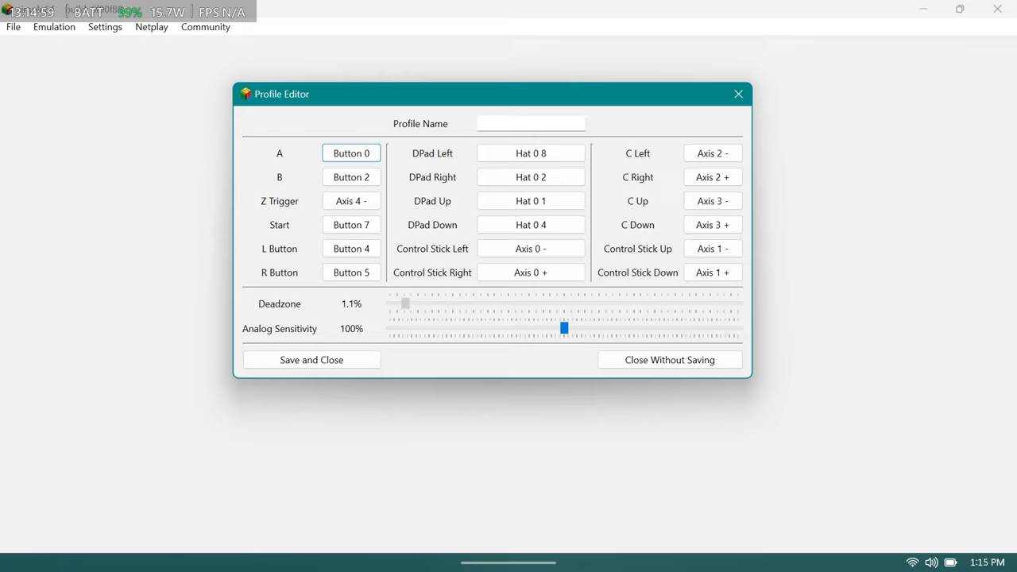
left_click_drag(564, 303, 404, 304)
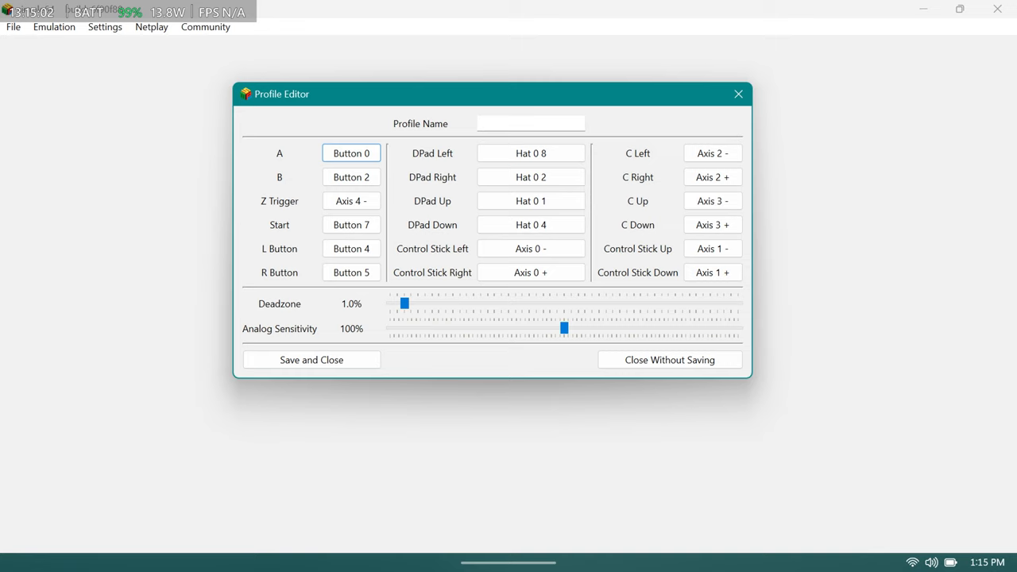
left_click(312, 359)
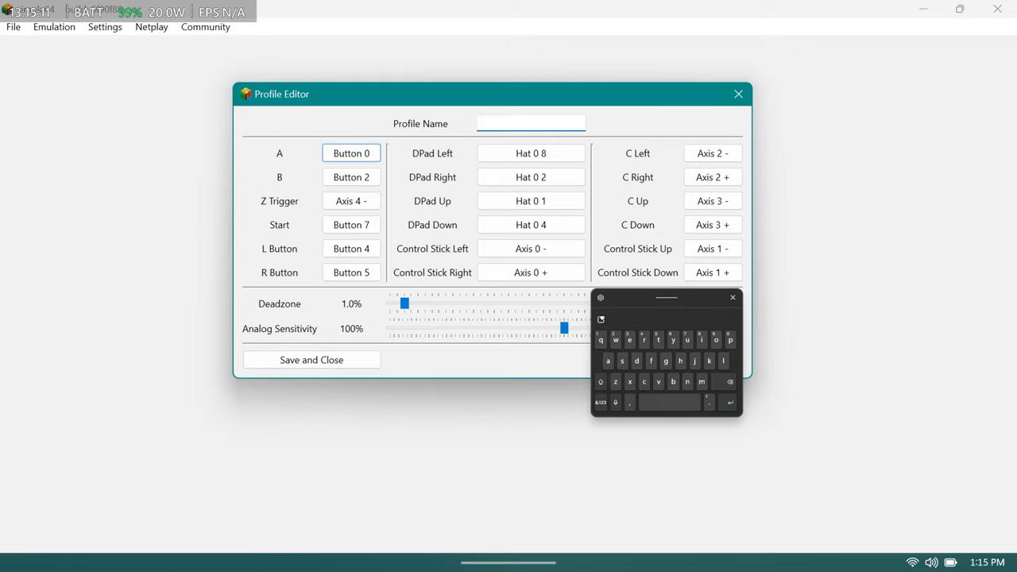
- Name the profile 'default', save it and use it for Controller 1
left_click(531, 124)
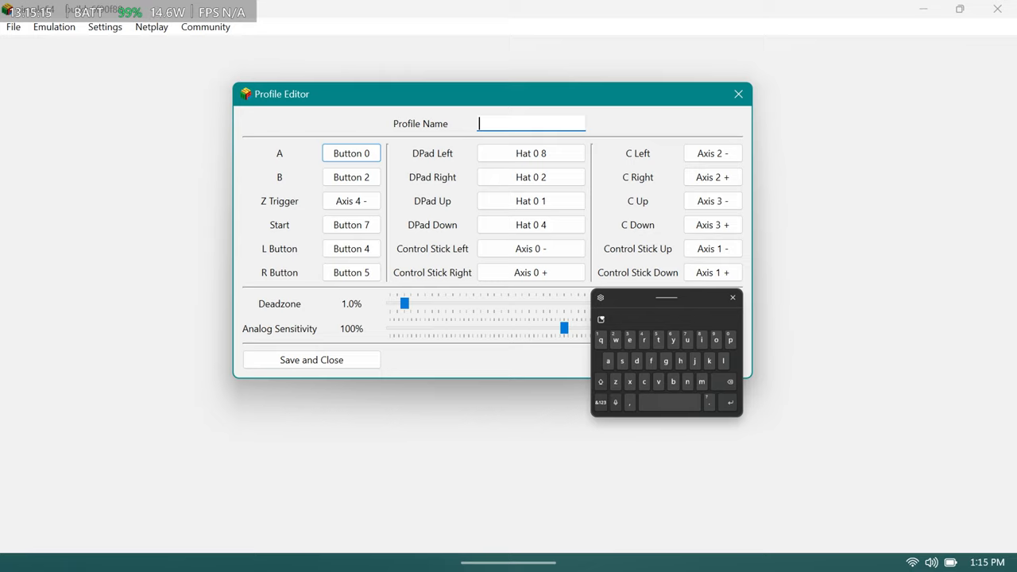
type("de")
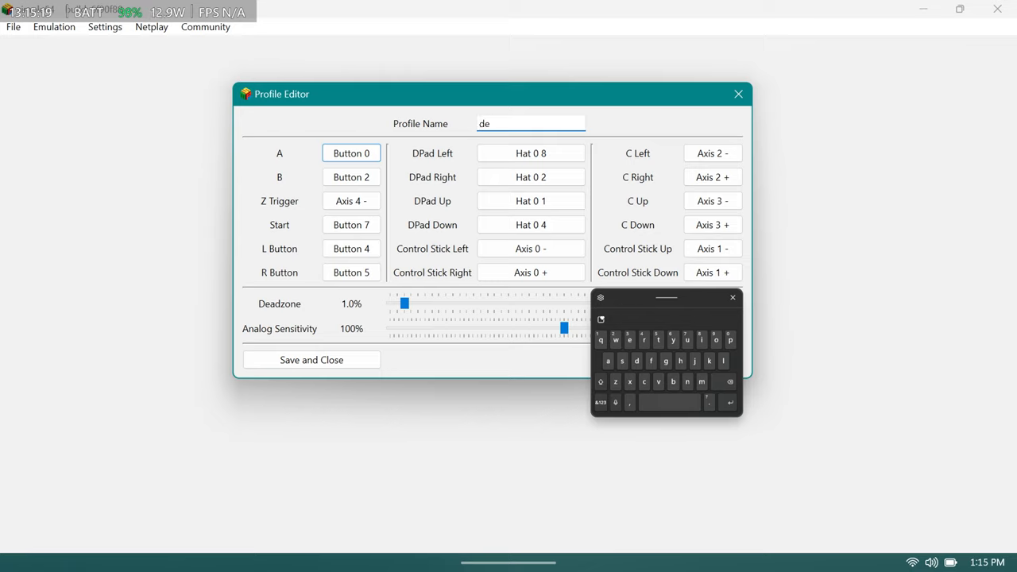
type("faul")
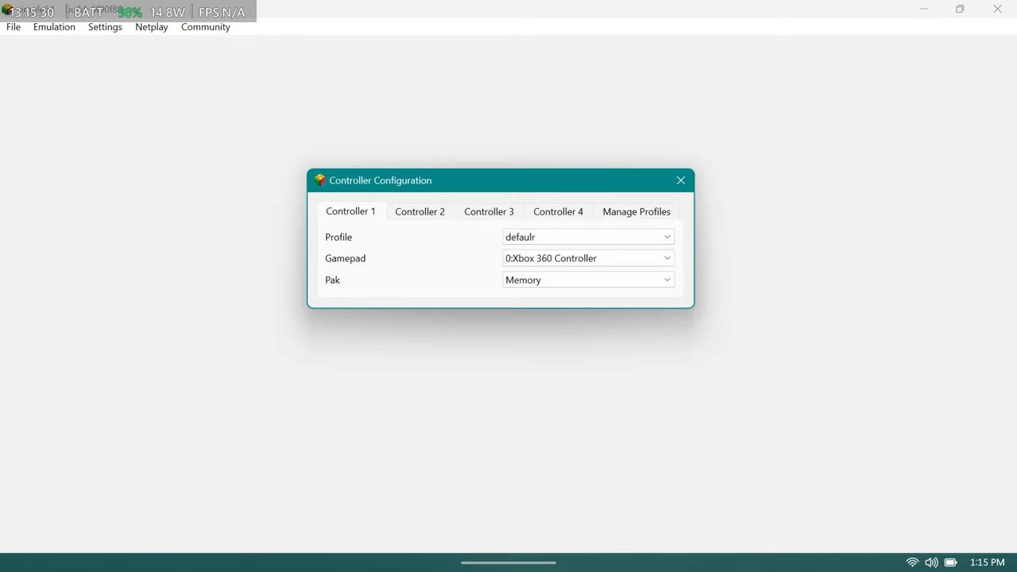
left_click(680, 181)
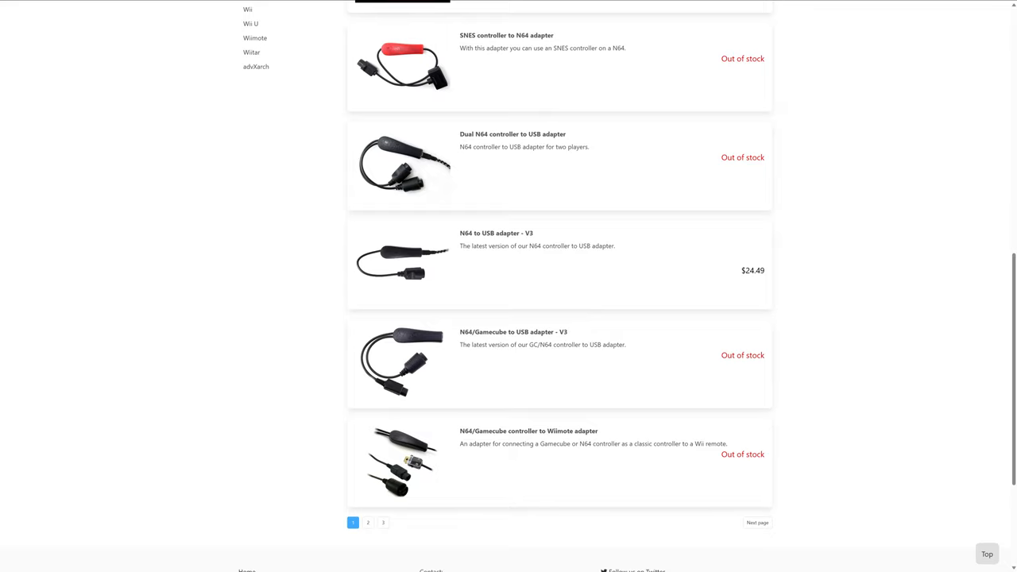
mouse_move(574, 136)
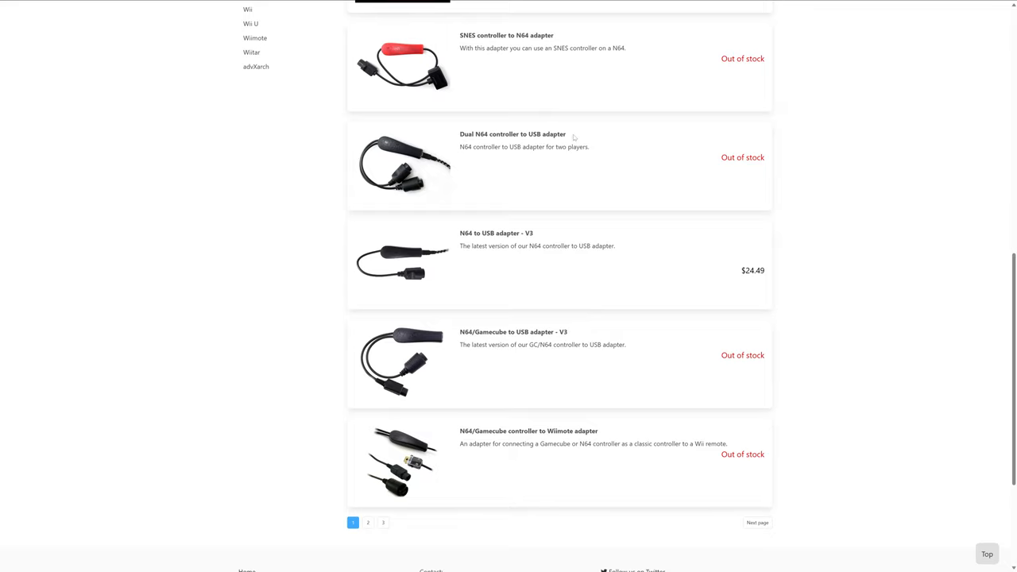
mouse_move(759, 165)
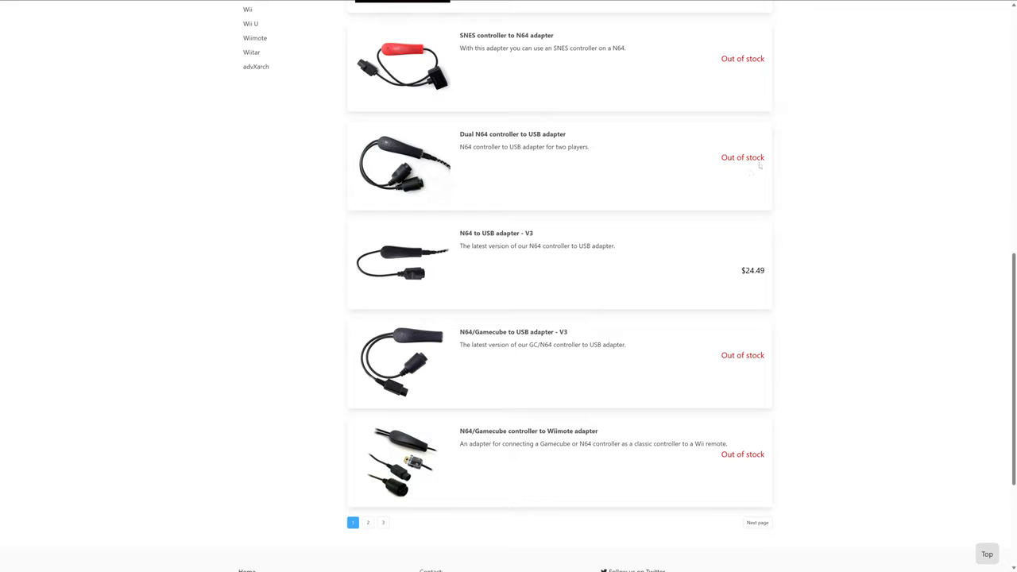
mouse_move(636, 171)
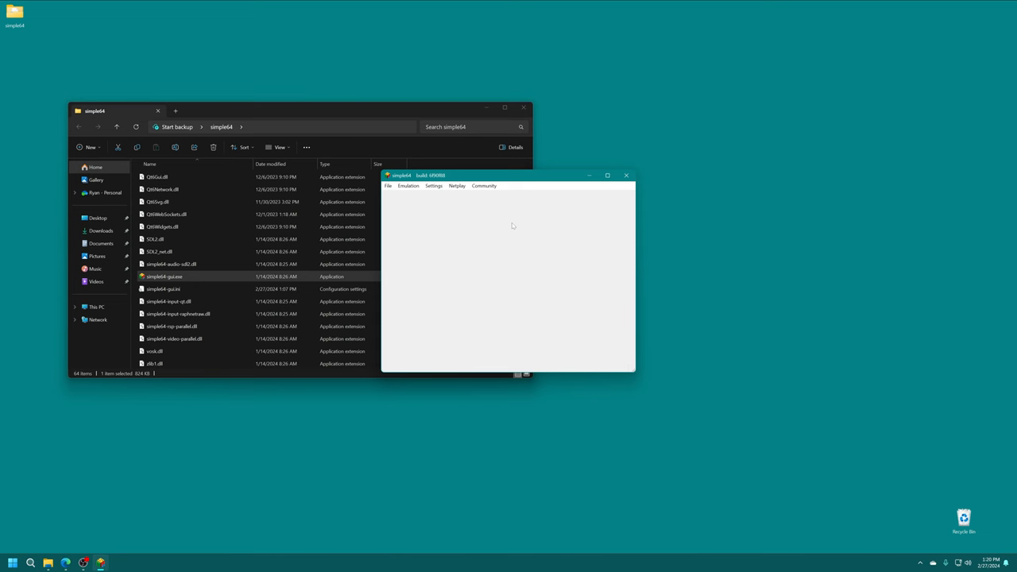
- Restart simple64 and bring up the Input Plugin and Config Path Selection dialog
left_click(627, 174)
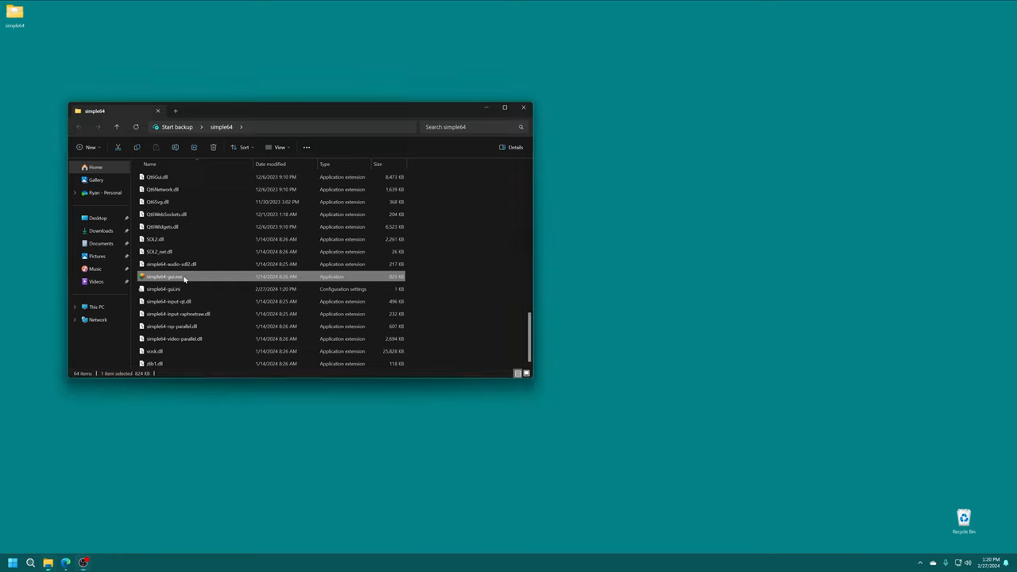
double_click(165, 277)
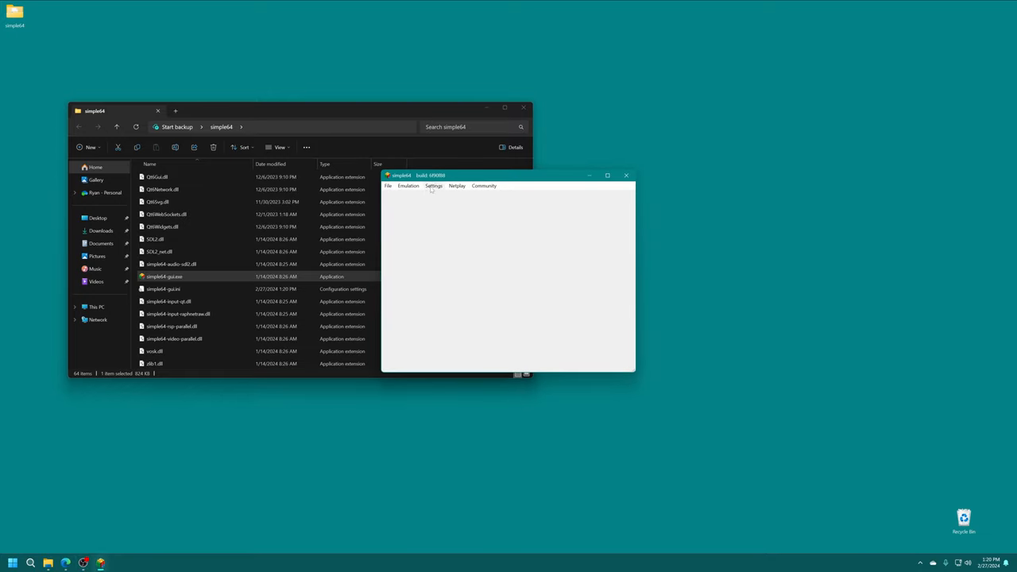
left_click(432, 184)
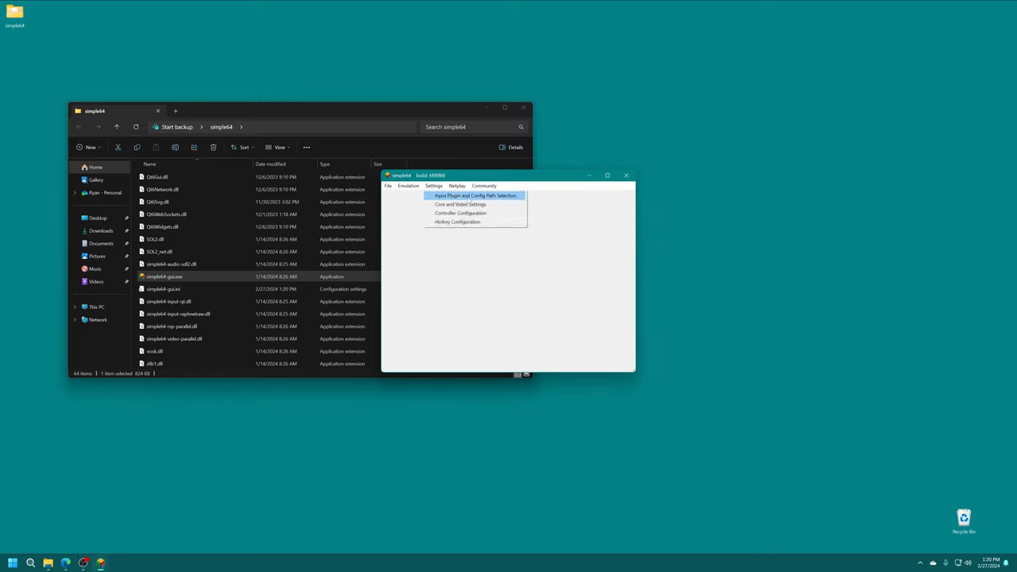
left_click(473, 195)
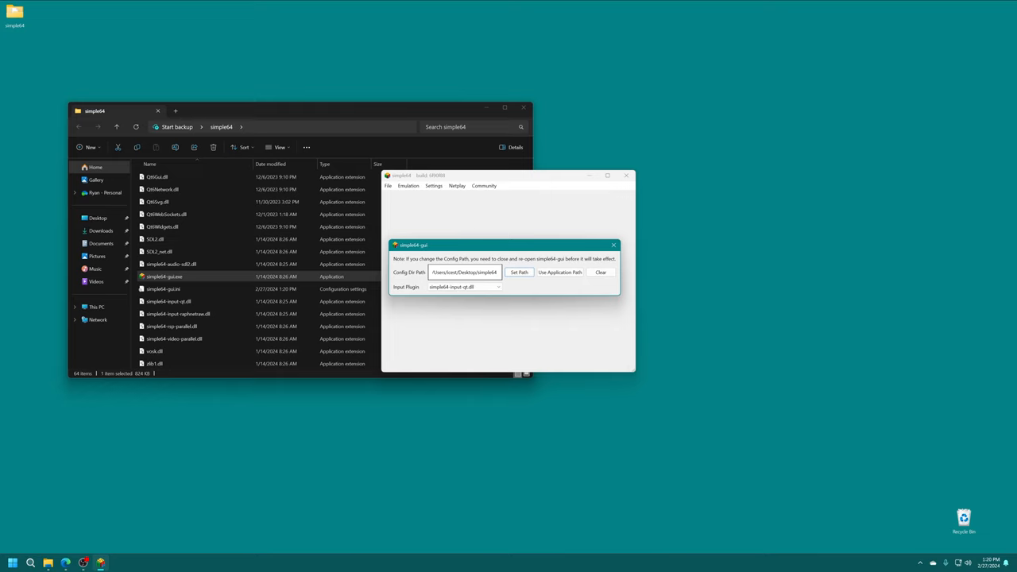
- Switch the input plugin to simple64-input-raphnetraw.dll
left_click(464, 286)
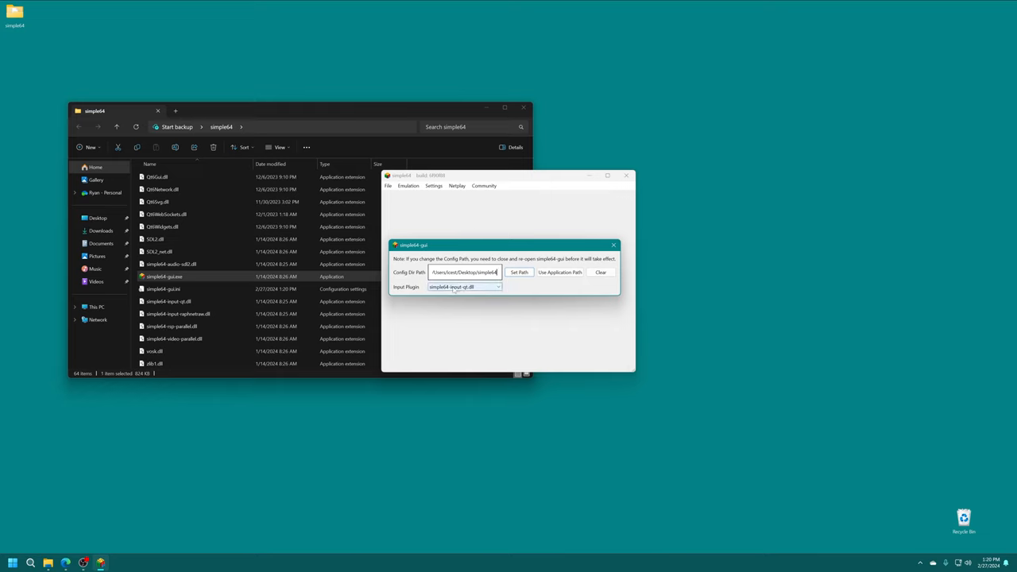
left_click(499, 286)
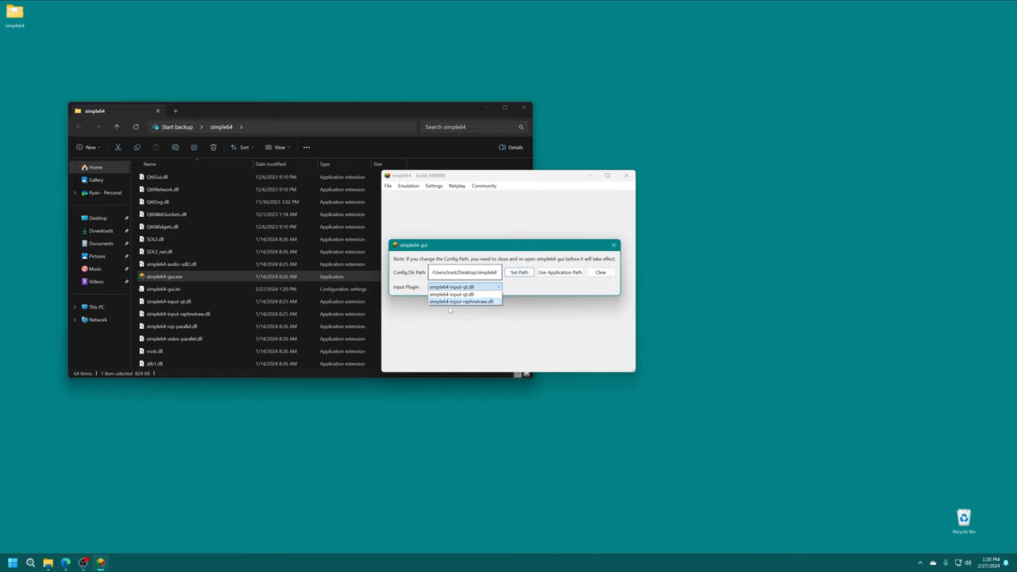
left_click(461, 302)
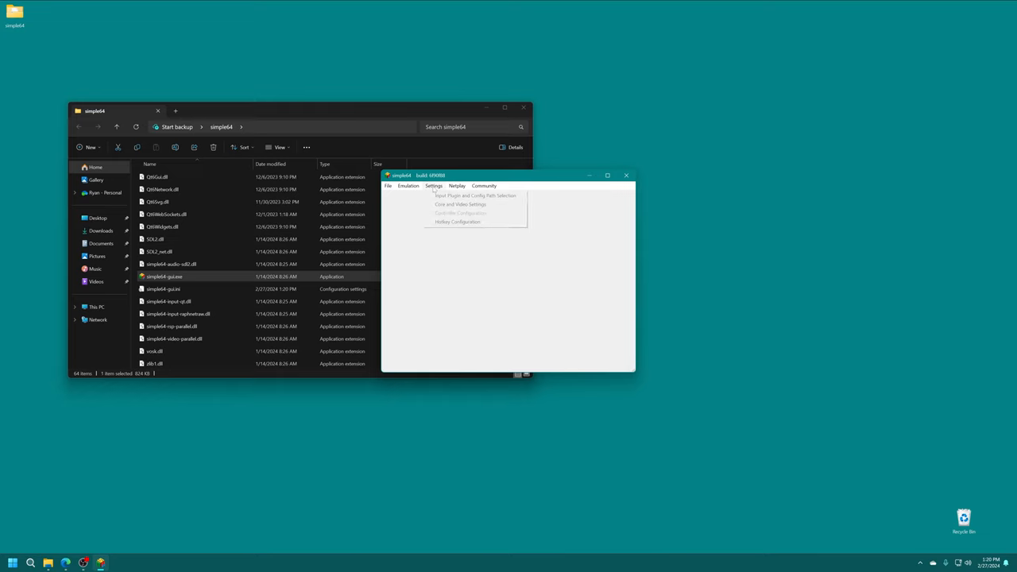
mouse_move(459, 213)
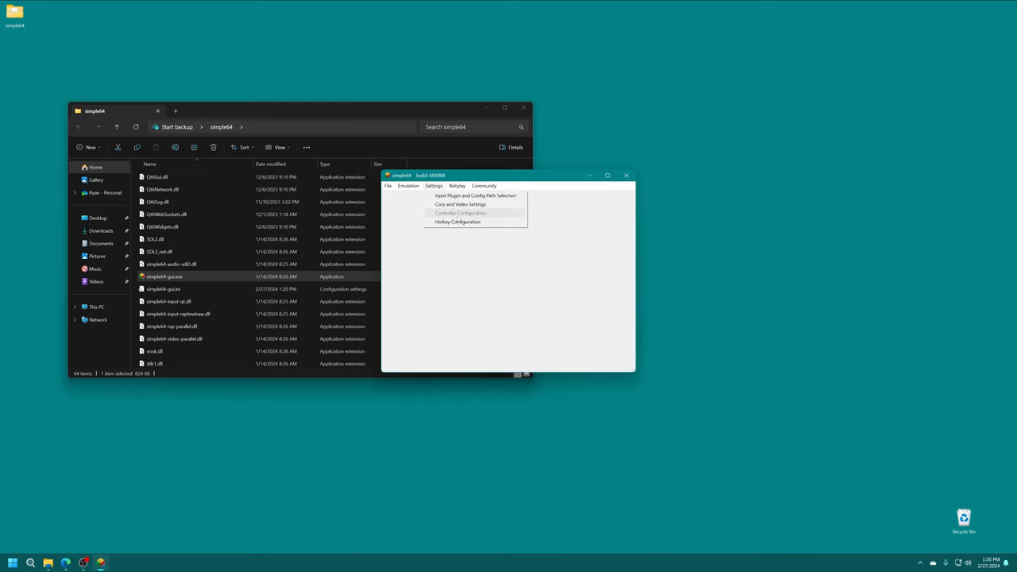
mouse_move(499, 213)
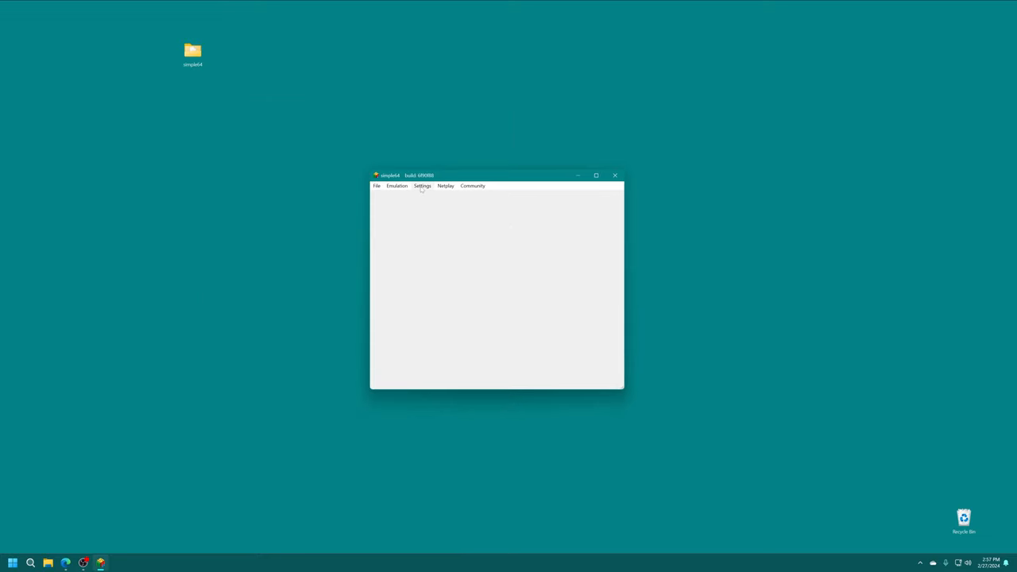
- Show the Hotkey Configuration listing the numbered slot shortcuts
left_click(423, 186)
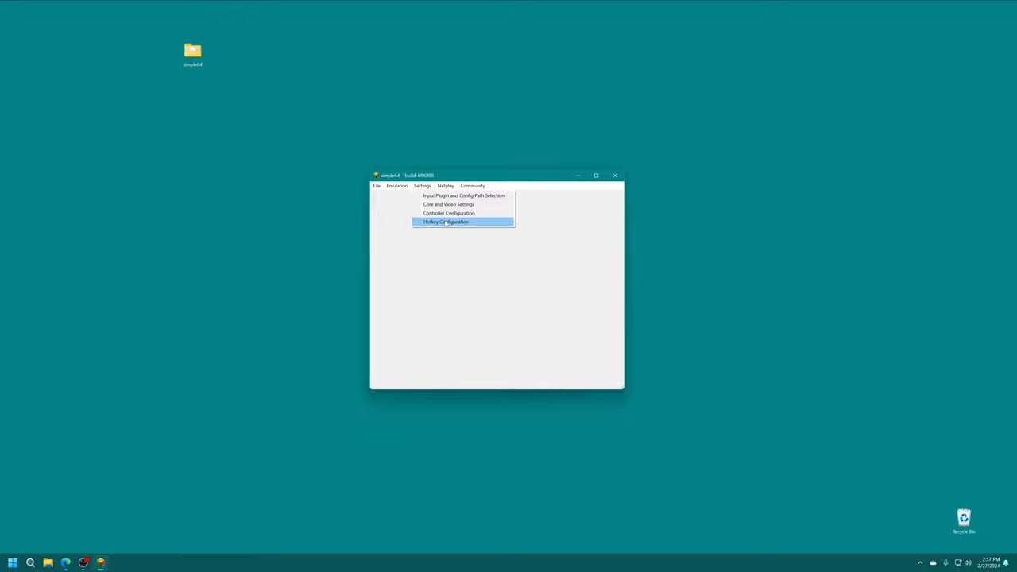
left_click(445, 222)
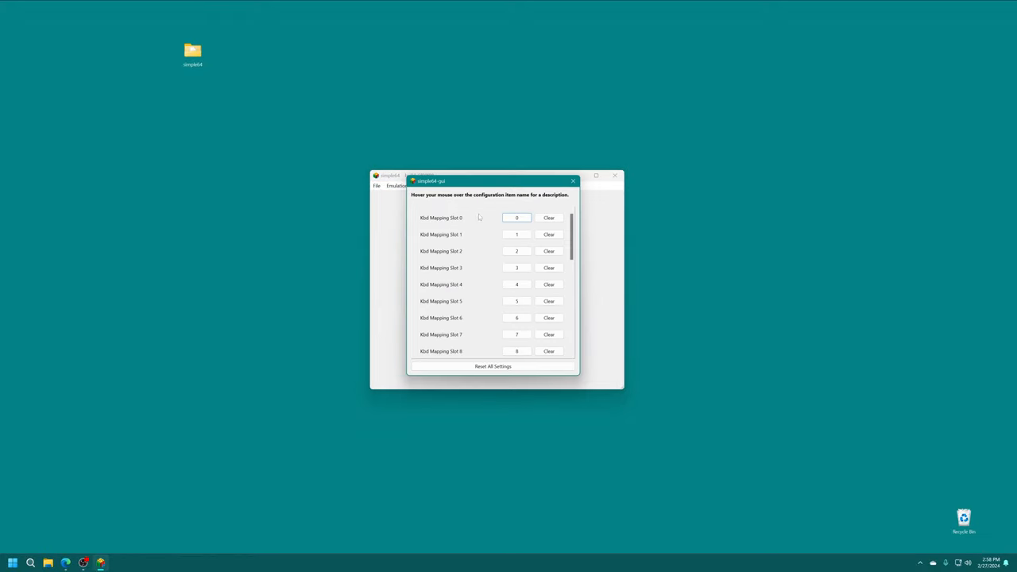
scroll("down", 3)
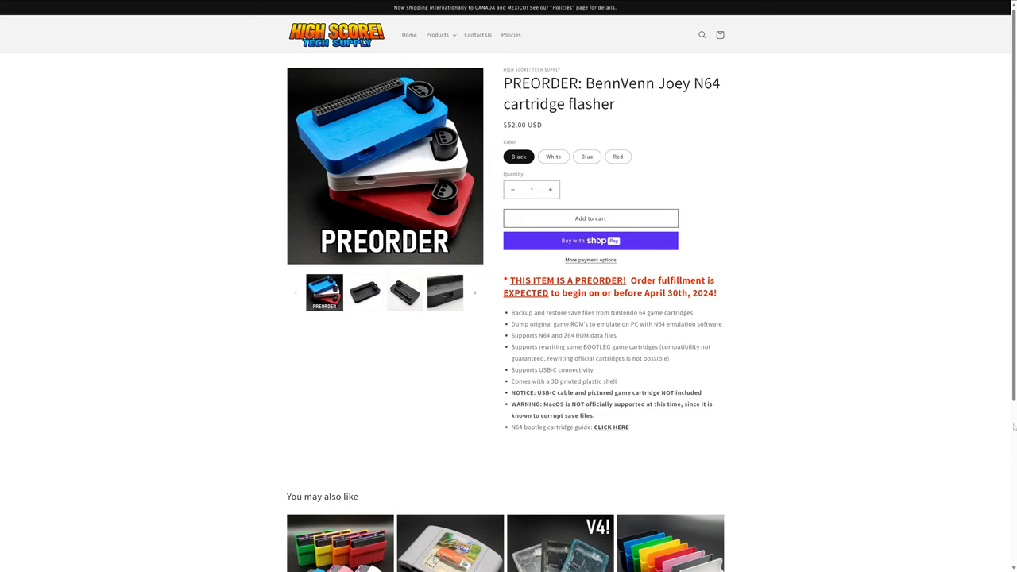
mouse_move(794, 290)
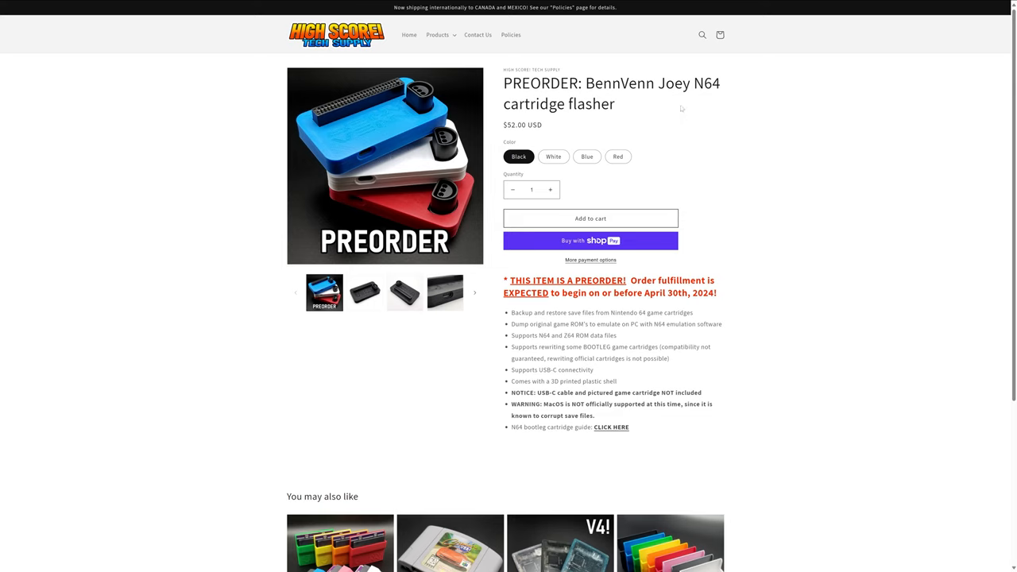
mouse_move(667, 99)
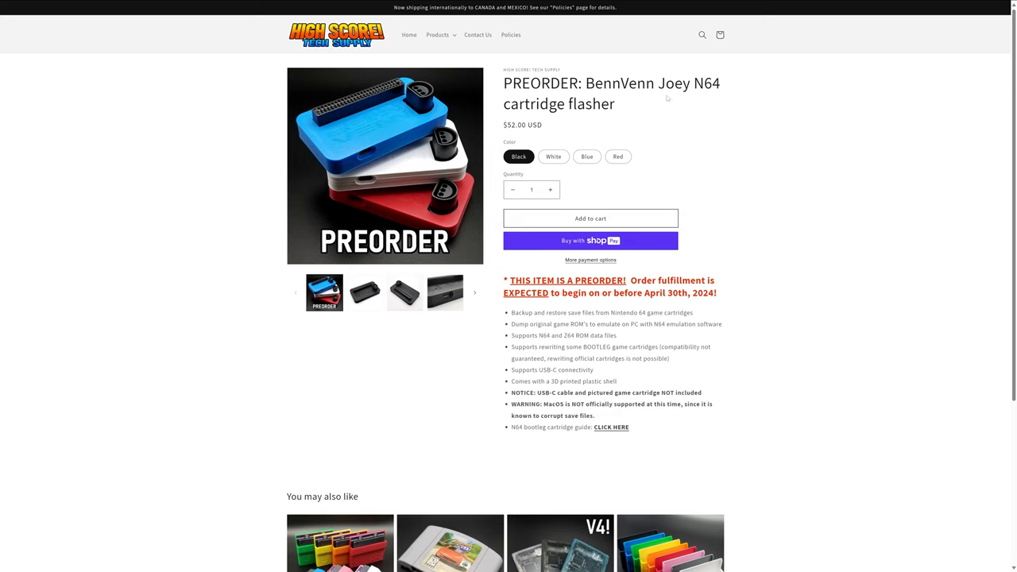
mouse_move(725, 110)
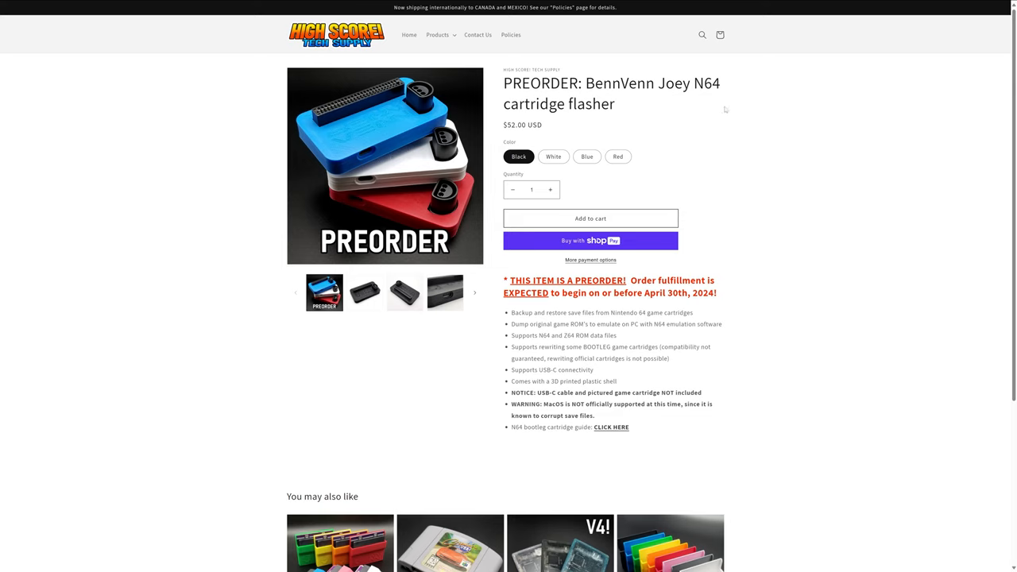
mouse_move(628, 127)
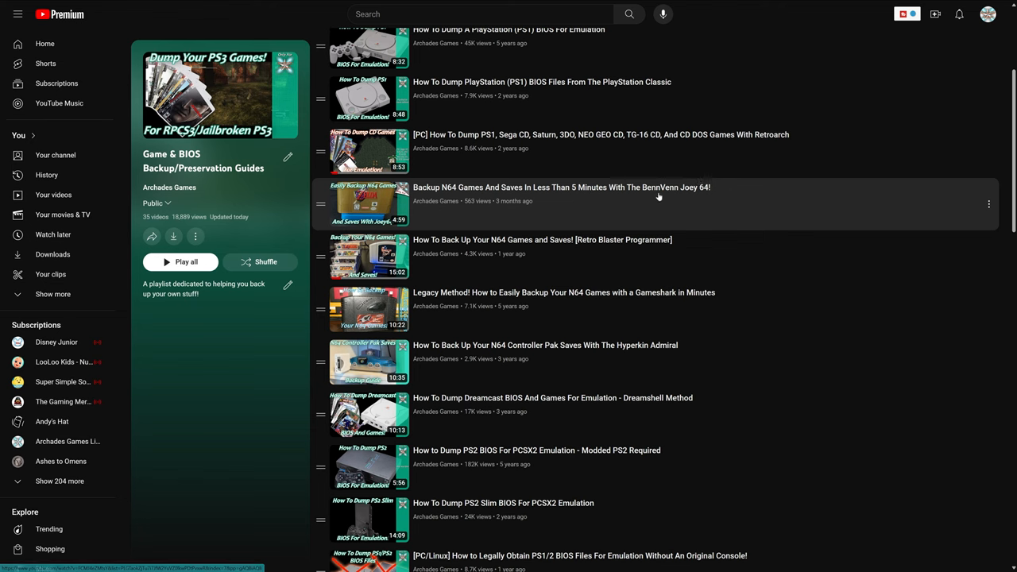
mouse_move(722, 204)
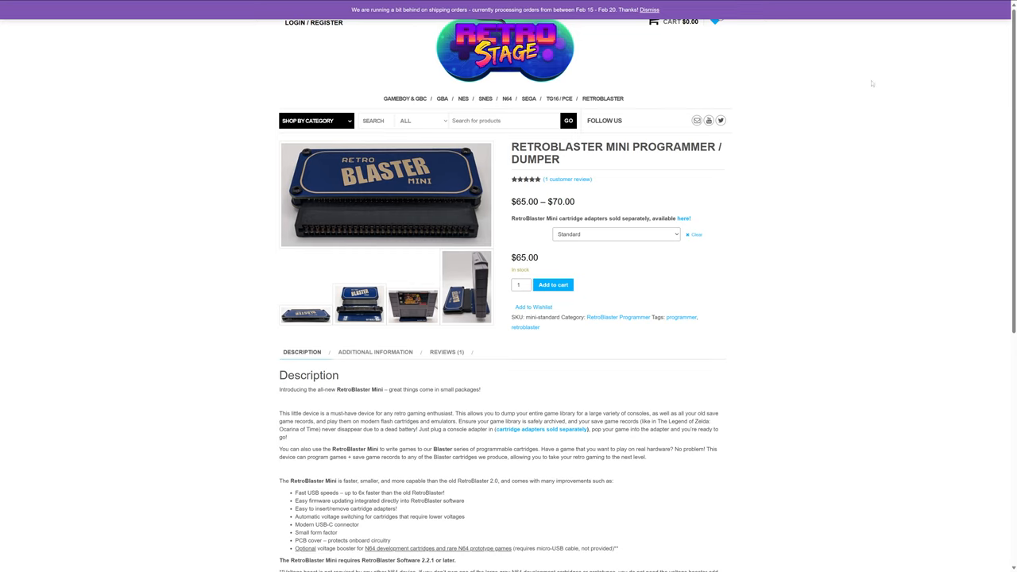
mouse_move(752, 223)
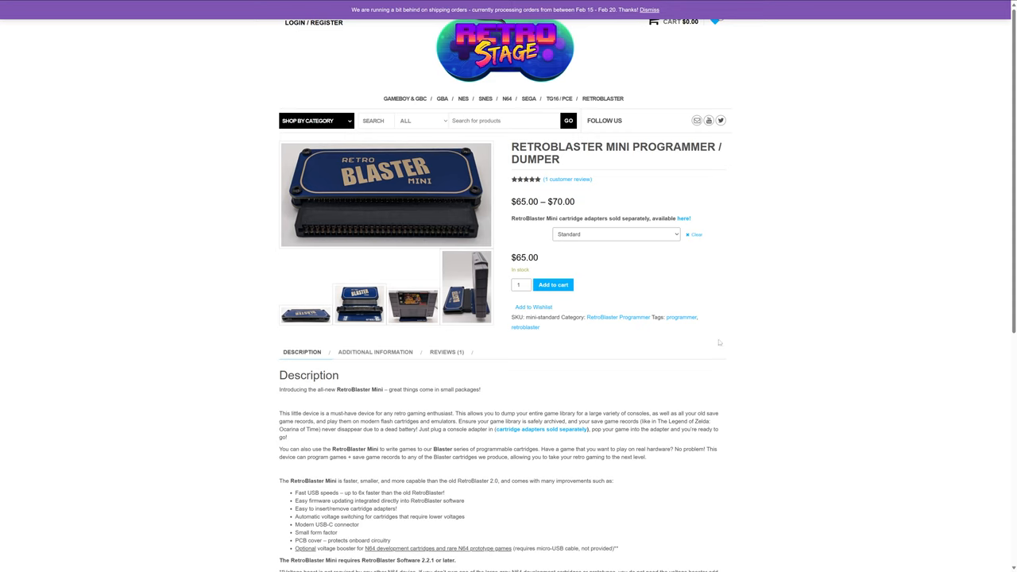
mouse_move(746, 342)
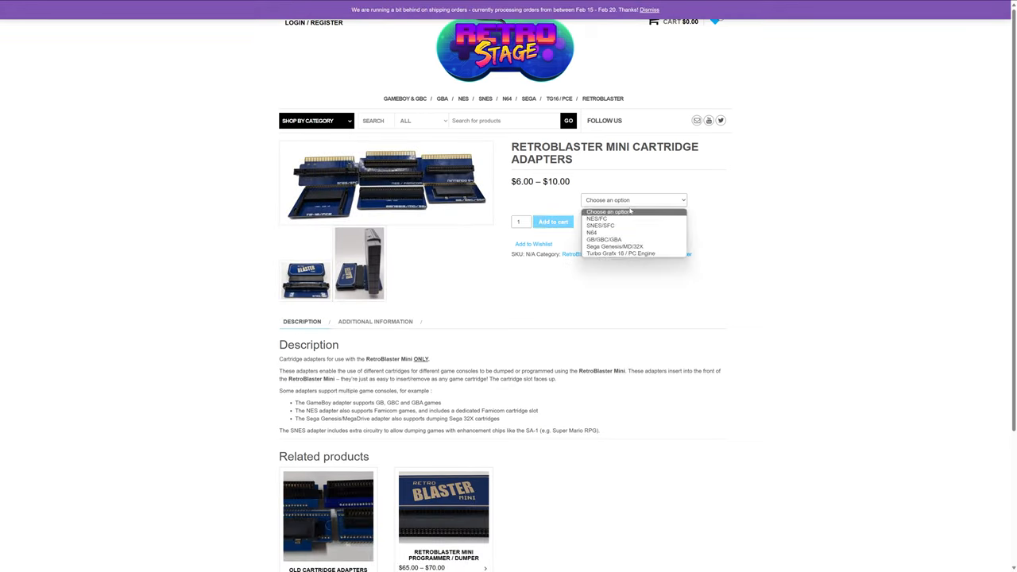
- Pick a RetroBlaster cartridge adapter option to see its price
left_click(596, 219)
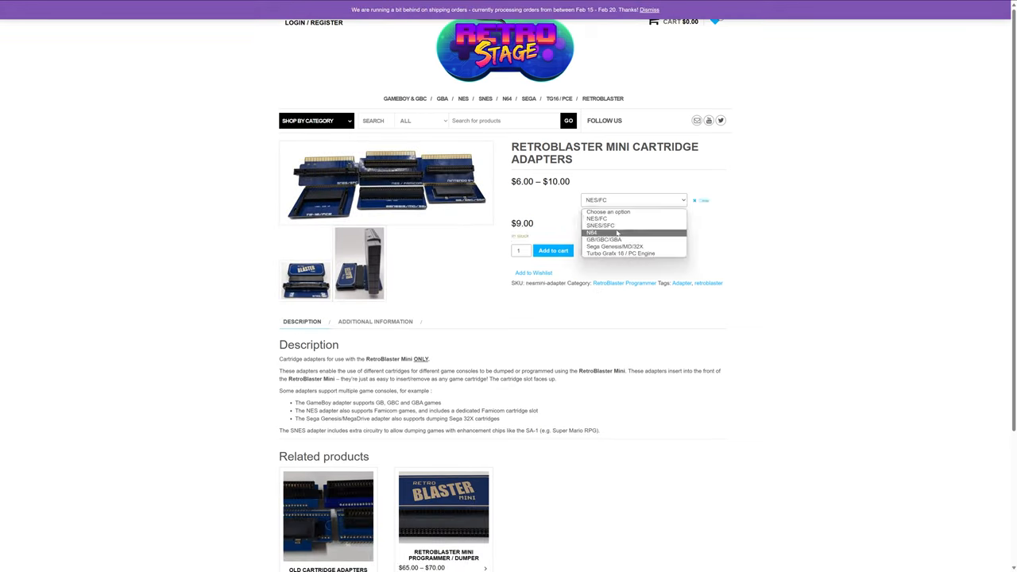
left_click(591, 232)
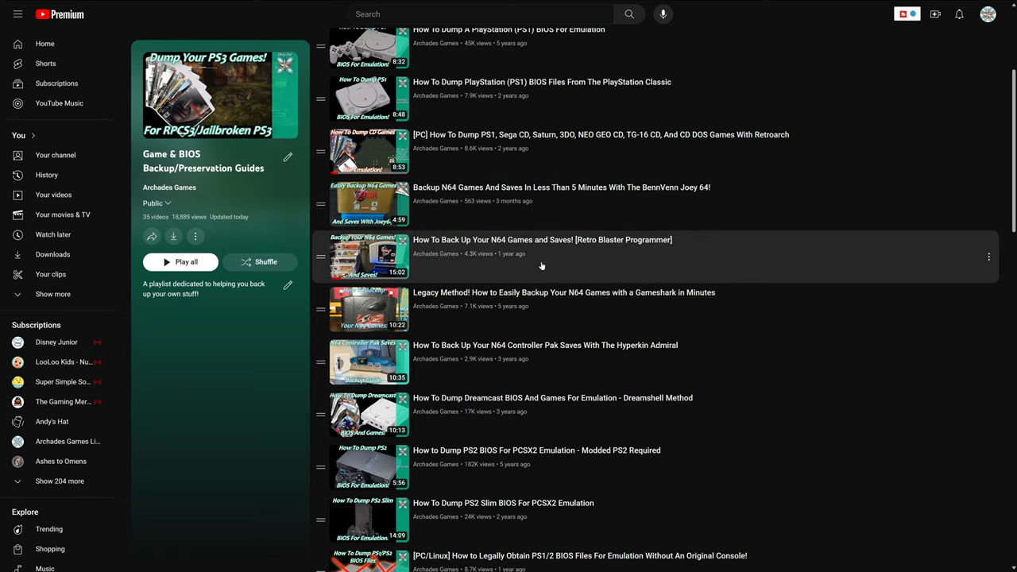
mouse_move(446, 267)
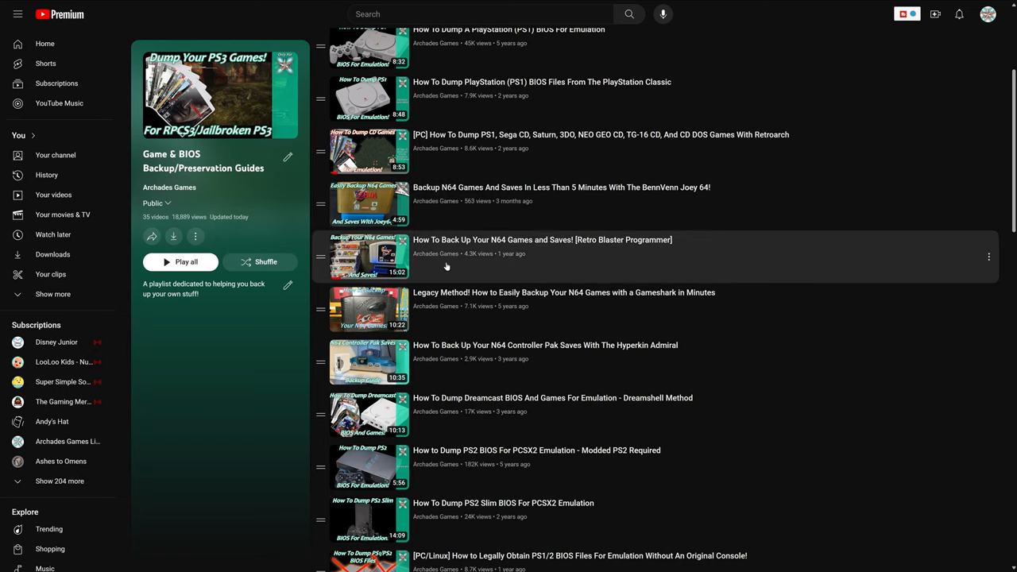
mouse_move(662, 258)
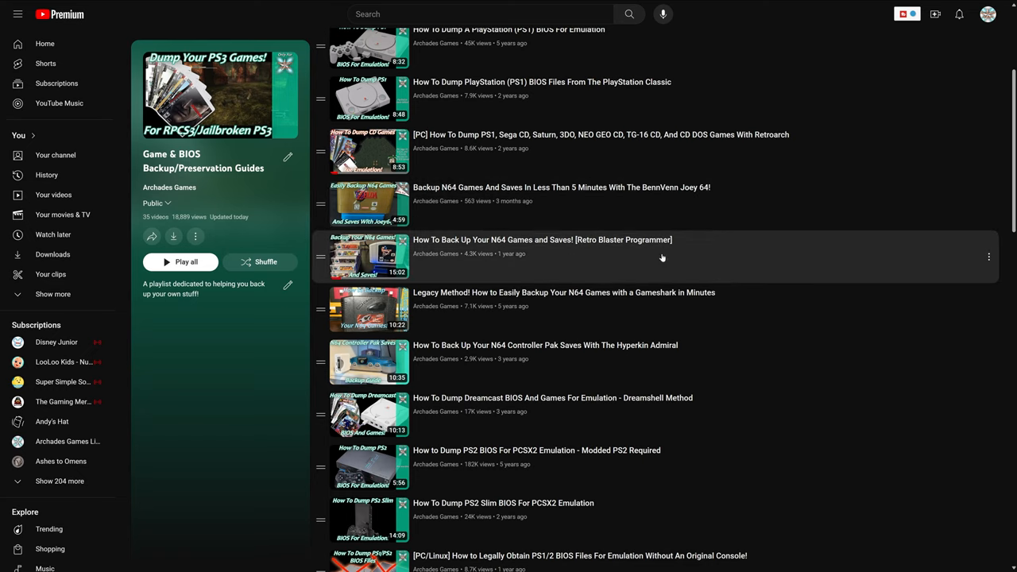
mouse_move(497, 253)
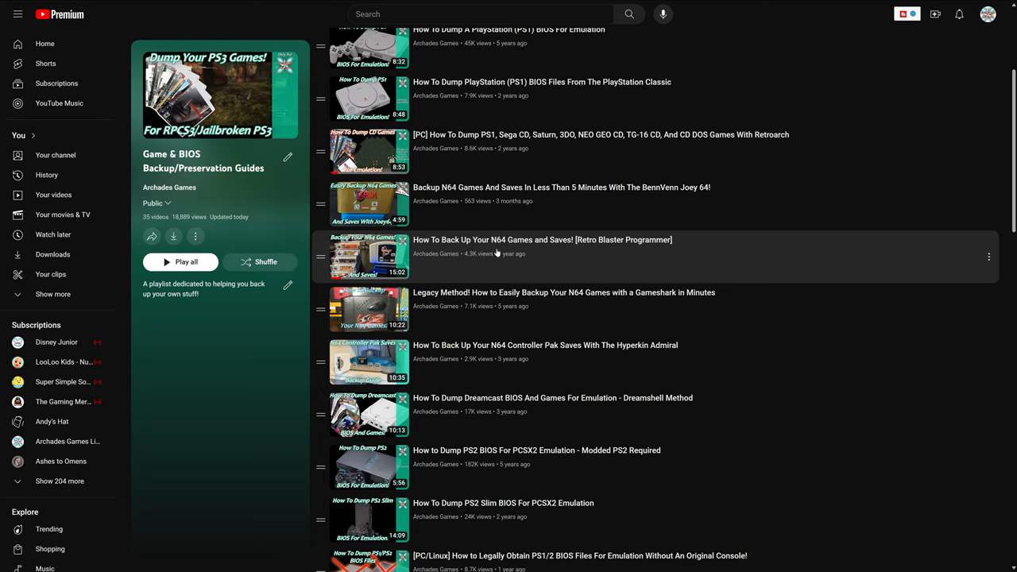
mouse_move(534, 259)
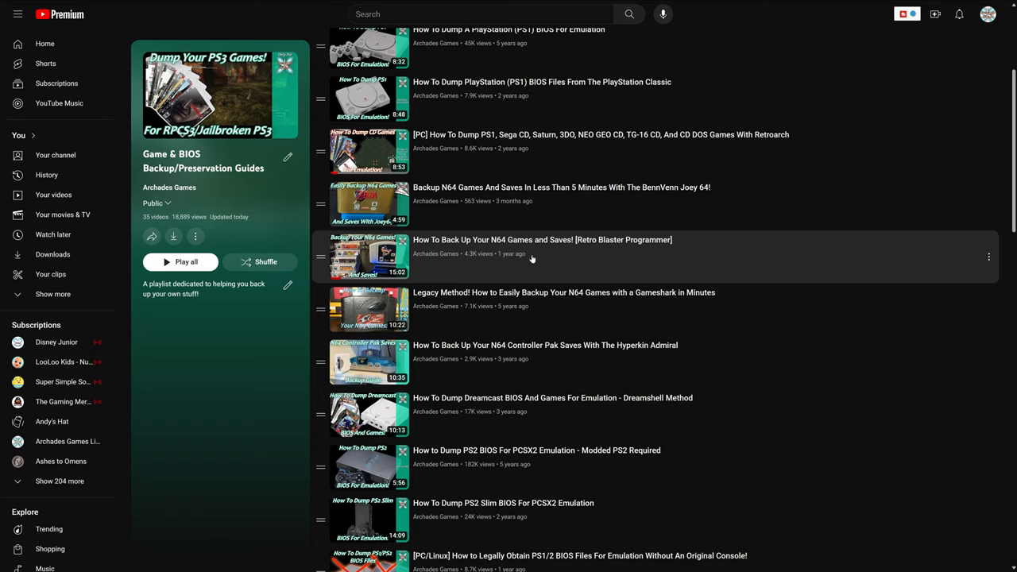
mouse_move(581, 264)
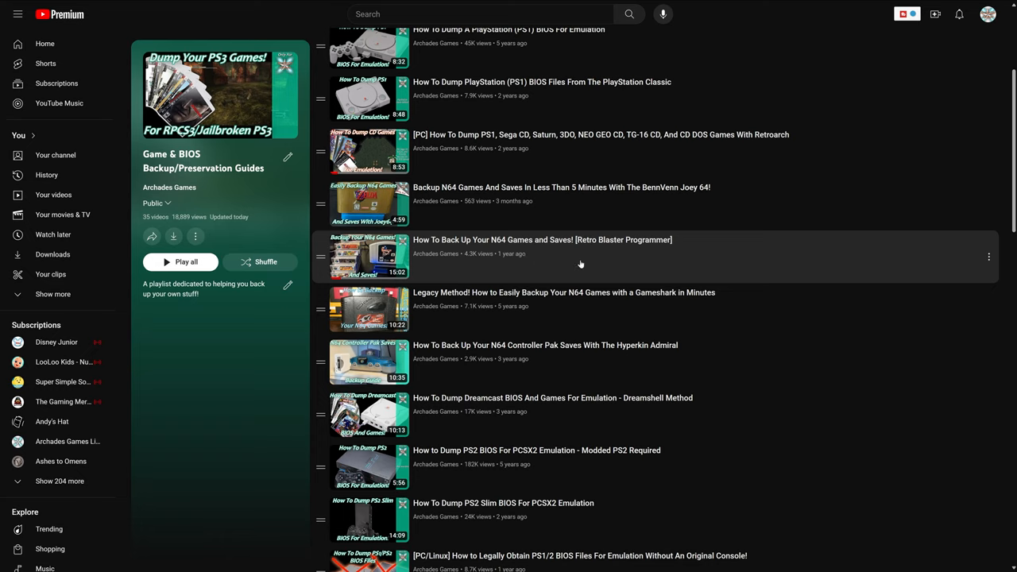
mouse_move(533, 251)
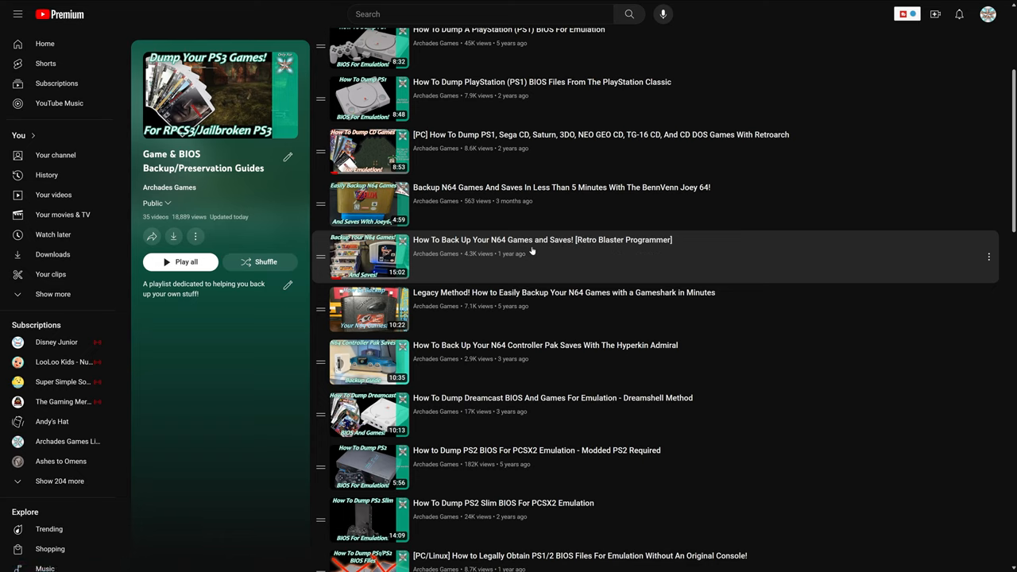
mouse_move(714, 310)
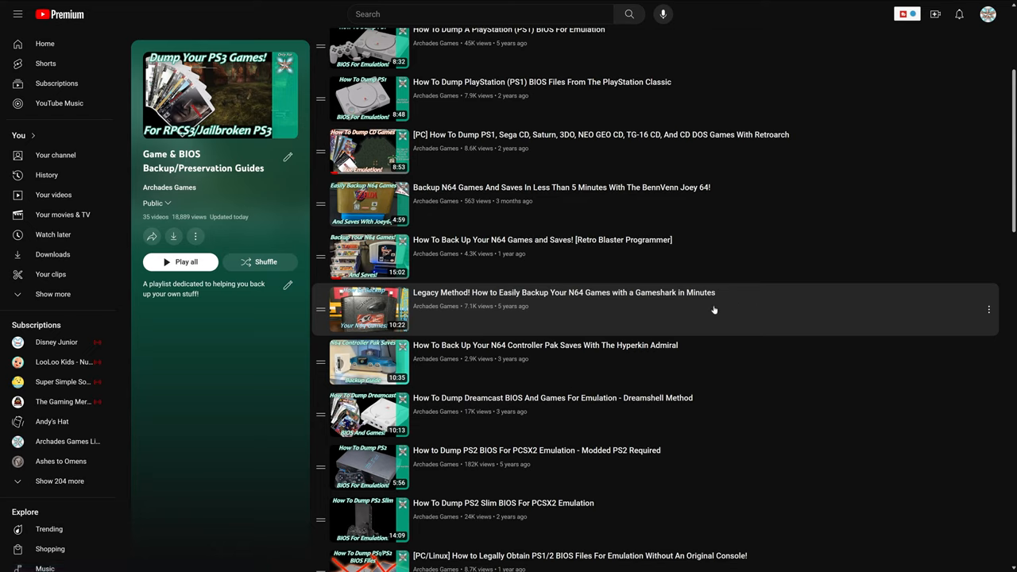
mouse_move(556, 320)
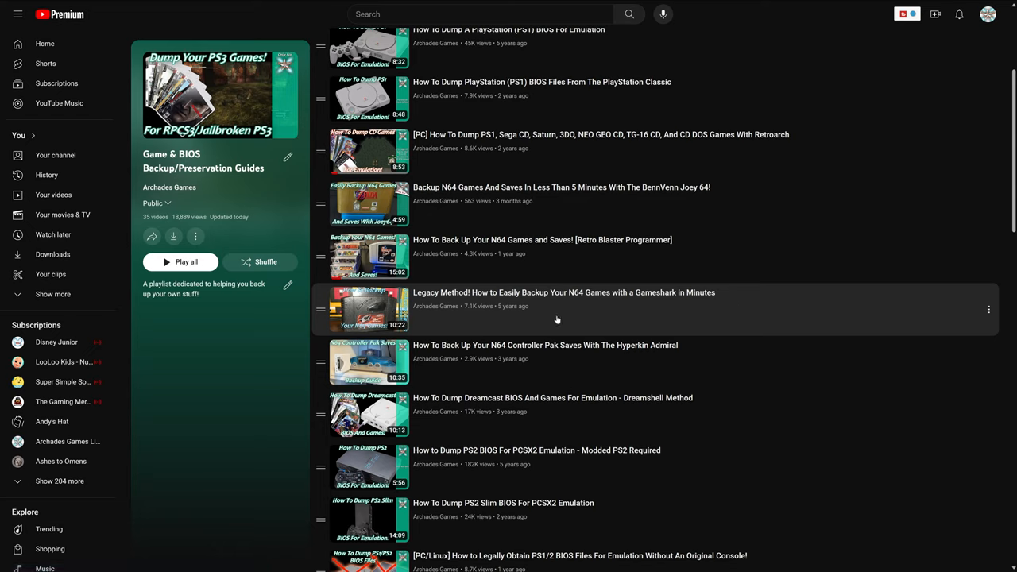
mouse_move(561, 309)
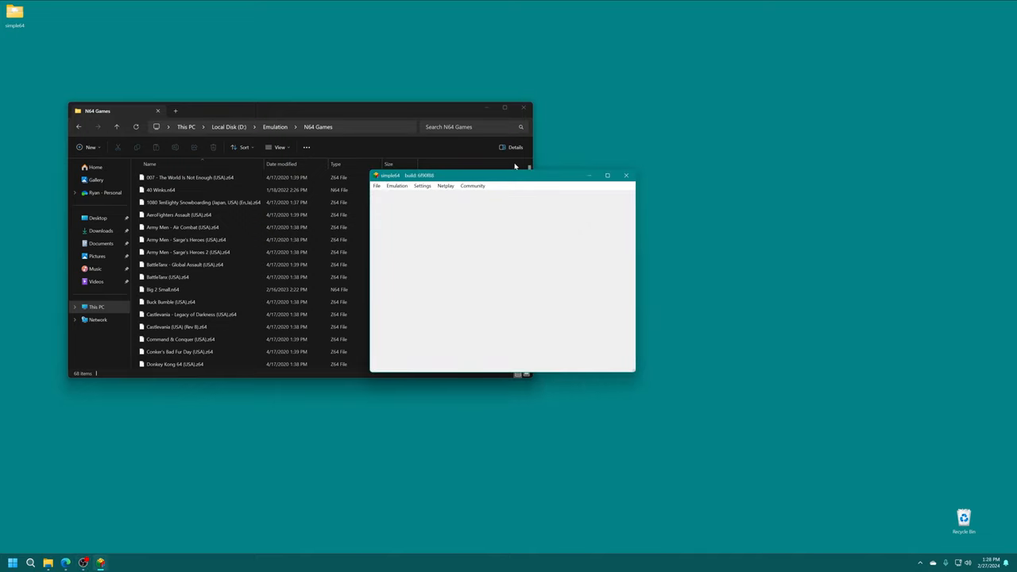
mouse_move(511, 177)
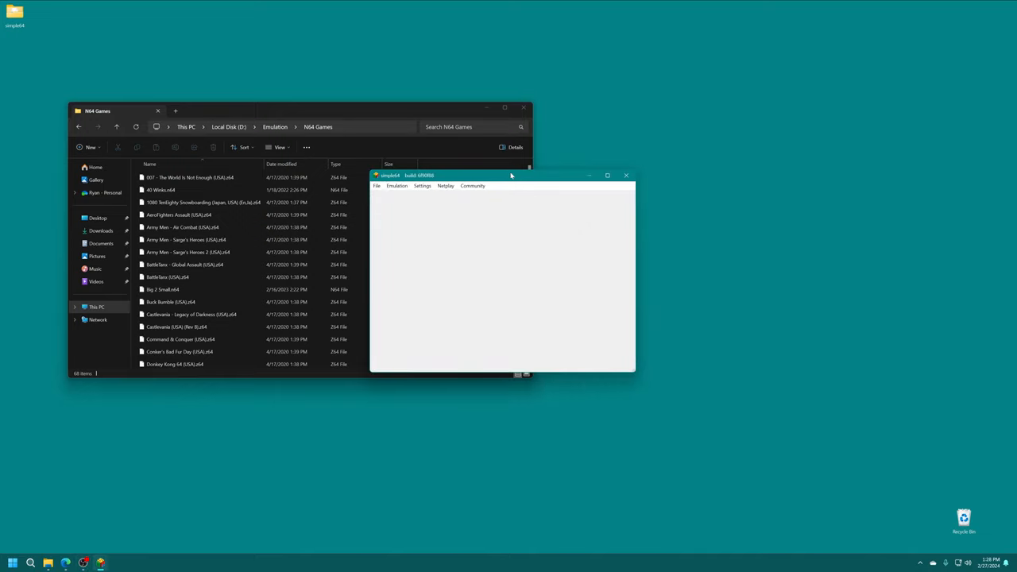
- Load a ROM from the N64 Games folder and maximize the game window
left_click(377, 185)
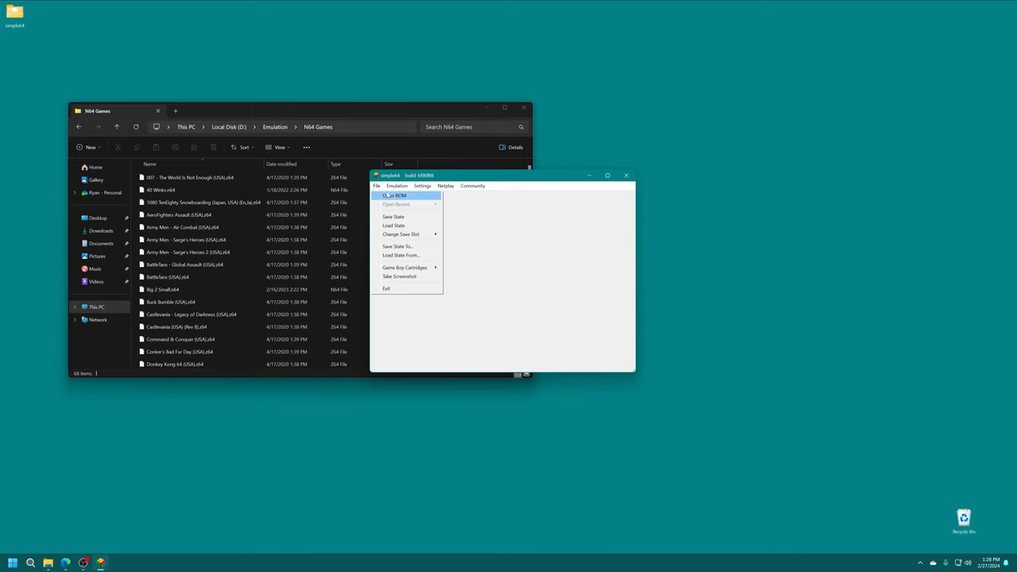
left_click(394, 195)
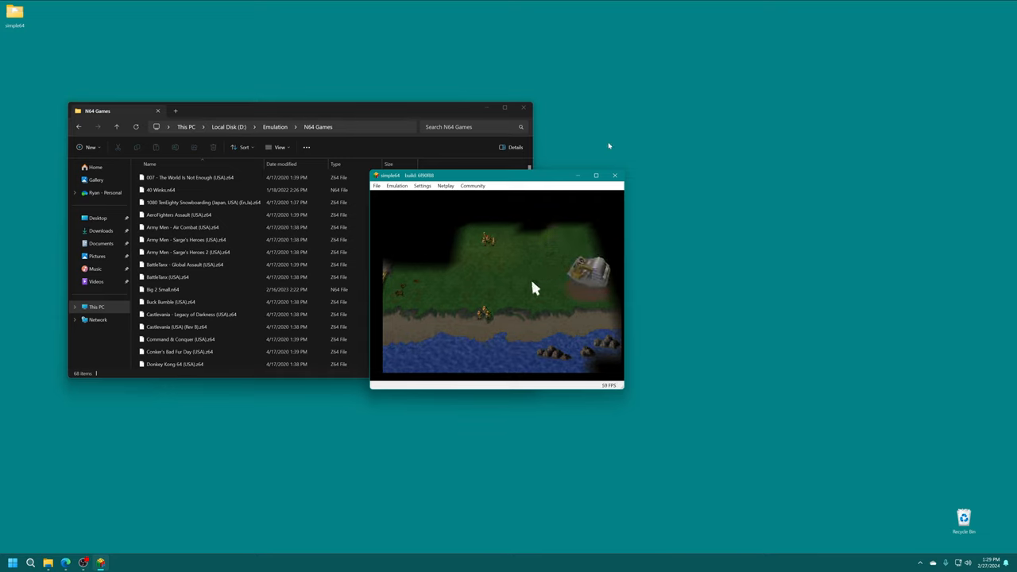
left_click(596, 174)
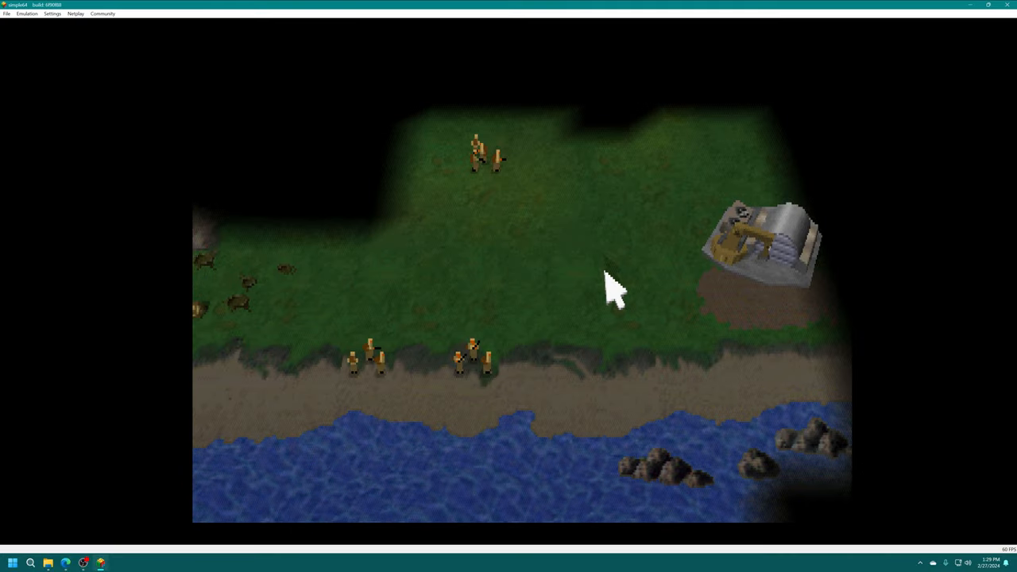
mouse_move(438, 294)
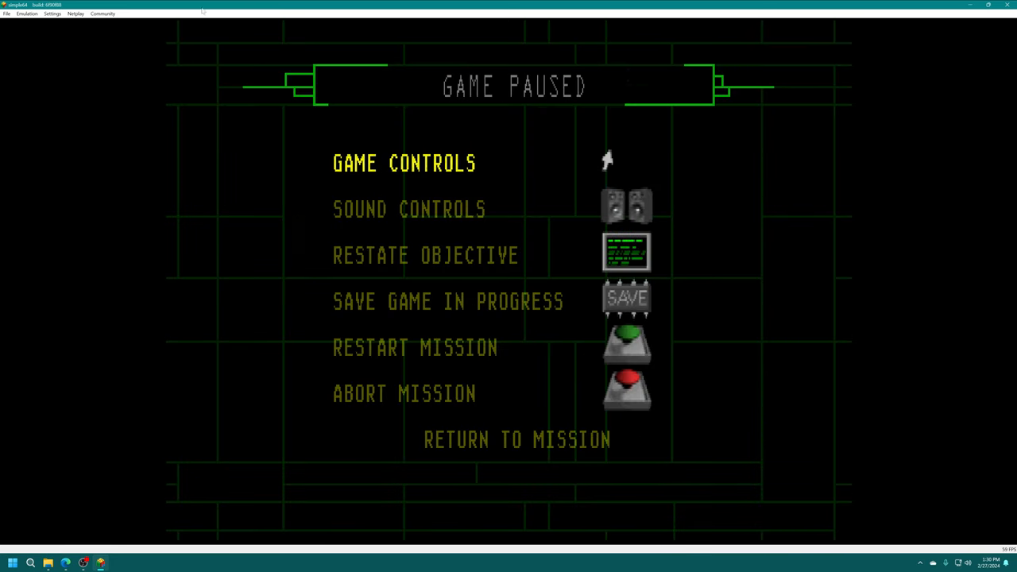
- Enable FullScreen in the Parallel Video plugin settings
left_click(53, 13)
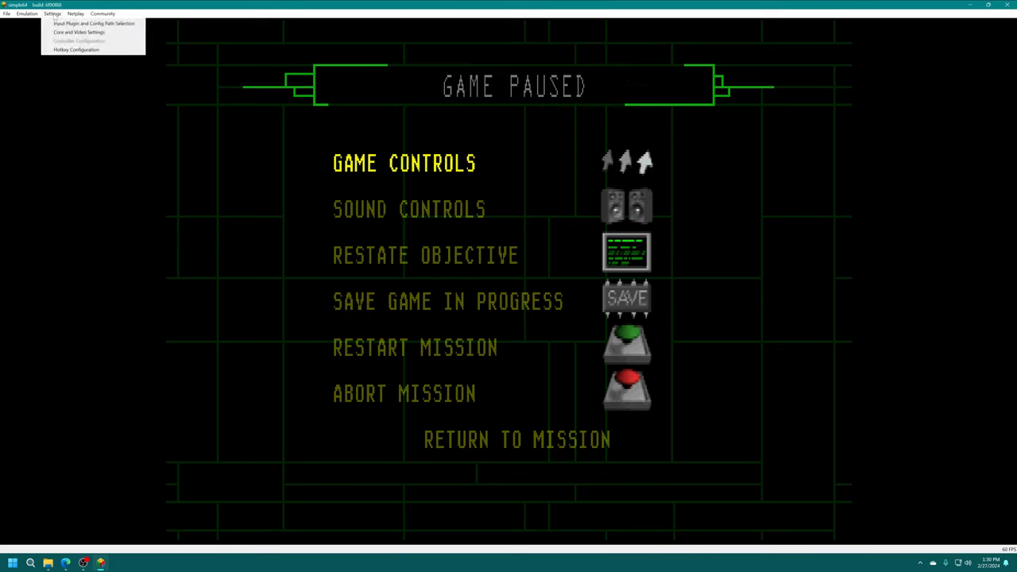
left_click(78, 32)
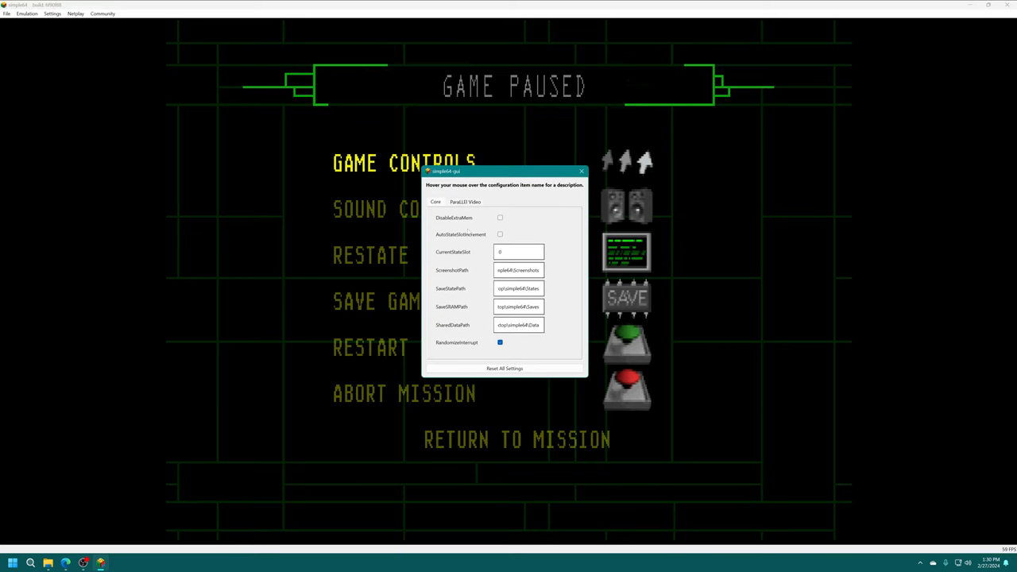
mouse_move(461, 226)
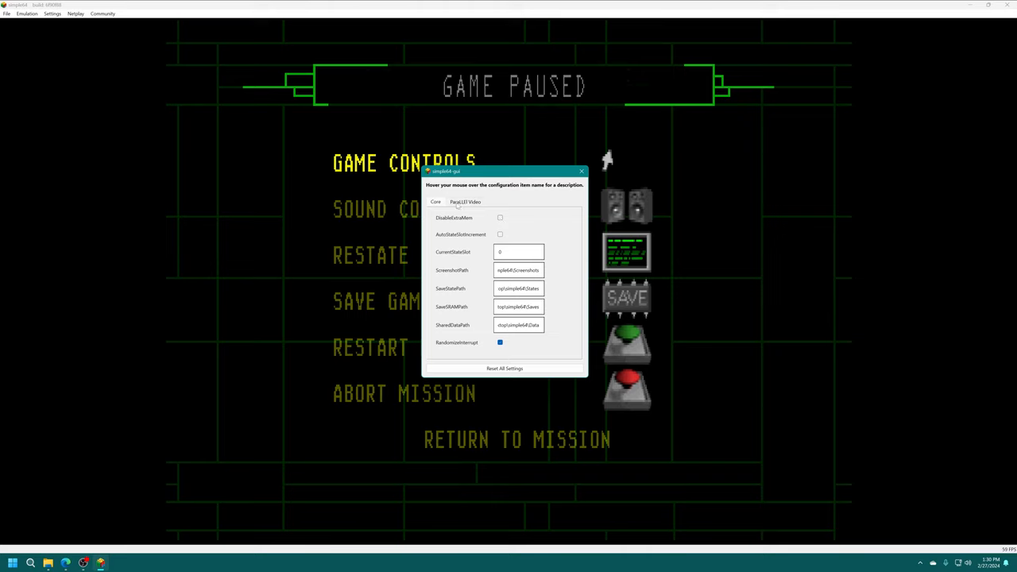
left_click(464, 201)
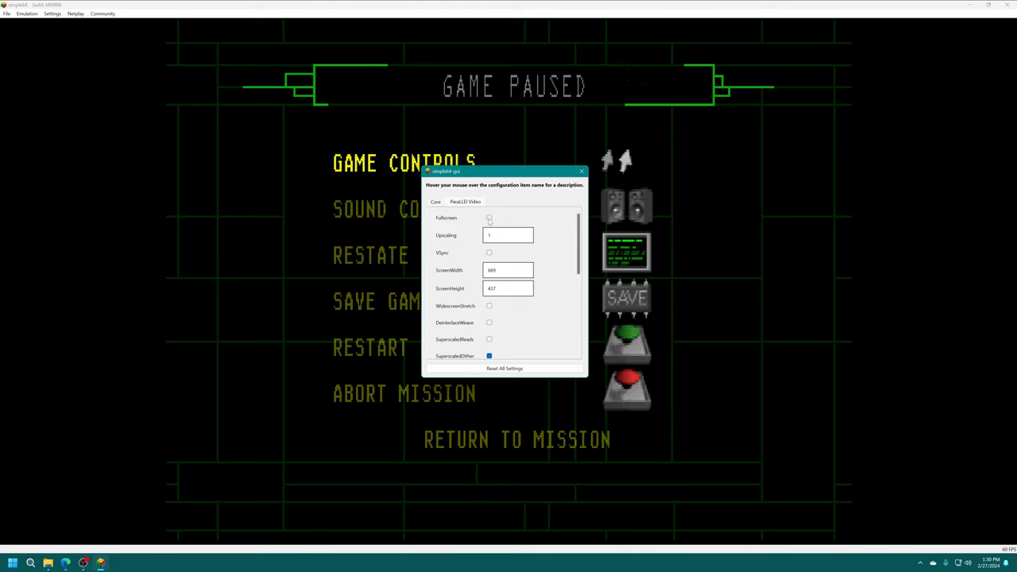
left_click(490, 218)
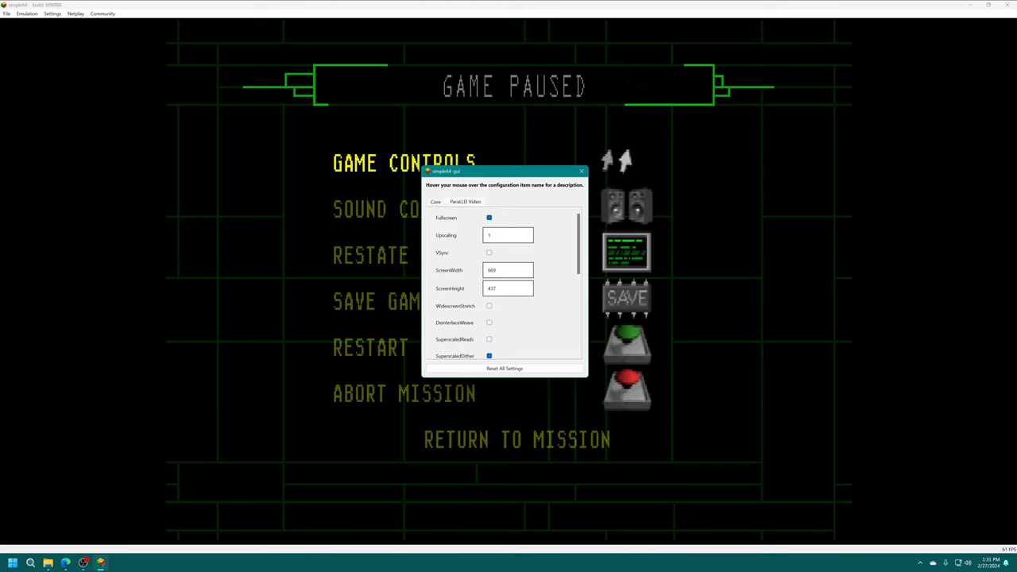
mouse_move(607, 159)
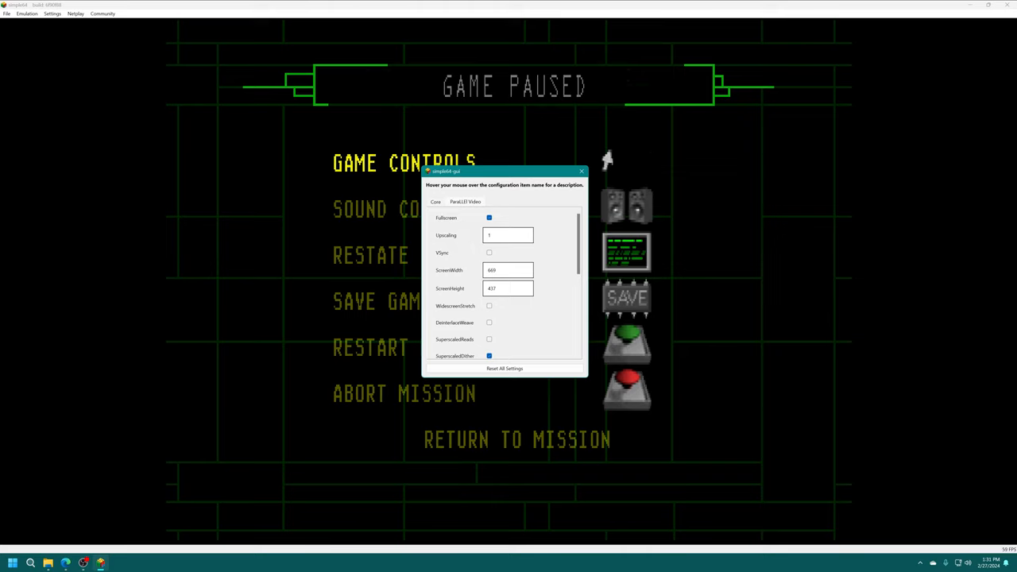
- Raise the Upscaling factor, leave VSync off and close the configuration
left_click(508, 235)
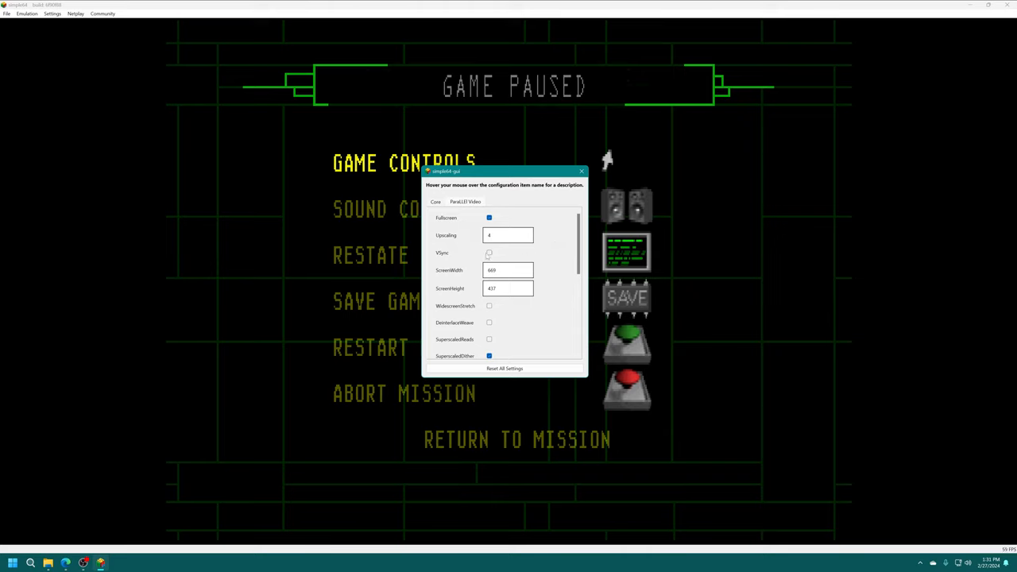
left_click(490, 253)
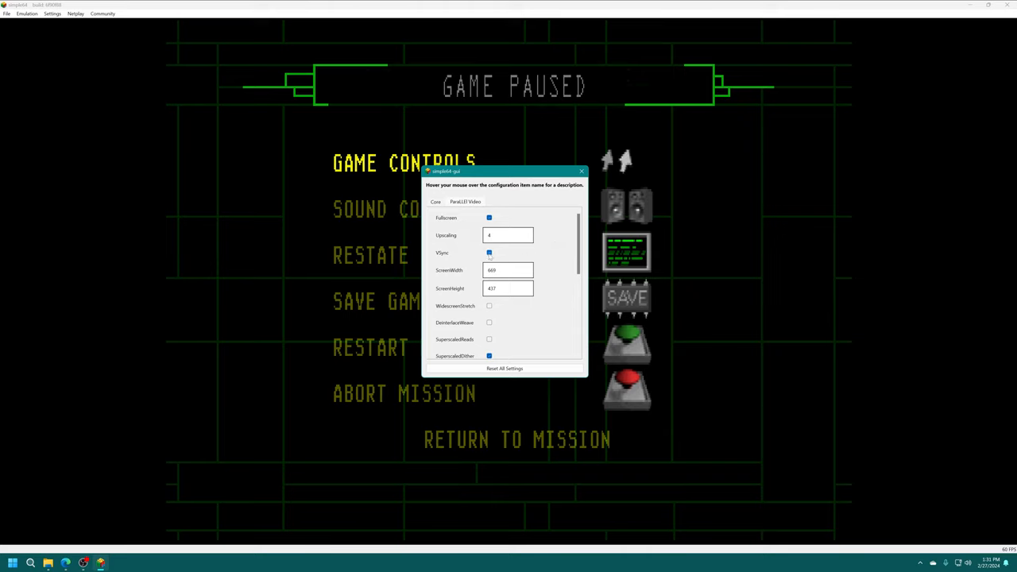
left_click(489, 253)
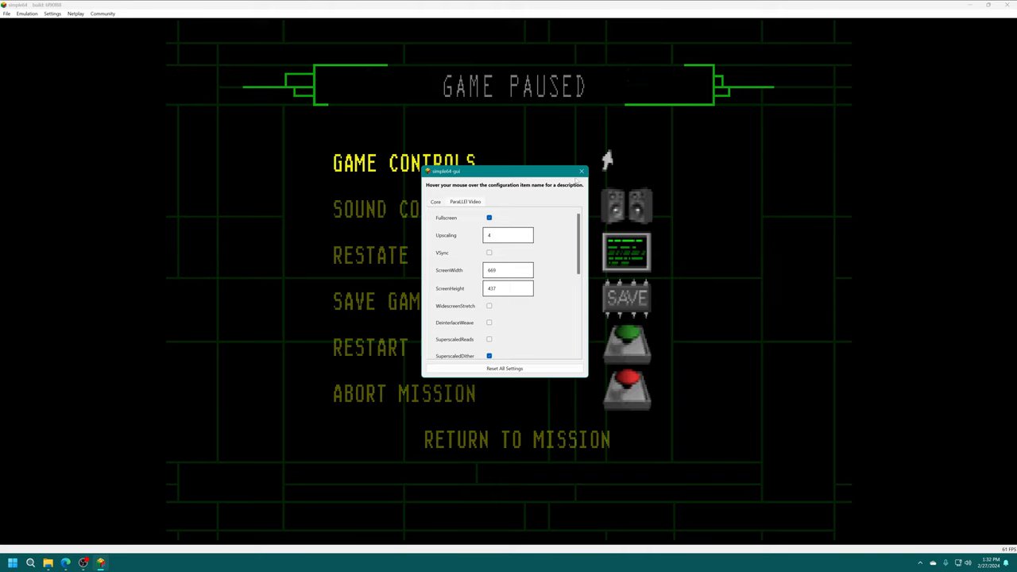
left_click(582, 172)
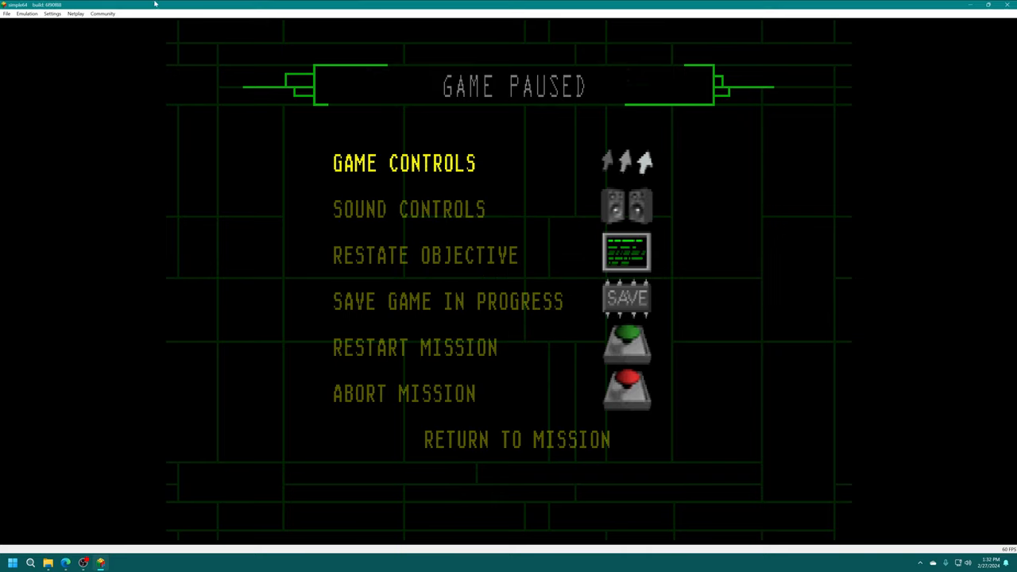
- Stop emulation, reopen the ROM full-screen and bring up its Save Game in Progress confirmation
left_click(27, 12)
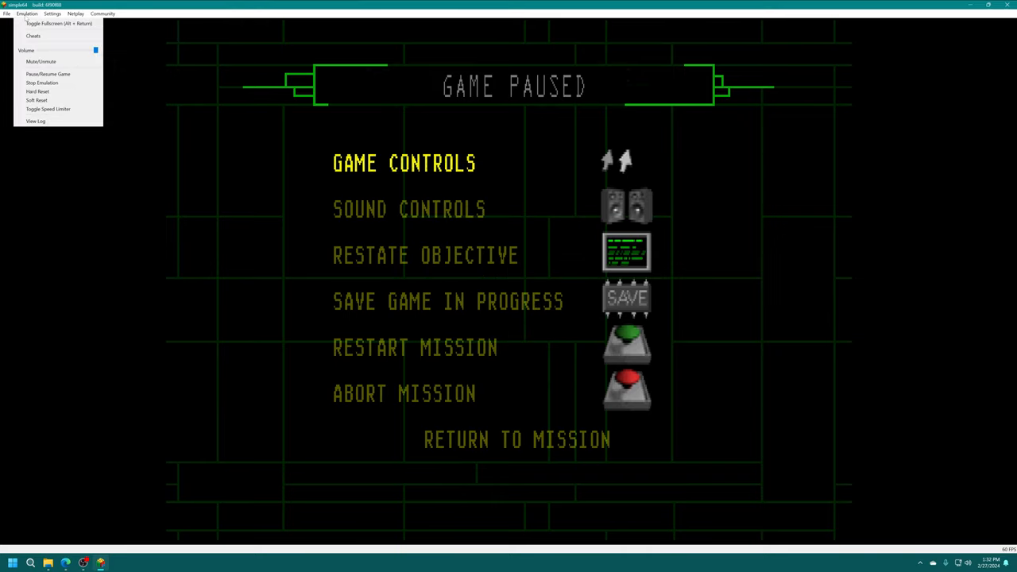
left_click(377, 184)
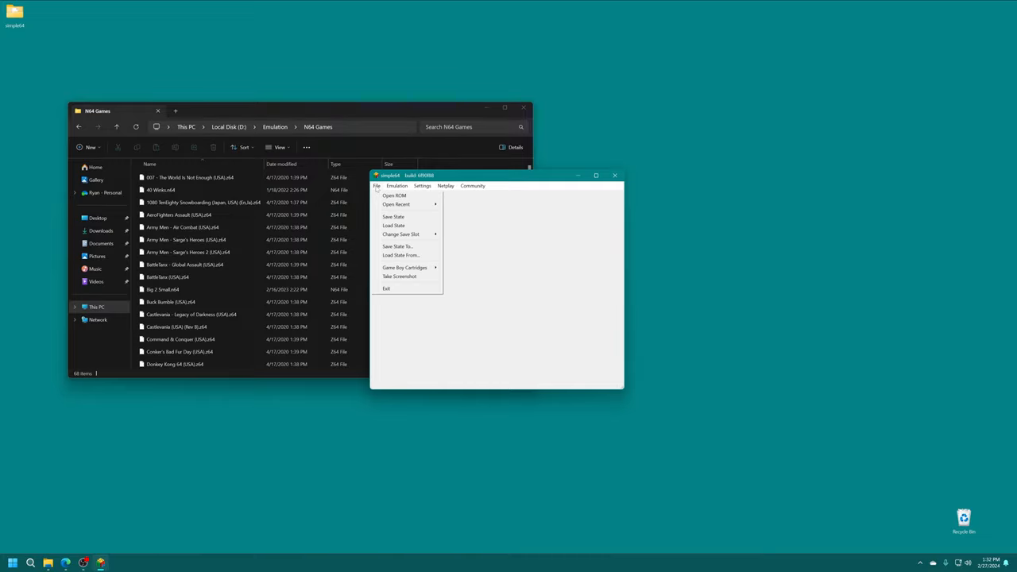
left_click(394, 196)
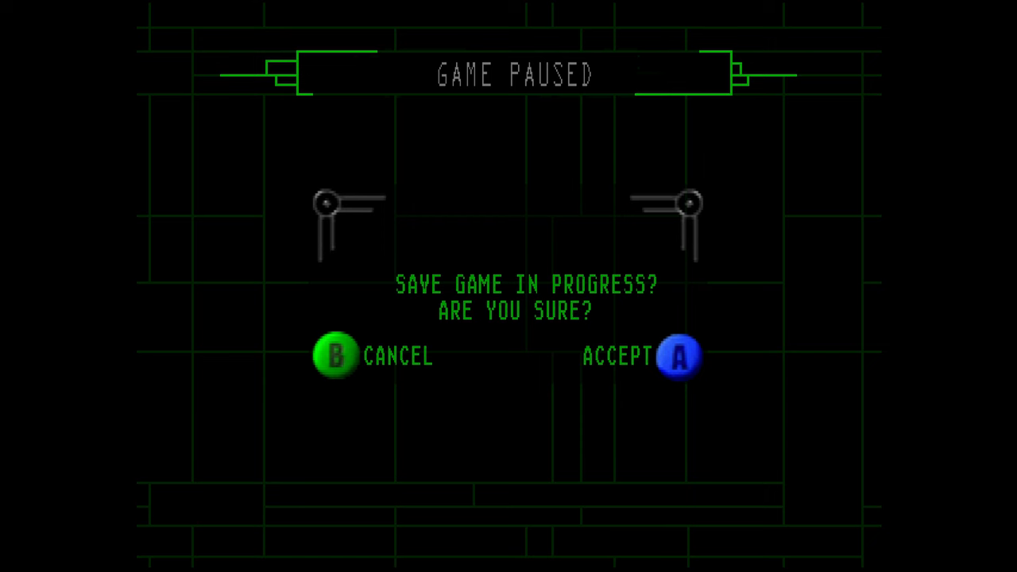
left_click(334, 356)
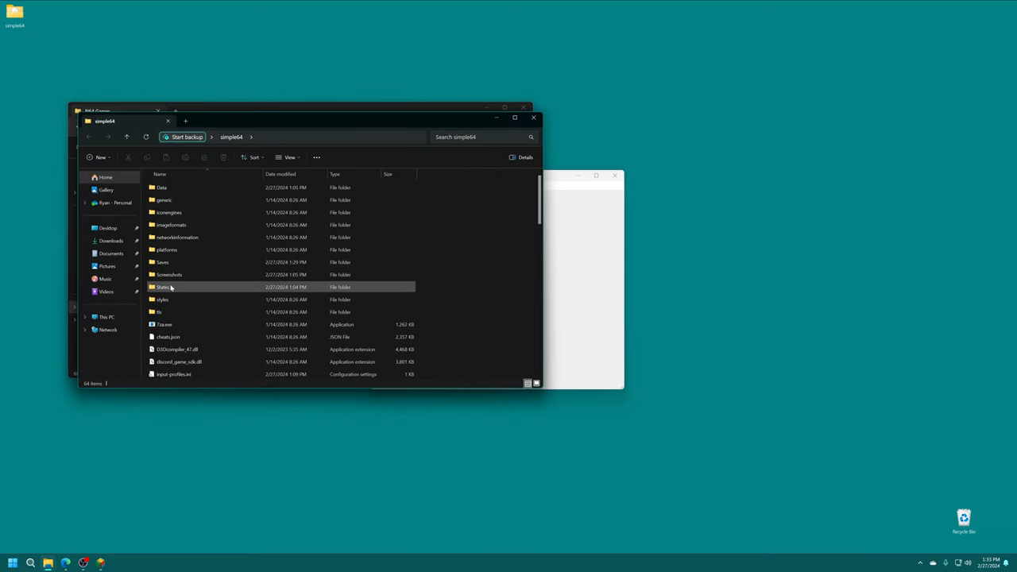
- Show the simple64 Saves folder holding the single Command & Conquer save file
double_click(162, 262)
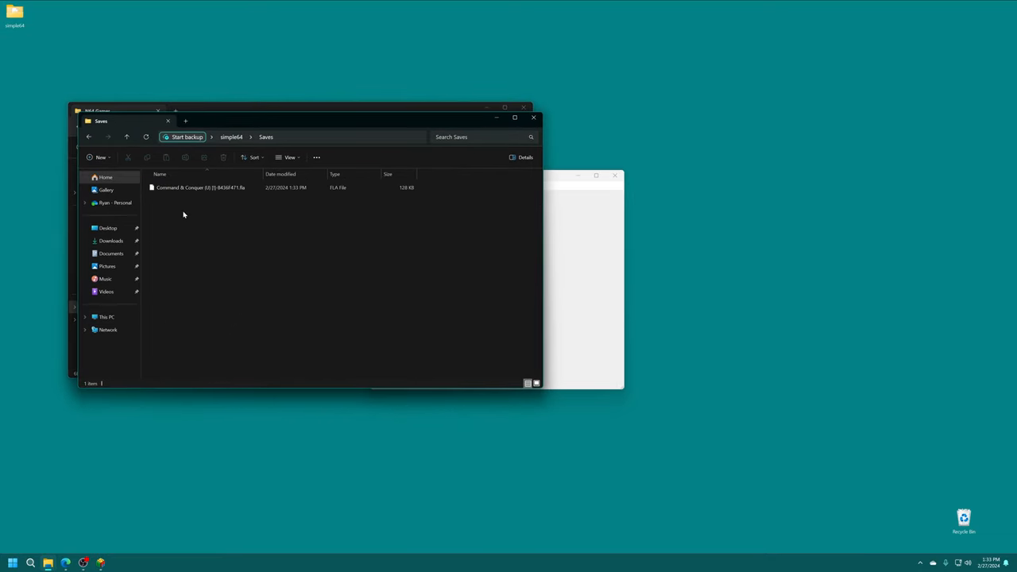
mouse_move(286, 261)
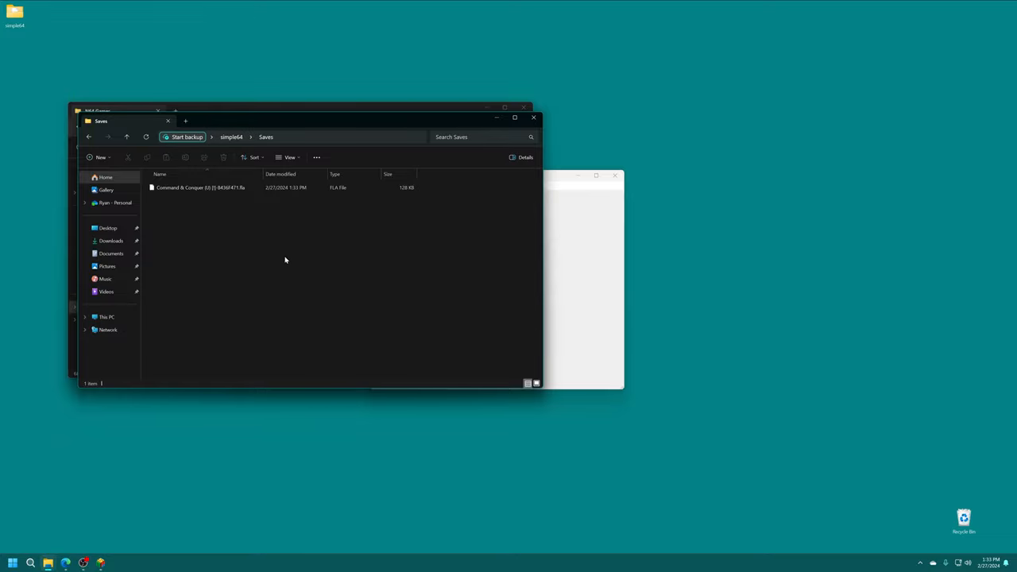
mouse_move(423, 193)
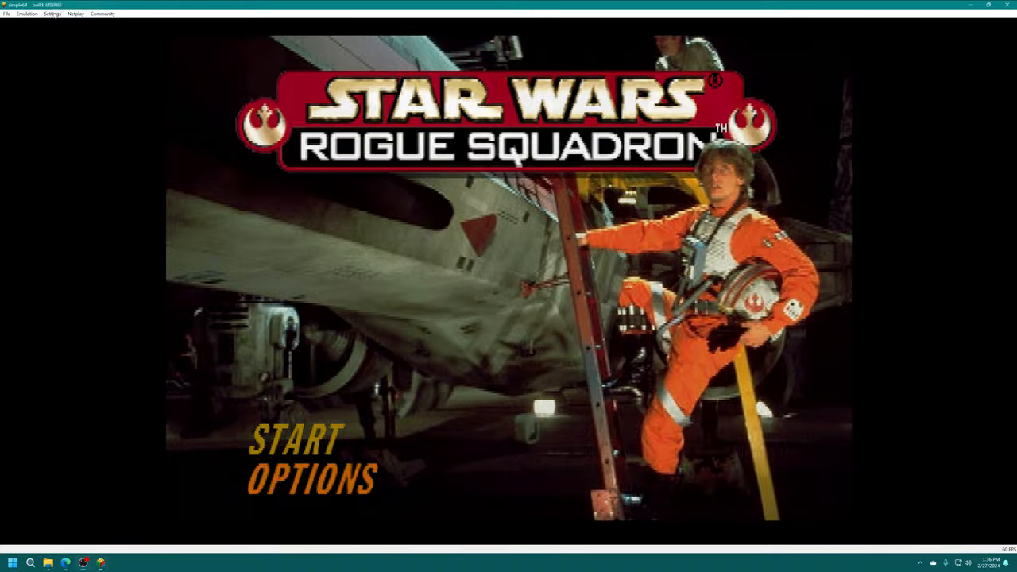
- Tick DeinterlaceWeave in the Parallel Video settings for Rogue Squadron and return to the game
left_click(51, 13)
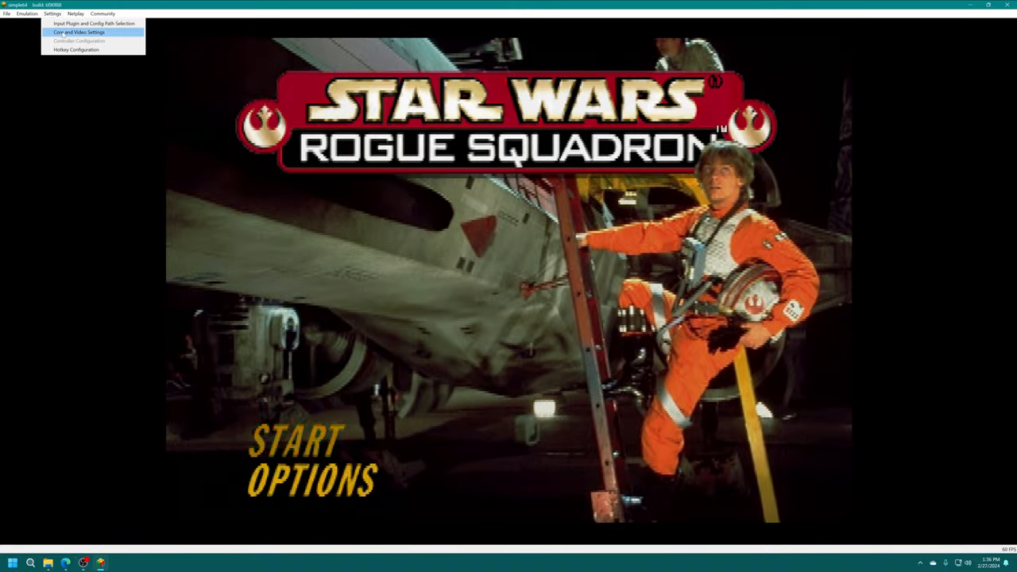
left_click(77, 32)
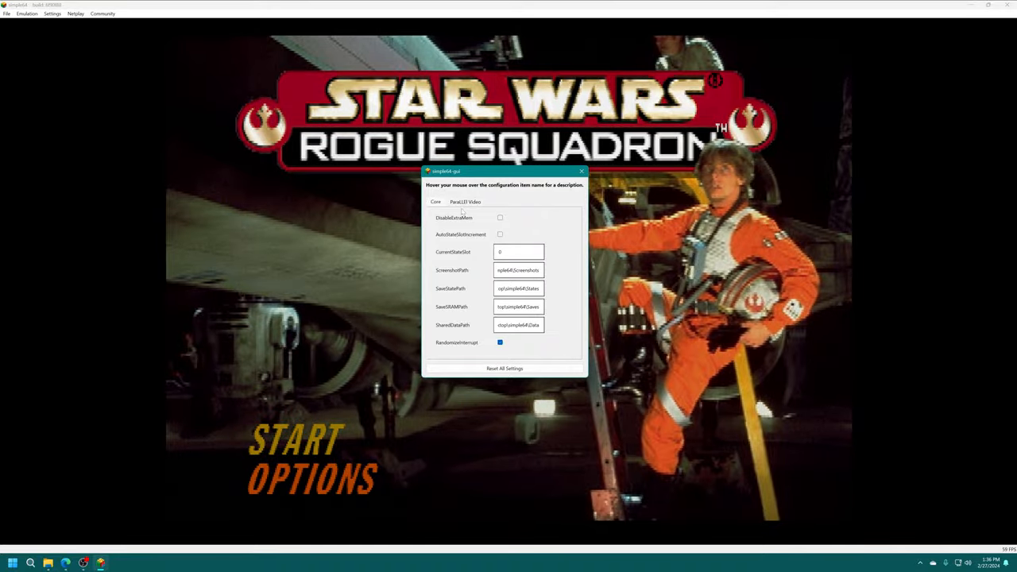
left_click(466, 201)
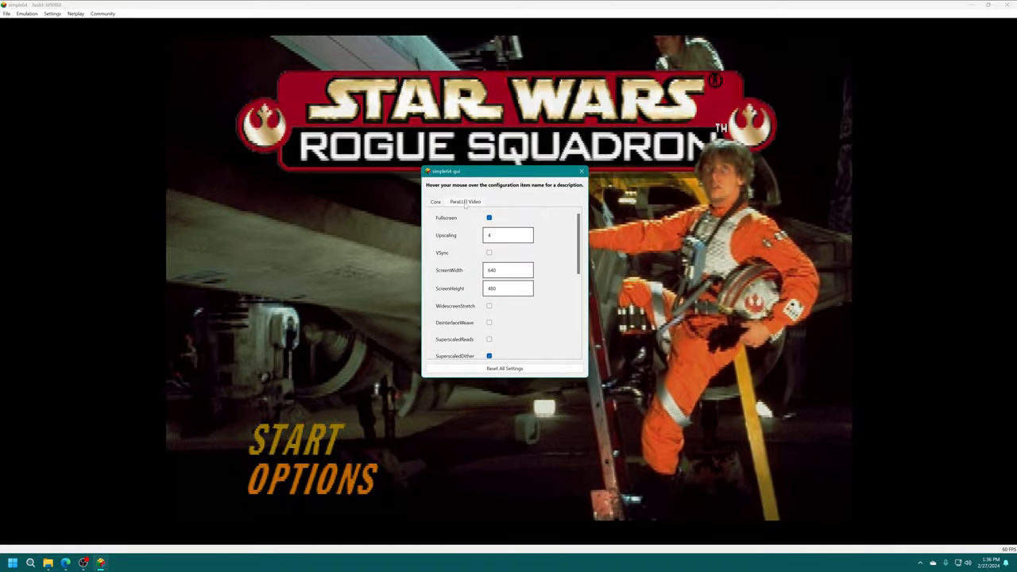
left_click(489, 322)
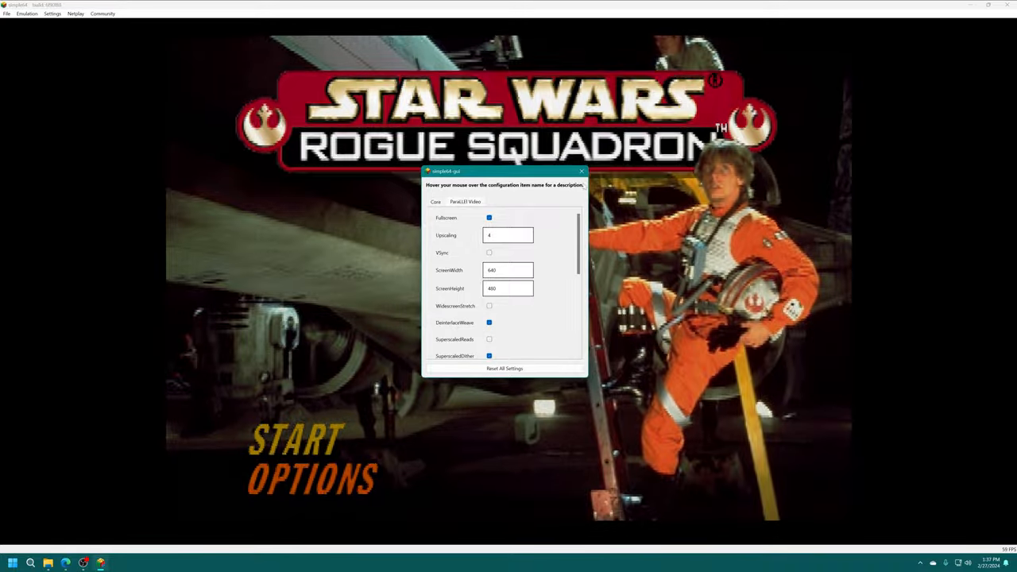
left_click(582, 172)
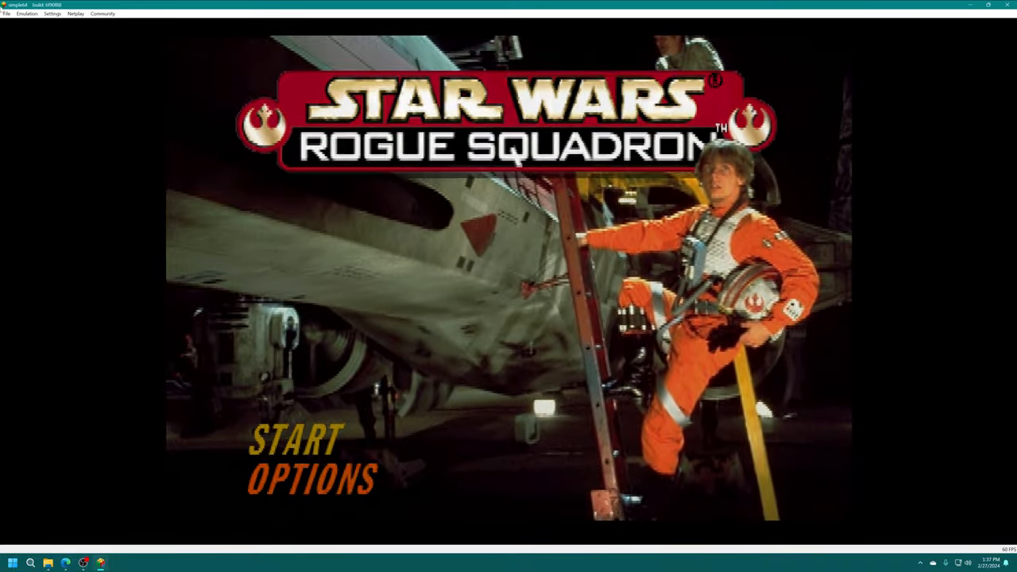
left_click(27, 13)
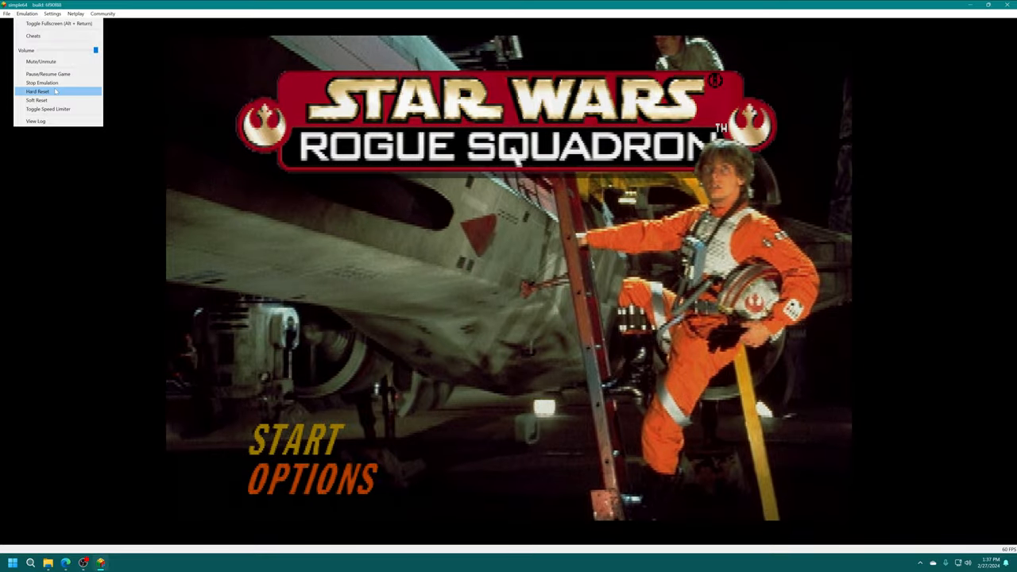
left_click(42, 83)
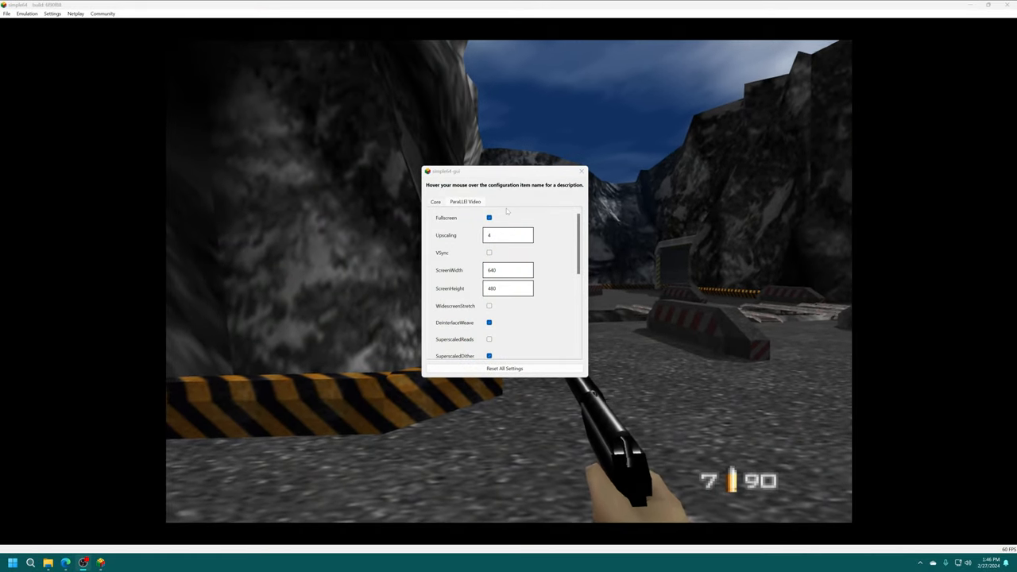
- Untick SupersampledReads, then toggle VI antialiasing off and back on
scroll("down", 3)
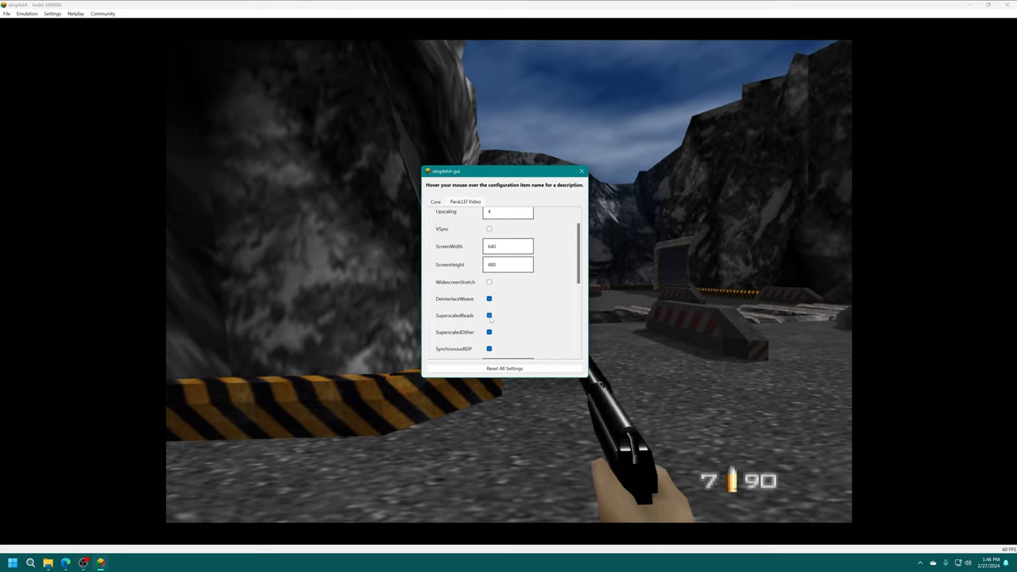
left_click(489, 315)
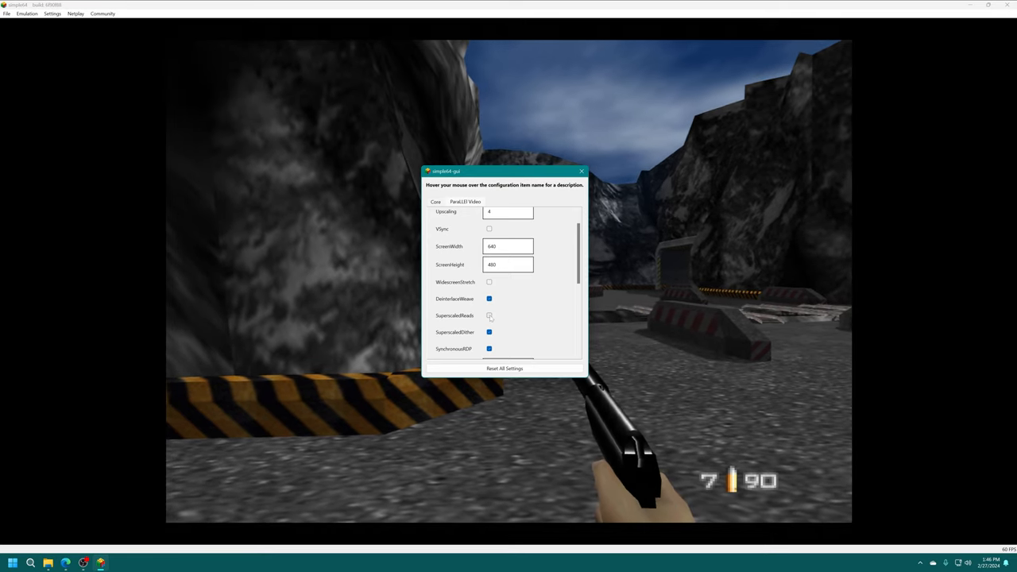
scroll("down", 3)
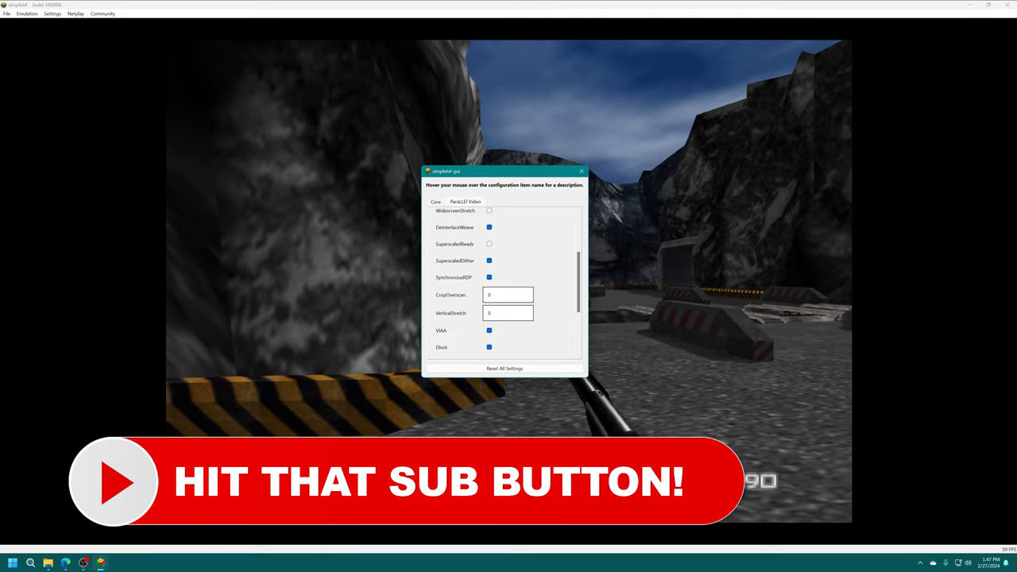
scroll("down", 3)
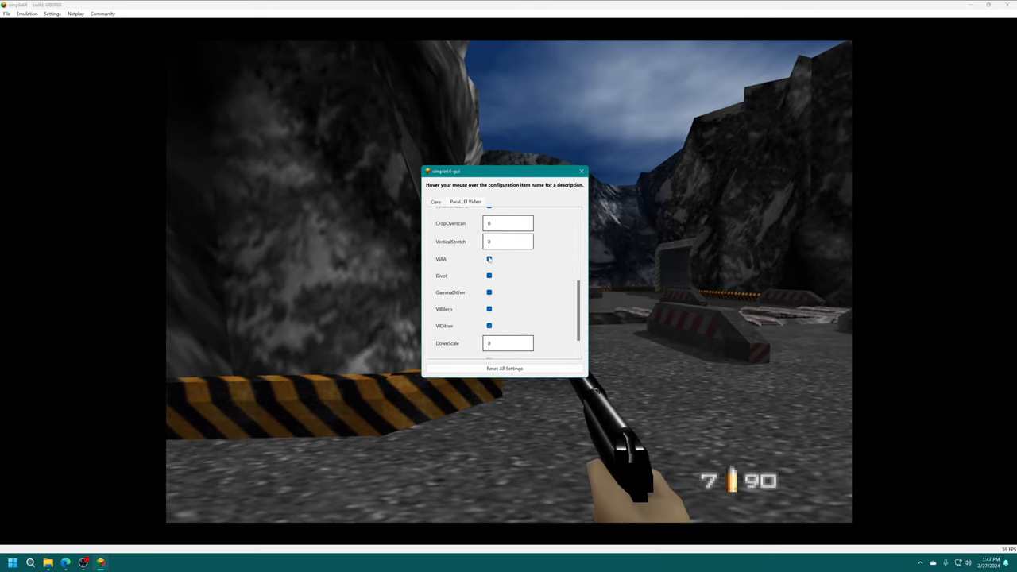
left_click(490, 259)
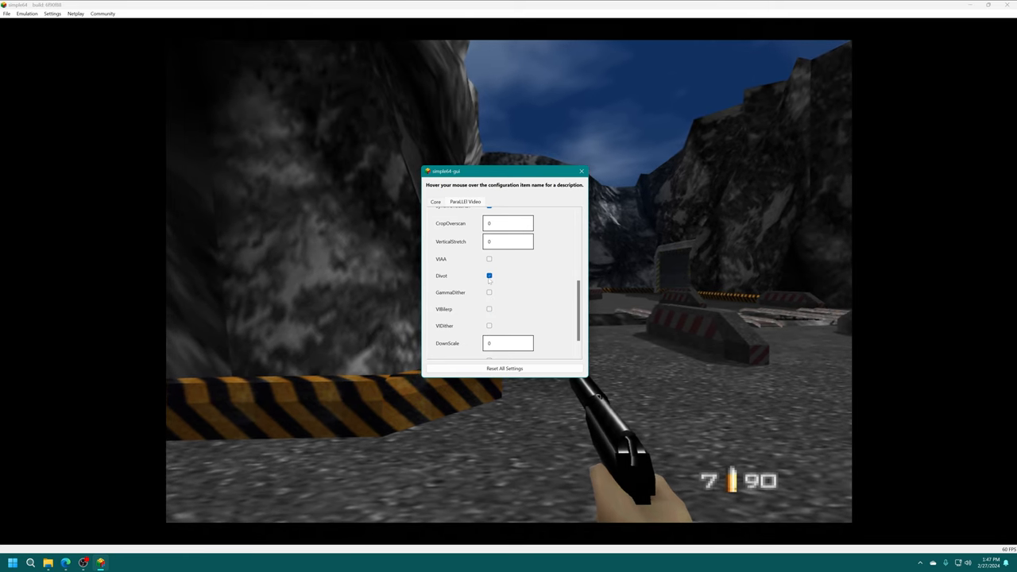
left_click(489, 276)
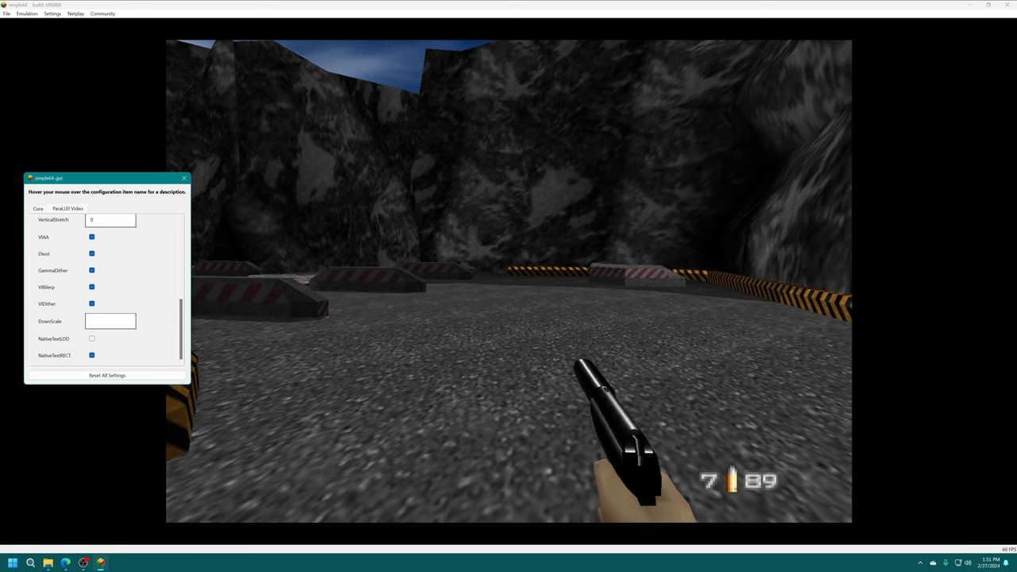
- Set DownScale to 2 in the video settings and return to the running game
type("2")
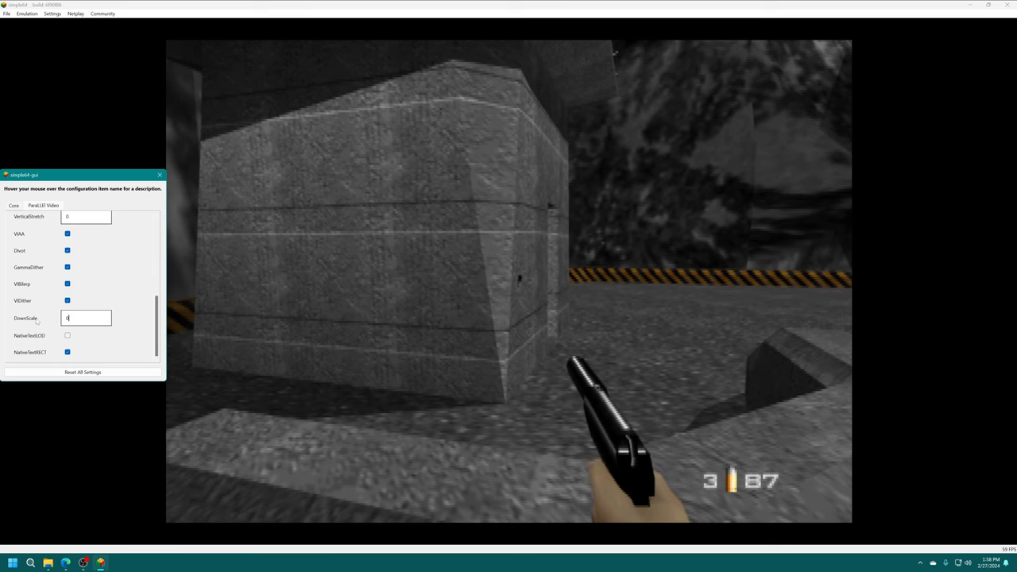
mouse_move(26, 318)
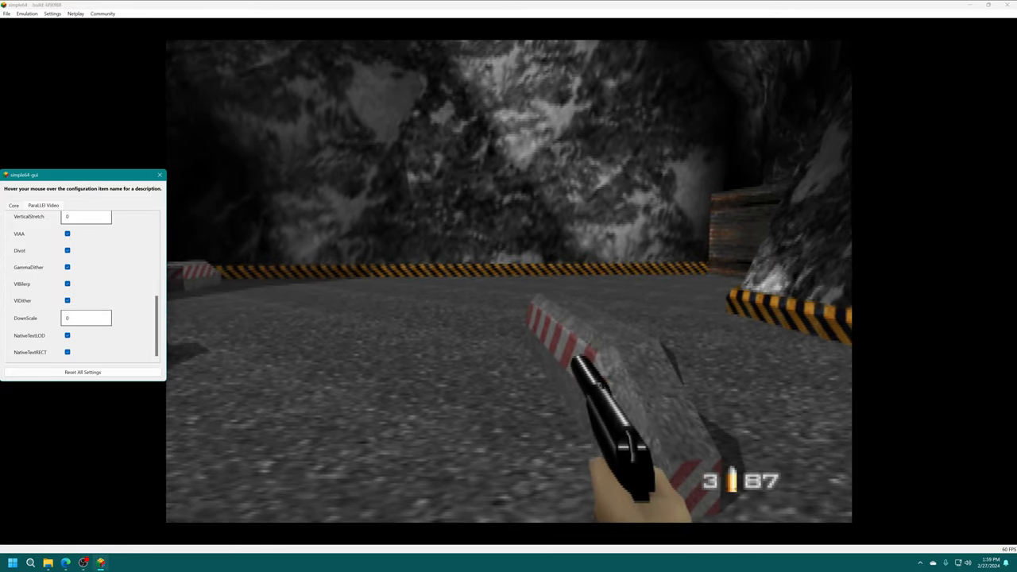
left_click(159, 175)
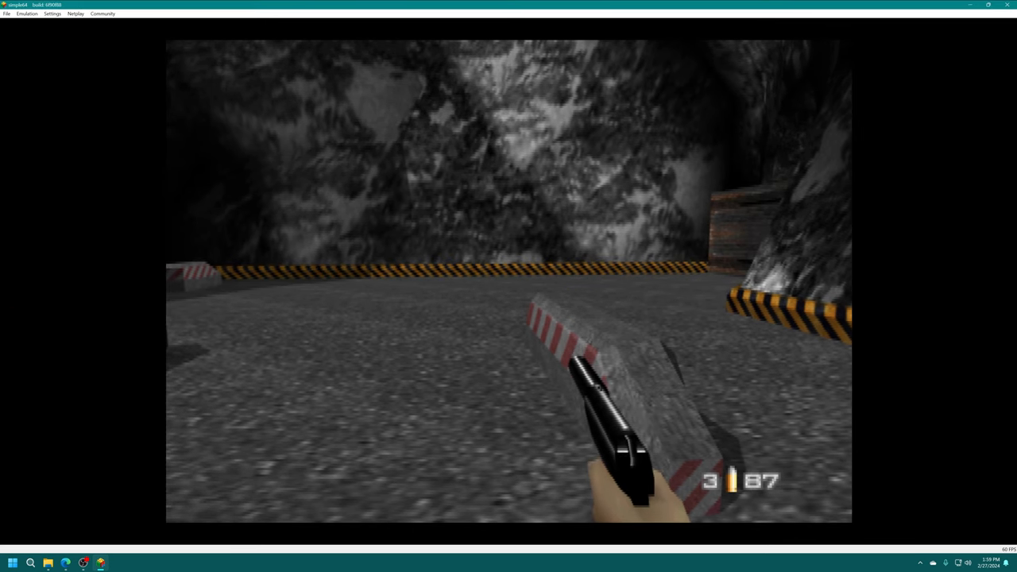
- Bring up the Emulation menu to stop the running shooter game
left_click(27, 13)
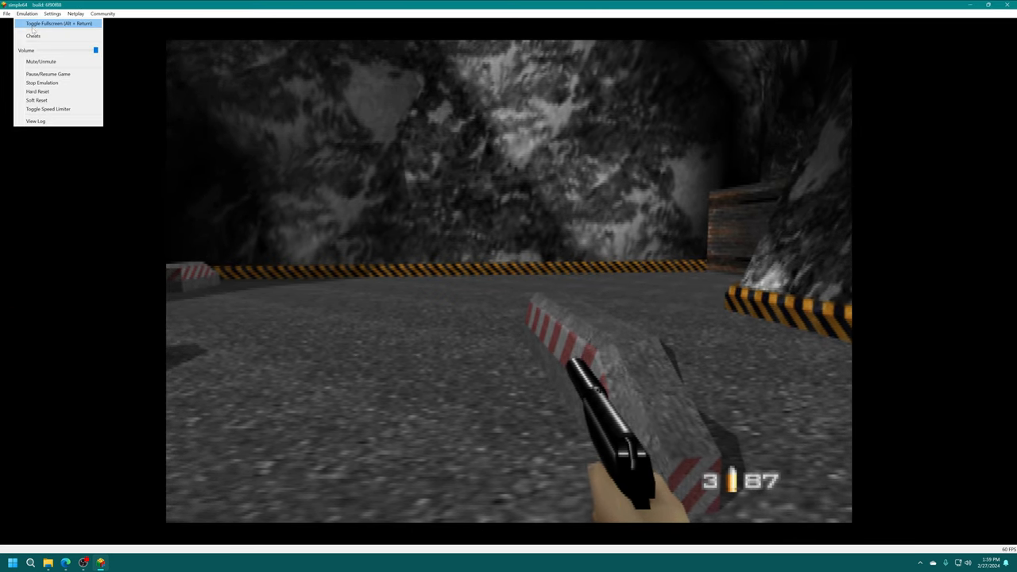
mouse_move(41, 83)
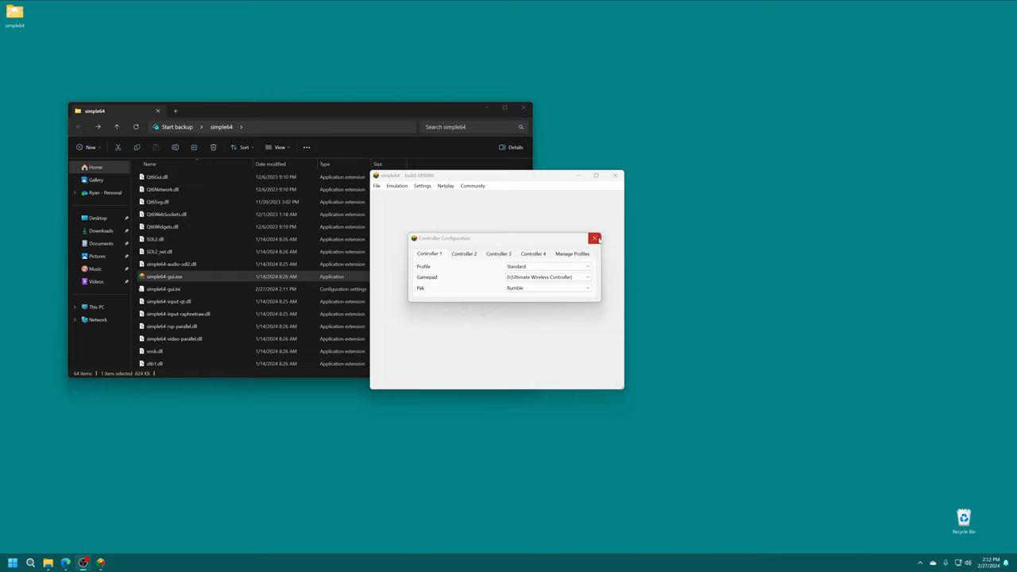
- Reopen Controller Configuration and give Controller 1 the Transfer pak instead of Rumble
left_click(595, 239)
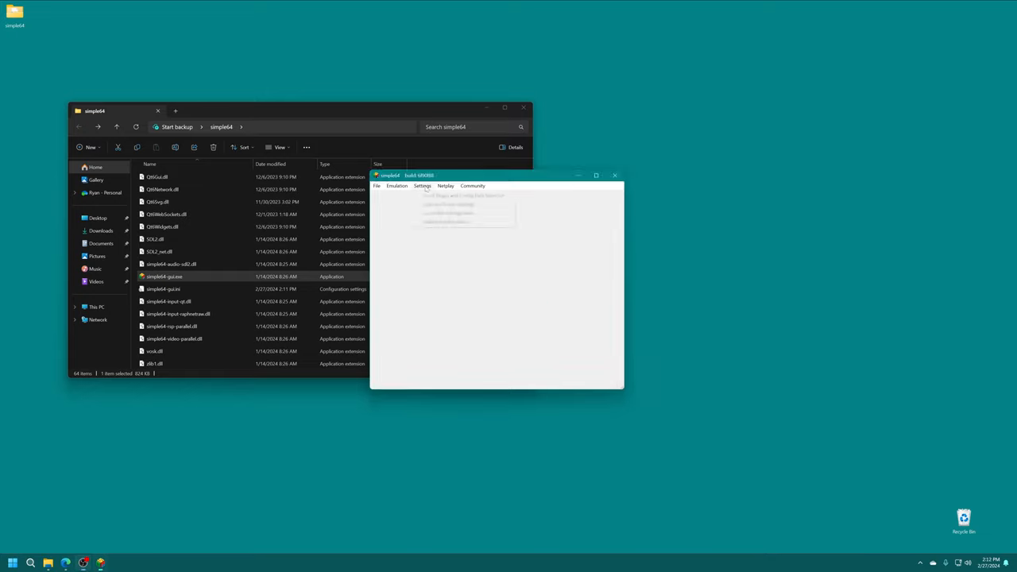
left_click(448, 203)
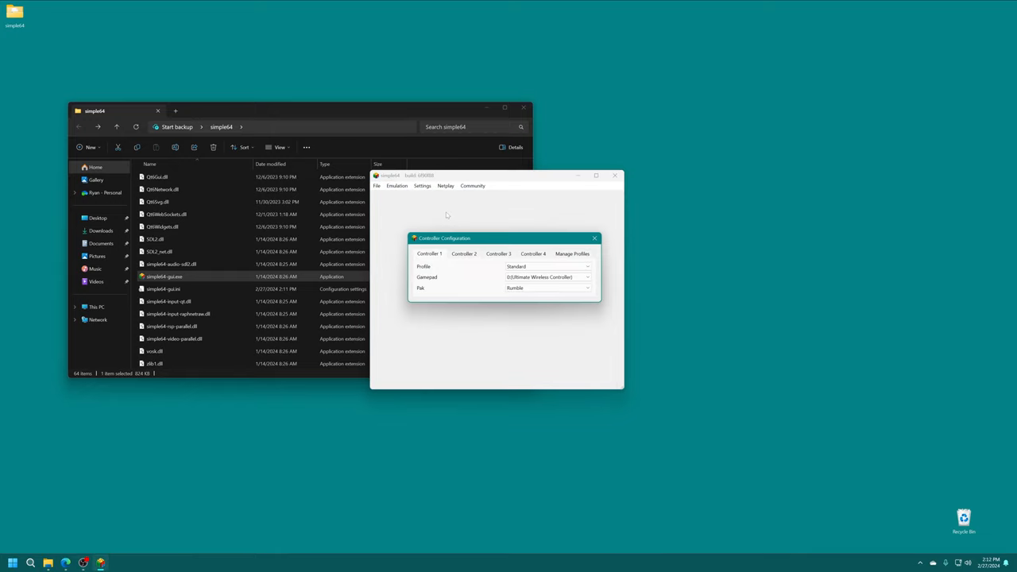
left_click(547, 287)
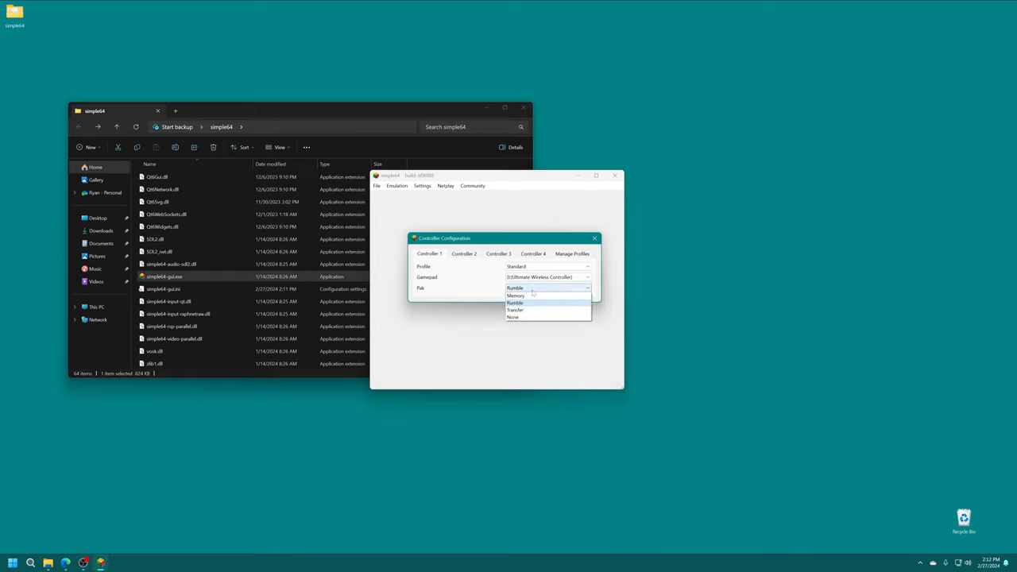
left_click(515, 310)
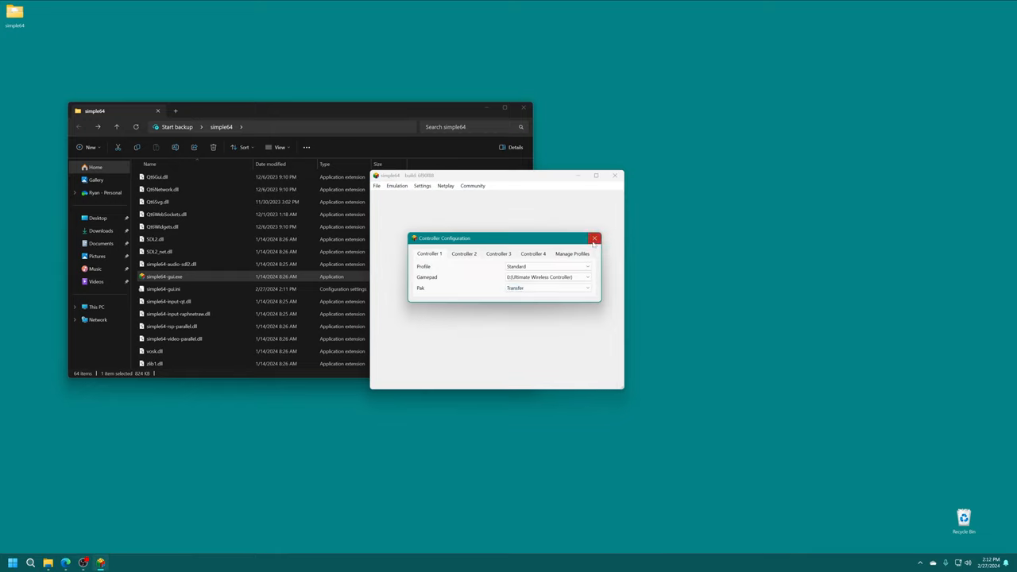
left_click(377, 185)
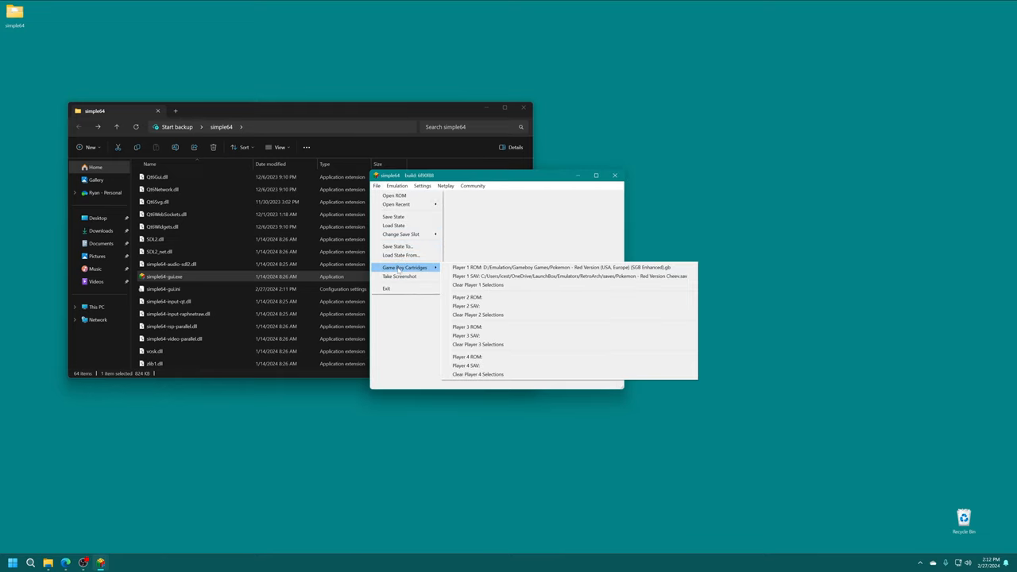
mouse_move(572, 267)
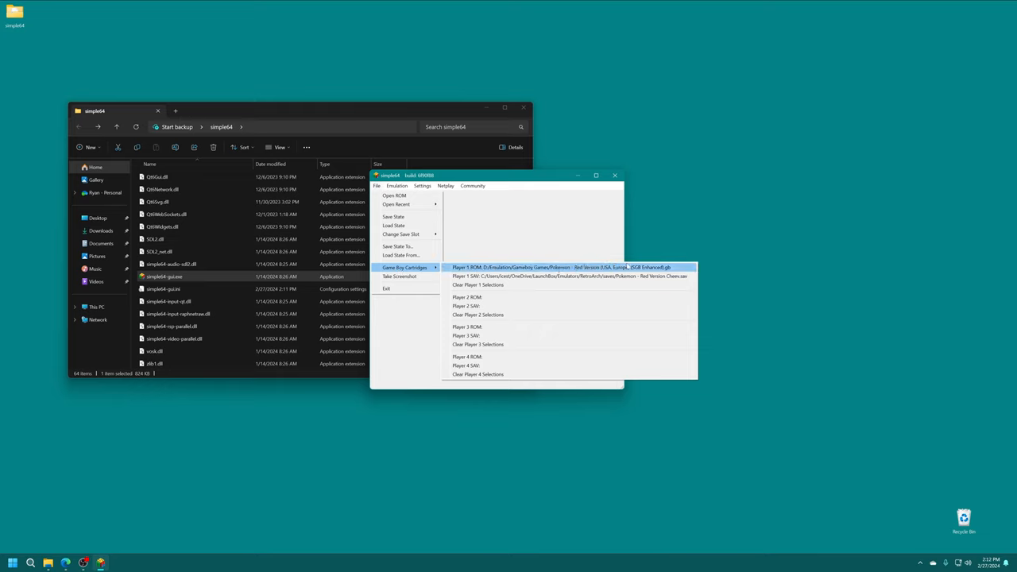
mouse_move(572, 277)
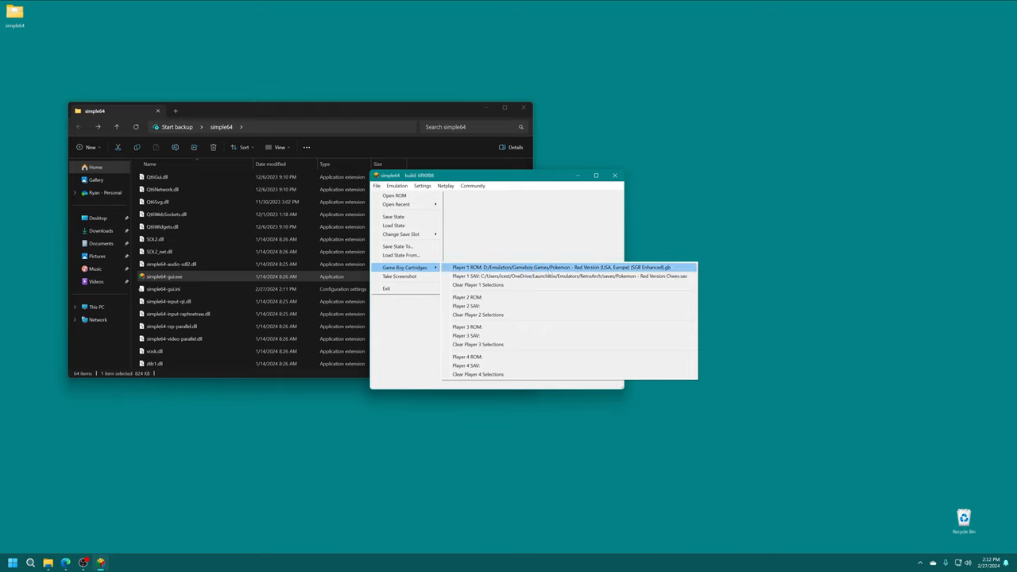
mouse_move(569, 277)
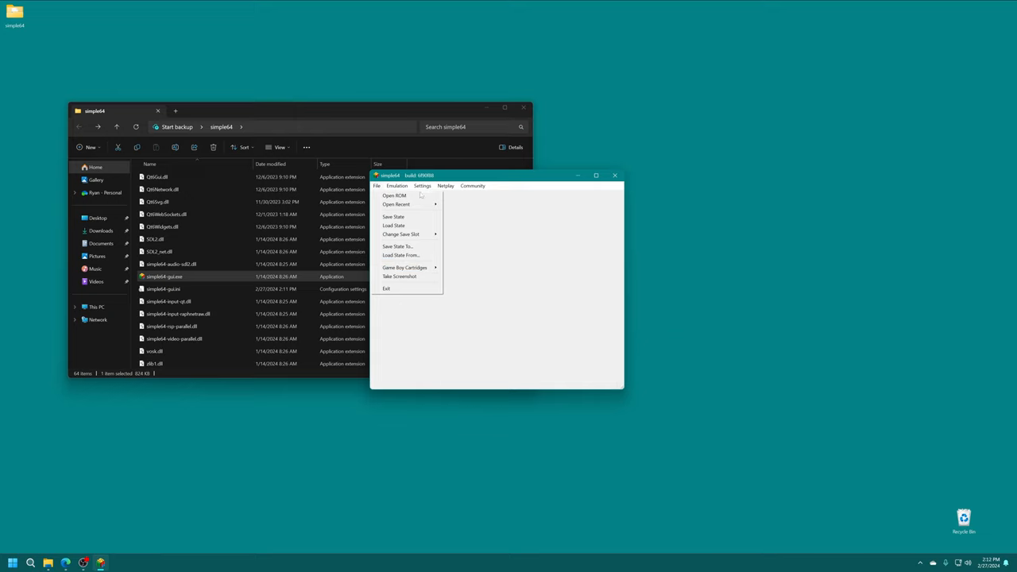
- Launch Pokémon Stadium, switch the PC to Check Pokémon and browse the GB box selector
left_click(395, 195)
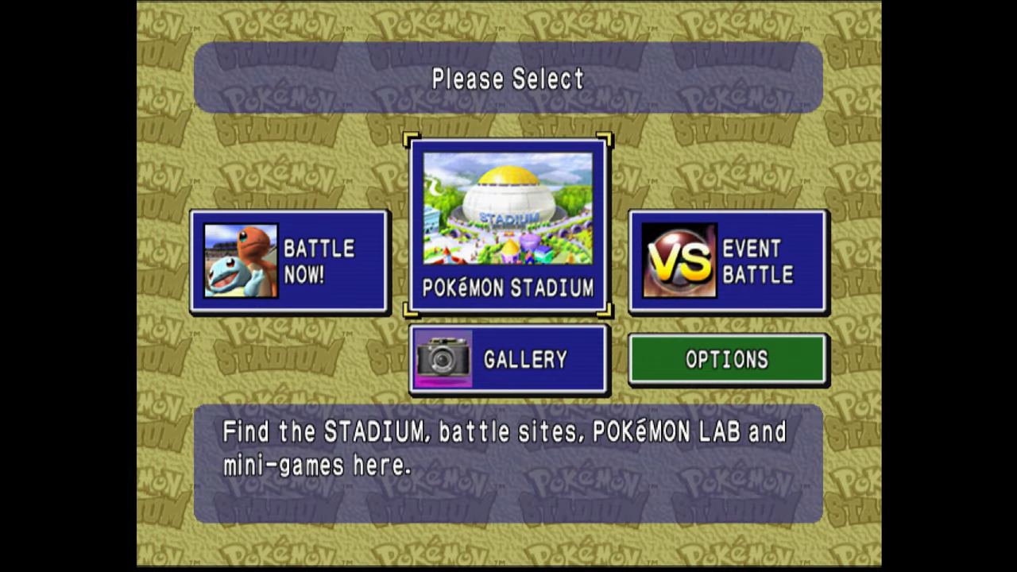
left_click(508, 226)
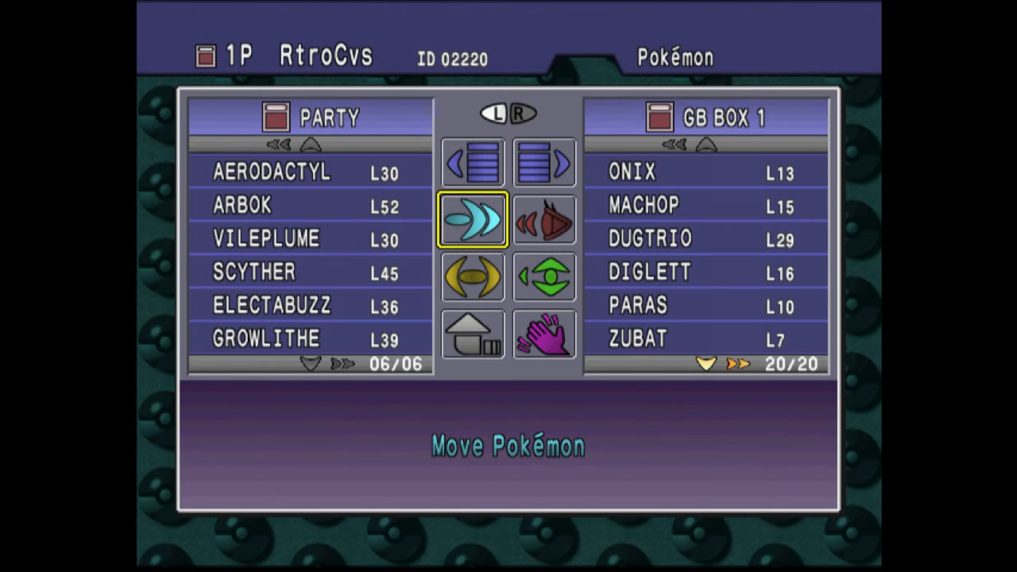
left_click(544, 220)
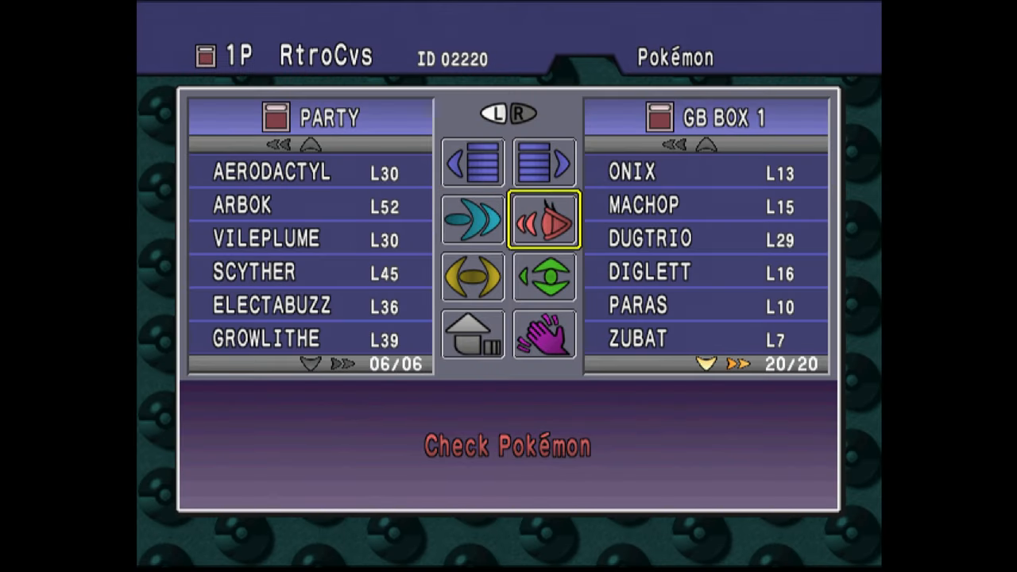
left_click(472, 162)
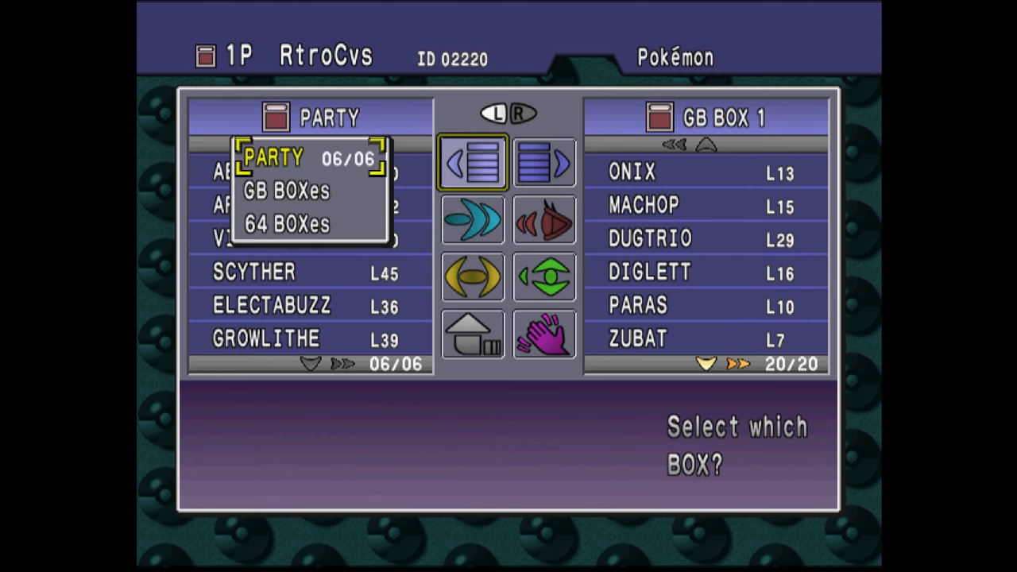
left_click(271, 157)
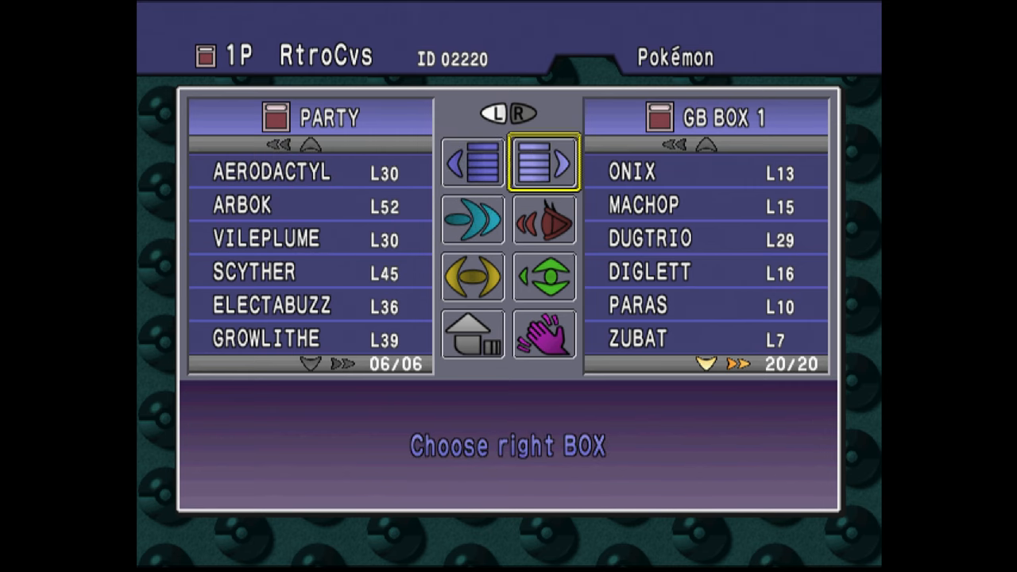
left_click(544, 162)
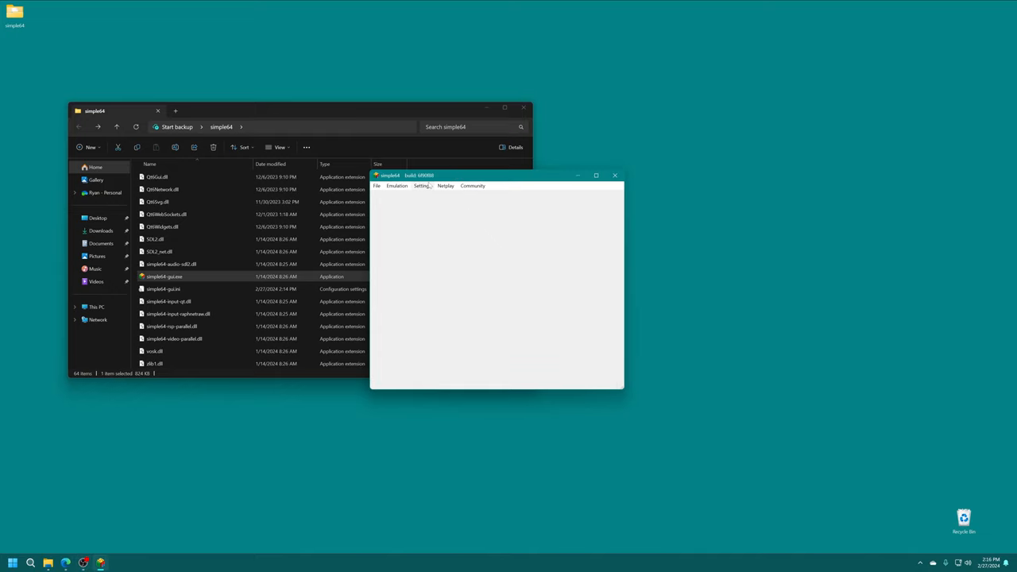
left_click(423, 184)
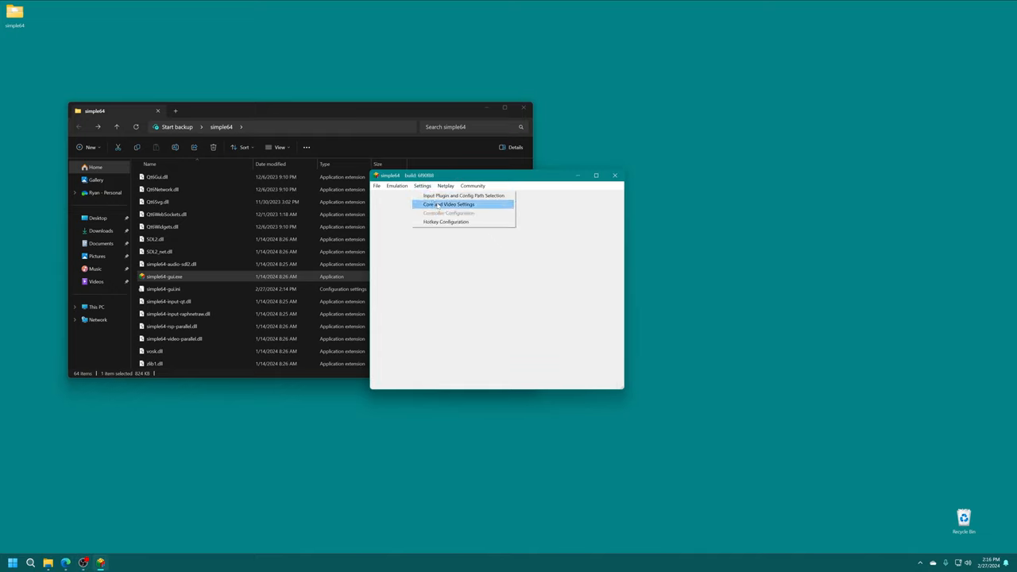
left_click(463, 196)
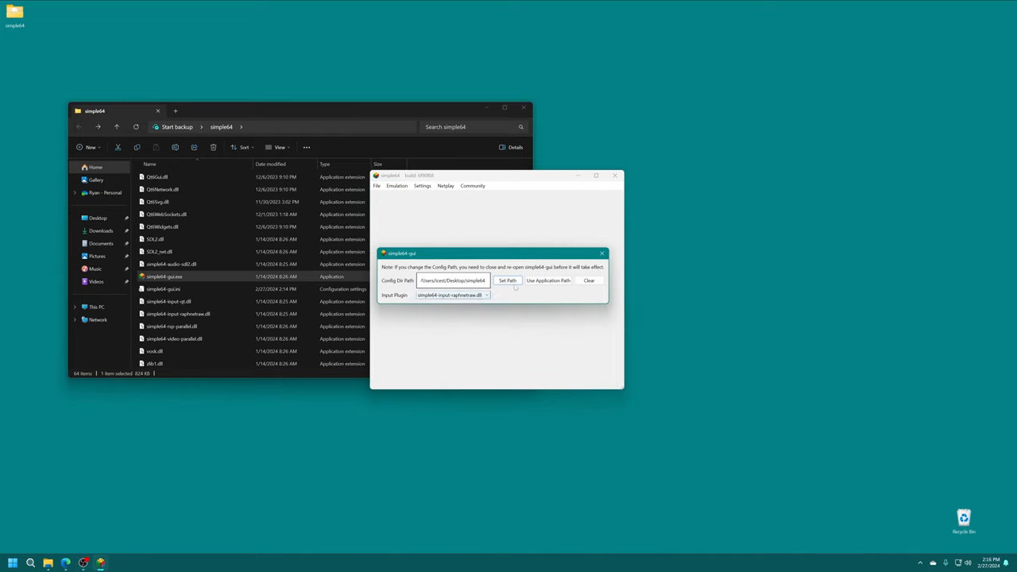
left_click(376, 185)
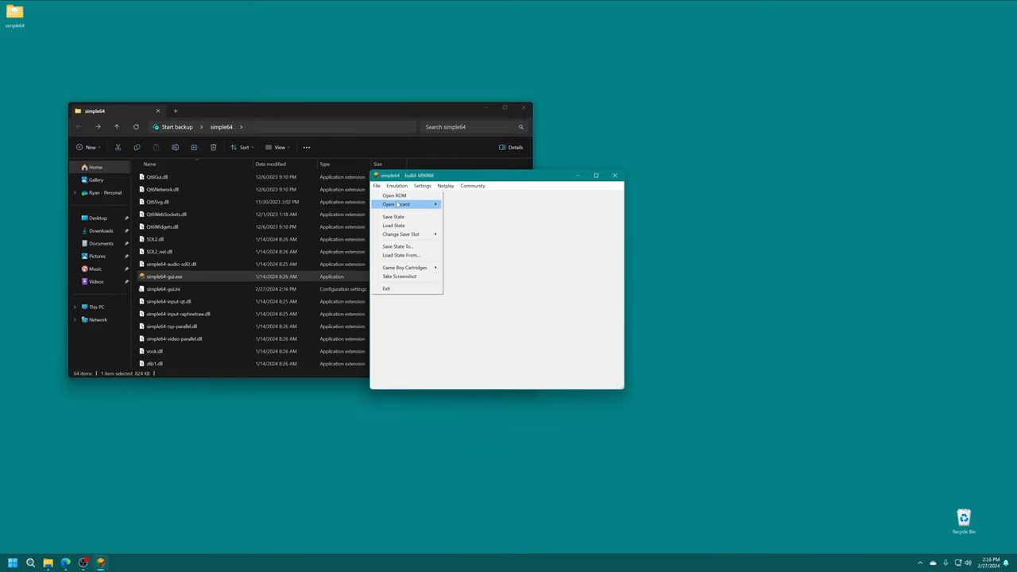
left_click(394, 196)
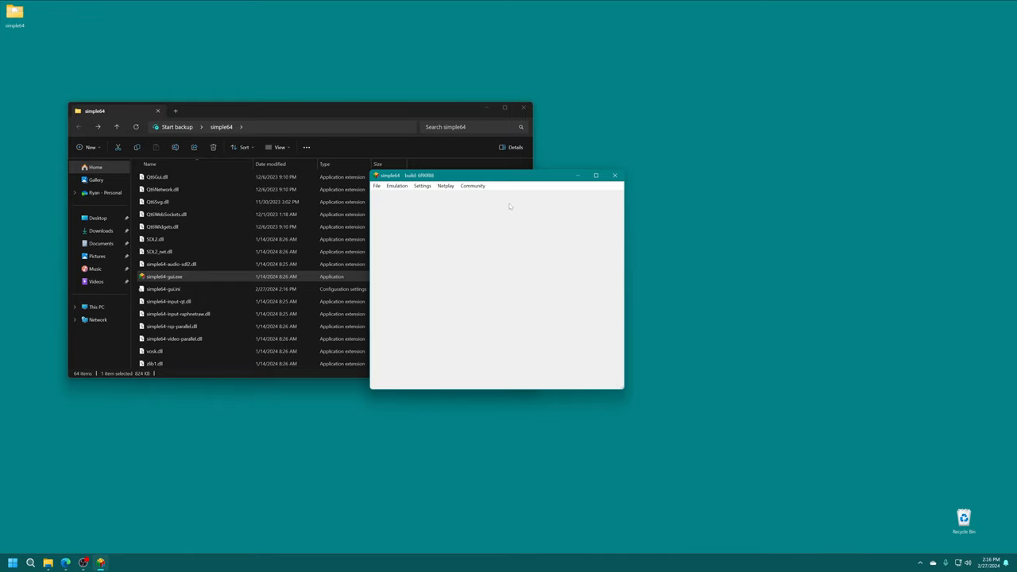
- Load the Pokémon Stadium ROM via File > Open ROM to reach its main menu
left_click(378, 184)
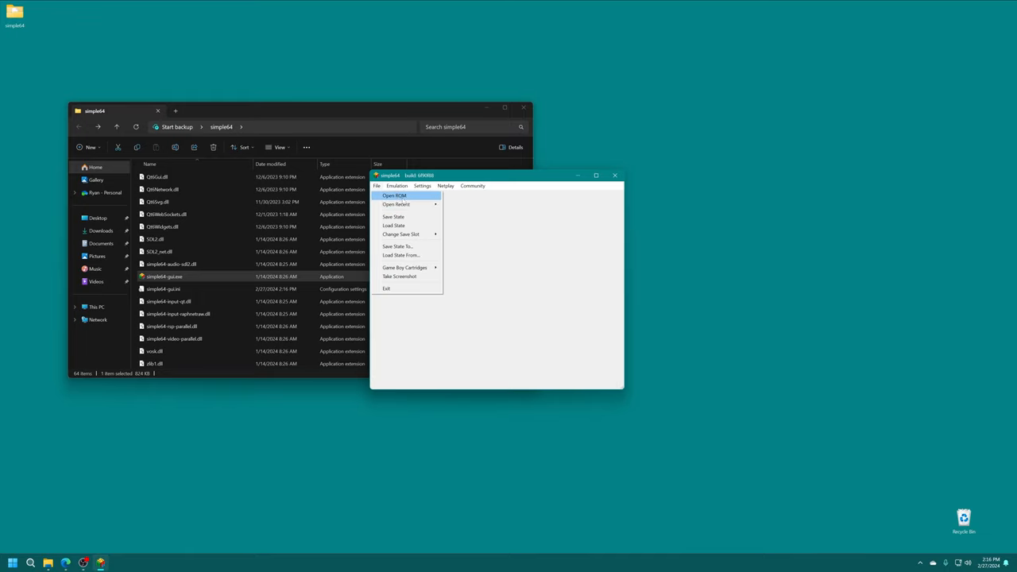
left_click(395, 195)
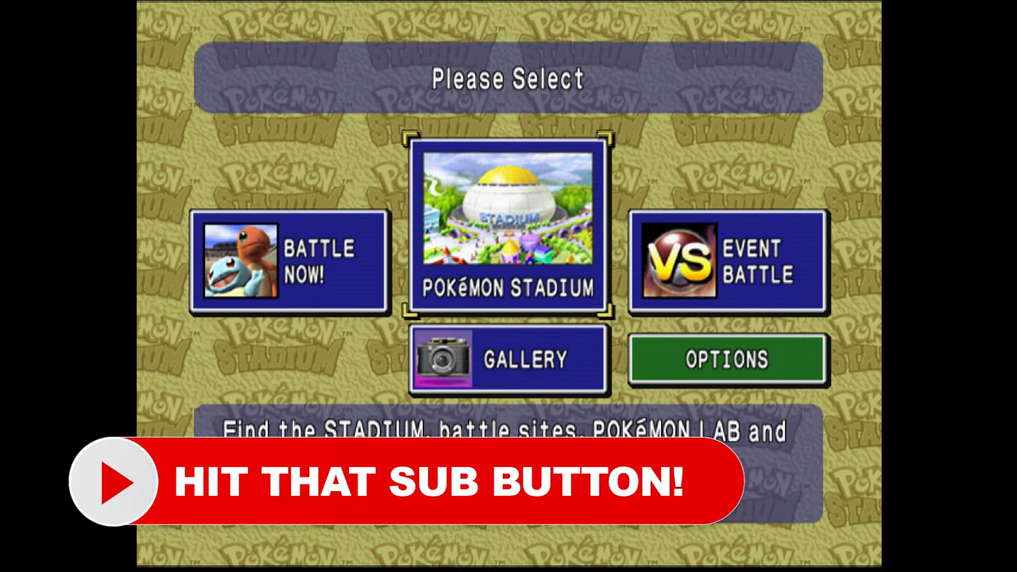
- Enter the GB Tower and navigate the Pokémon Red party menu with the controller
left_click(507, 225)
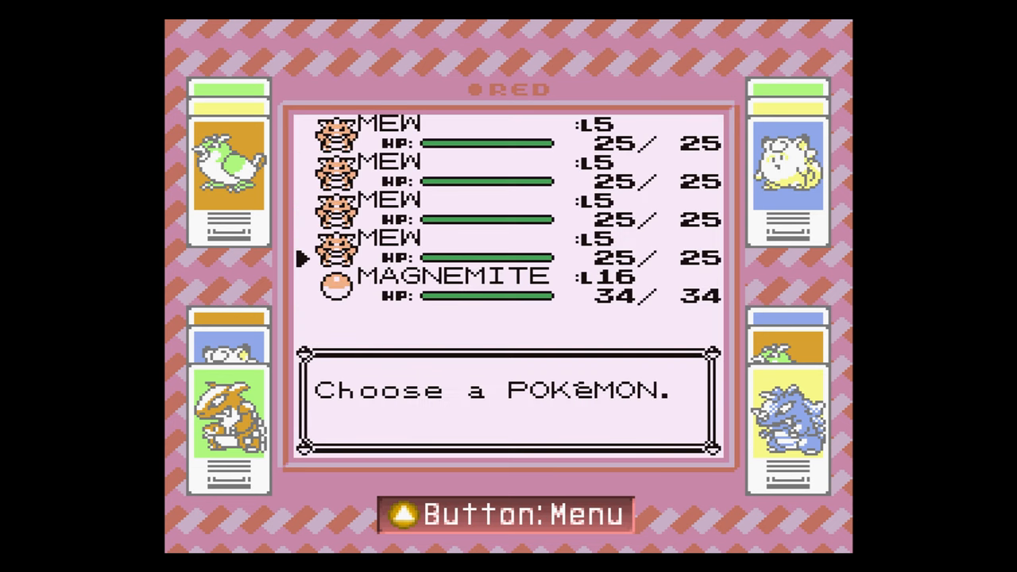
key("down")
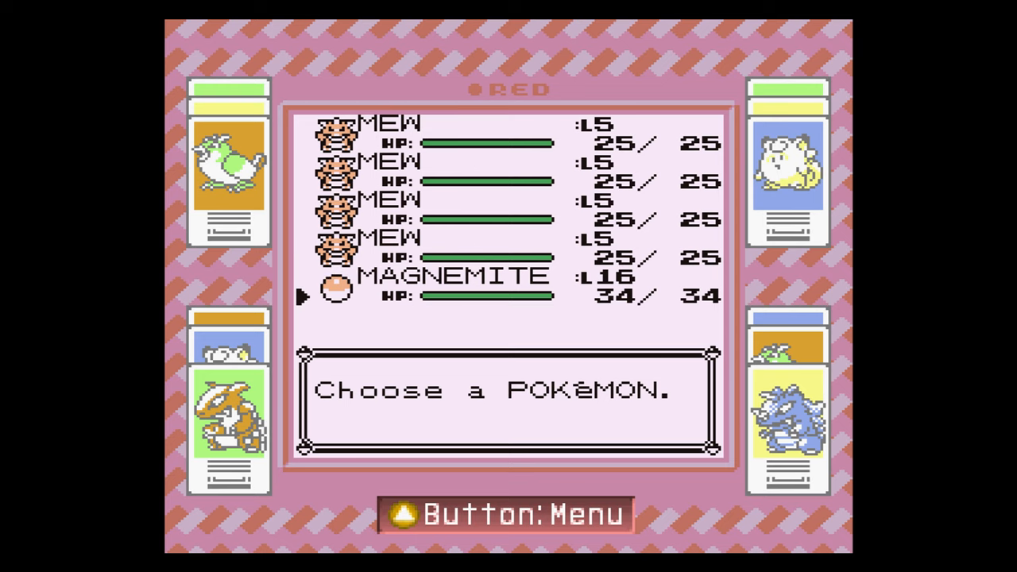
key("up")
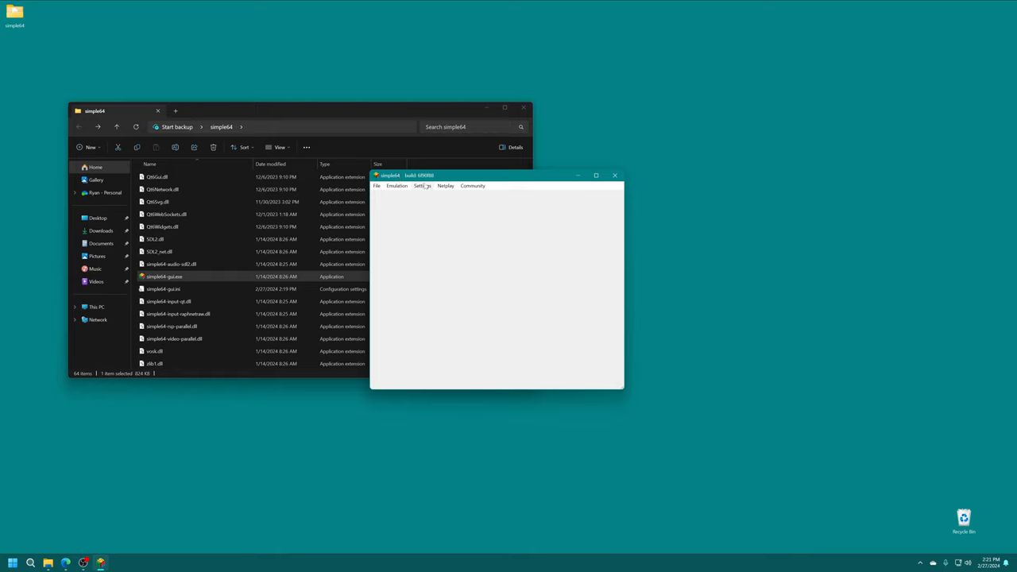
- In Controller Configuration, switch Controller 1's pak from Transfer to Memory
left_click(423, 184)
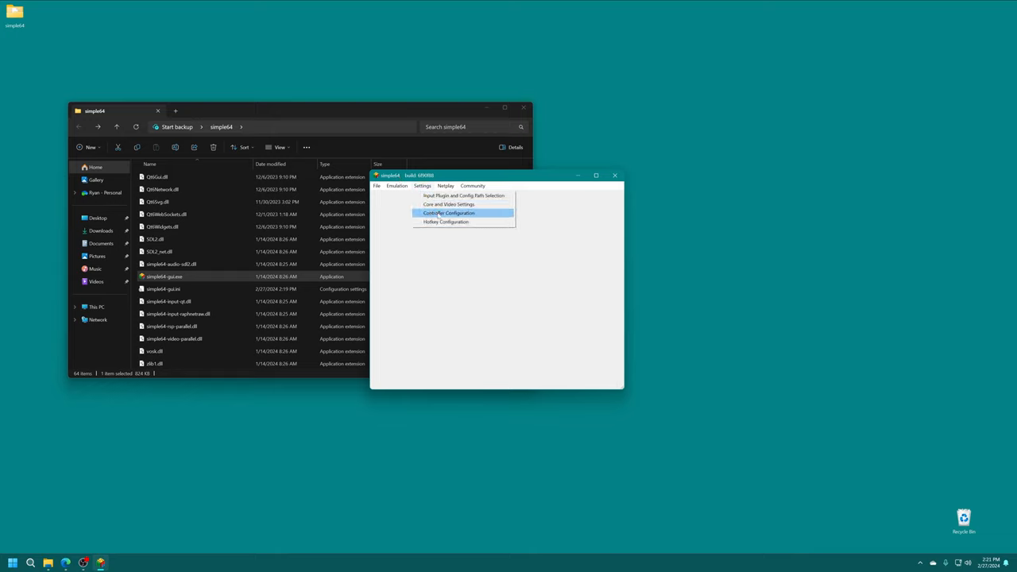
left_click(448, 213)
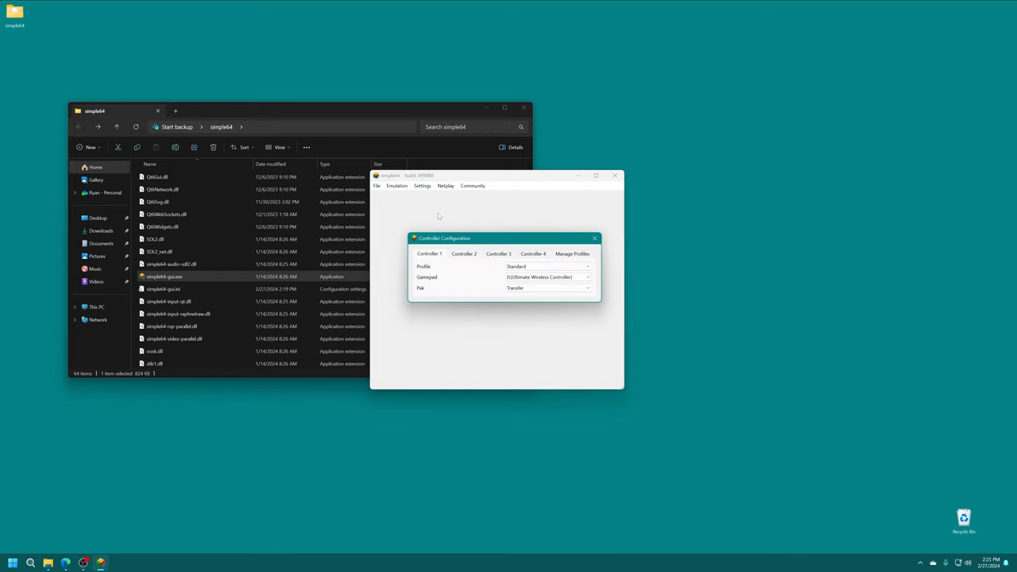
left_click(548, 287)
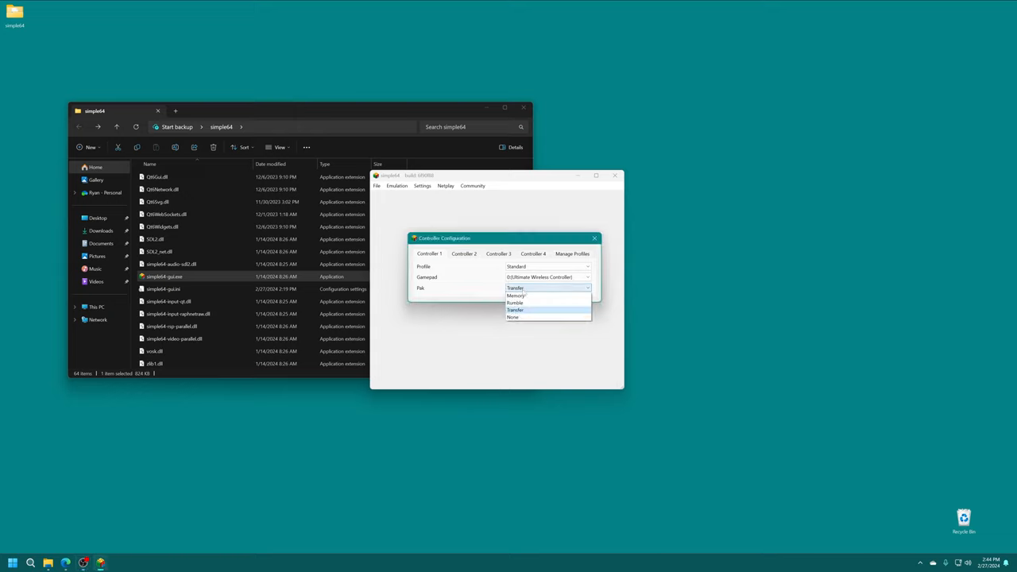
left_click(515, 302)
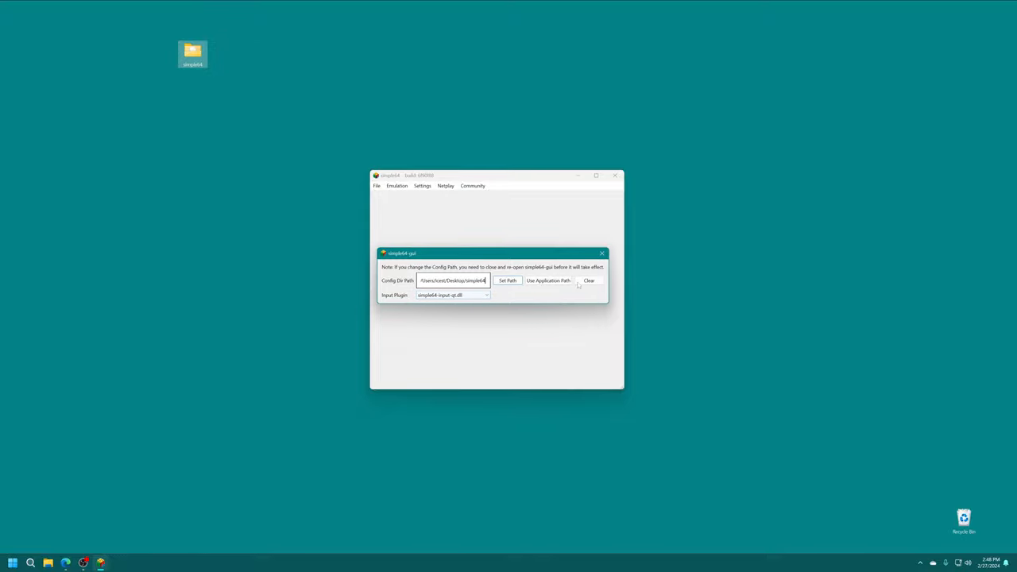
- Dismiss the input plugin dialog and review Controller 1 and Controller 4 pak settings
left_click(601, 253)
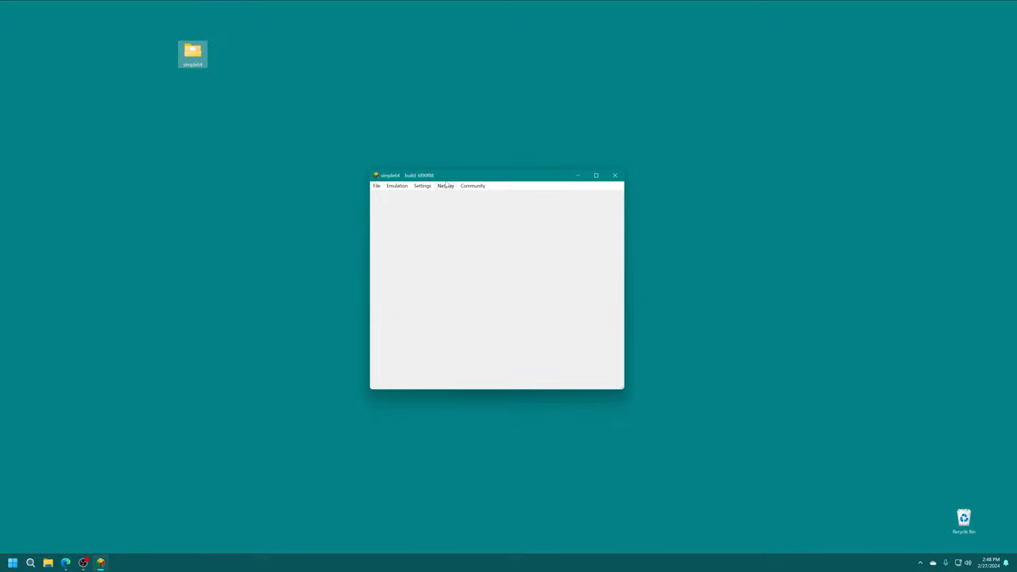
left_click(422, 185)
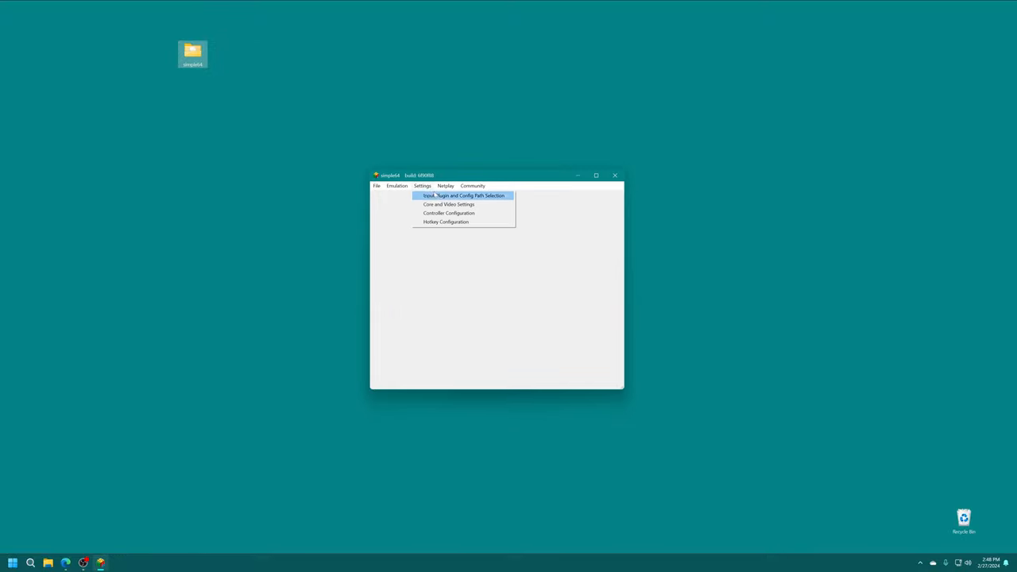
left_click(448, 213)
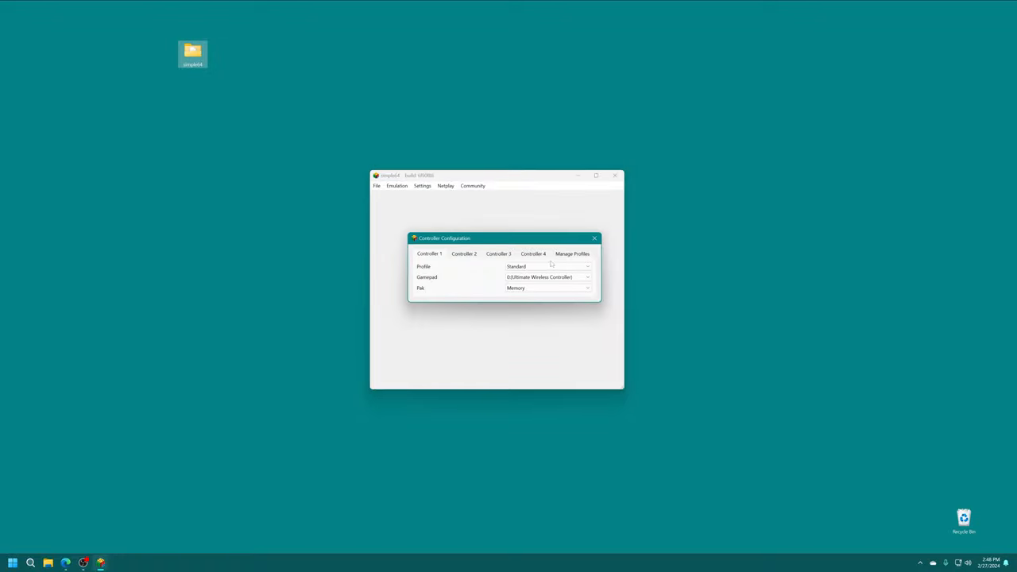
left_click(534, 255)
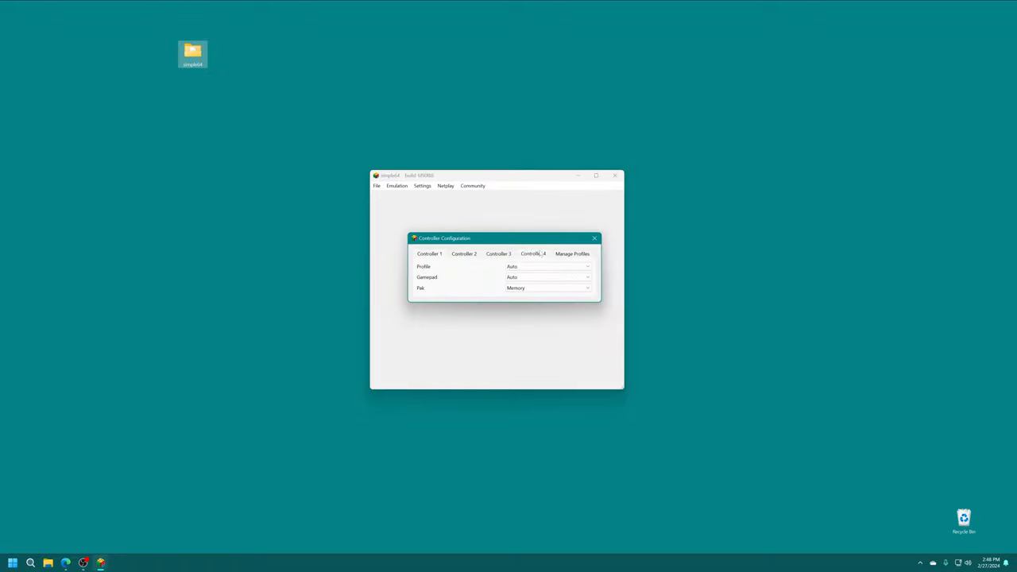
left_click(548, 277)
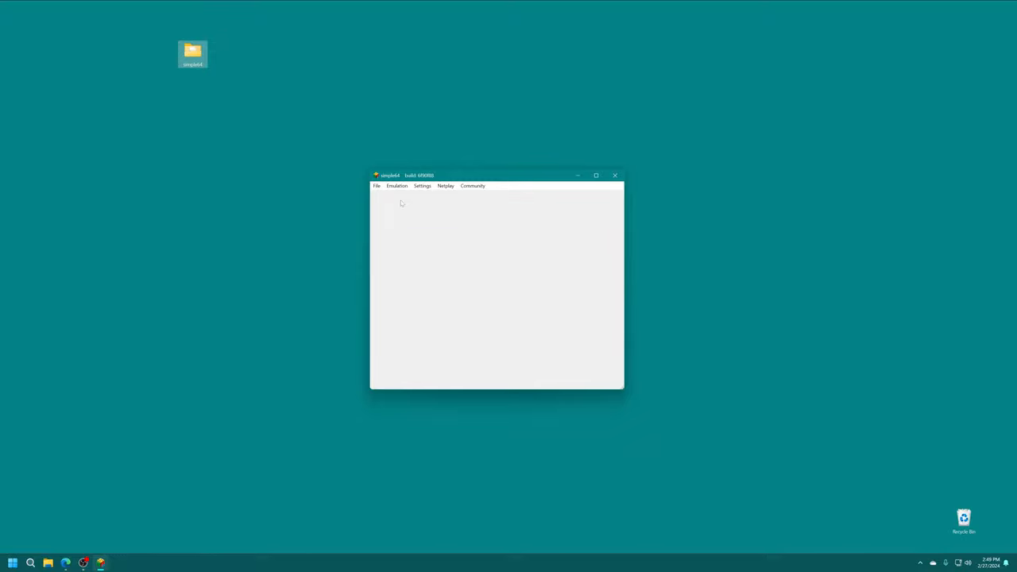
mouse_move(280, 210)
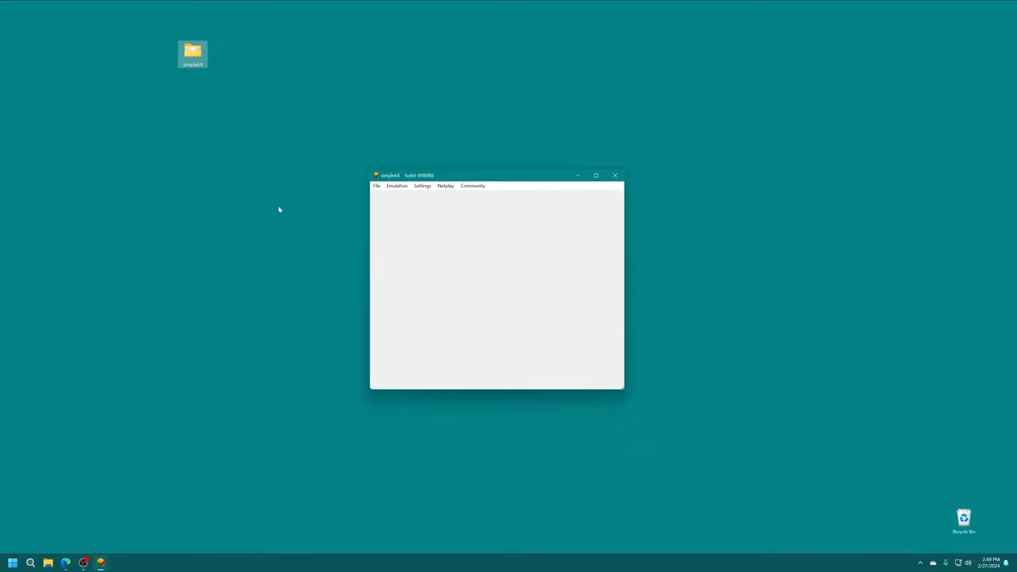
- Launch Hey You, Pikachu! from the ROM file dialog
left_click(377, 185)
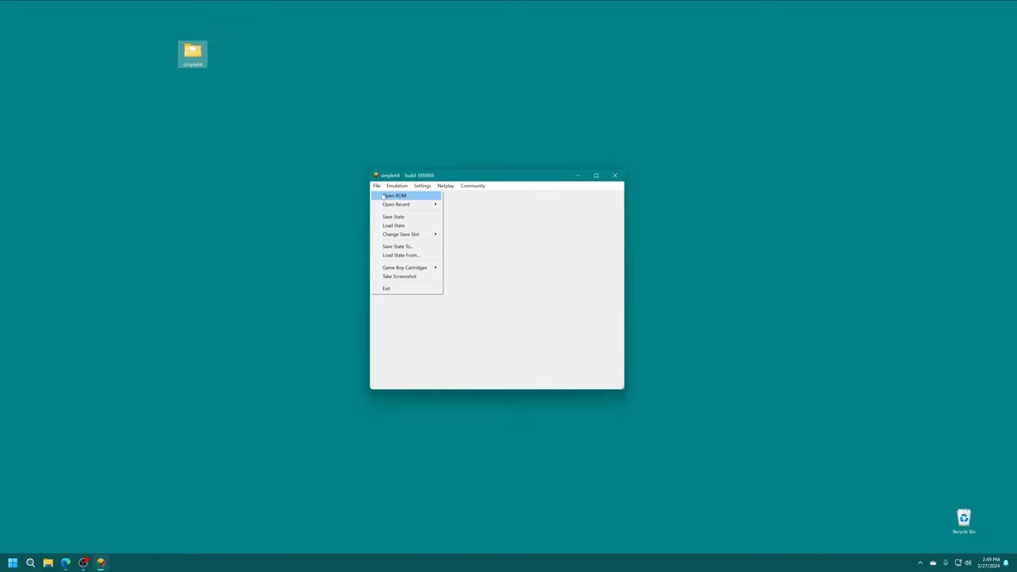
left_click(394, 195)
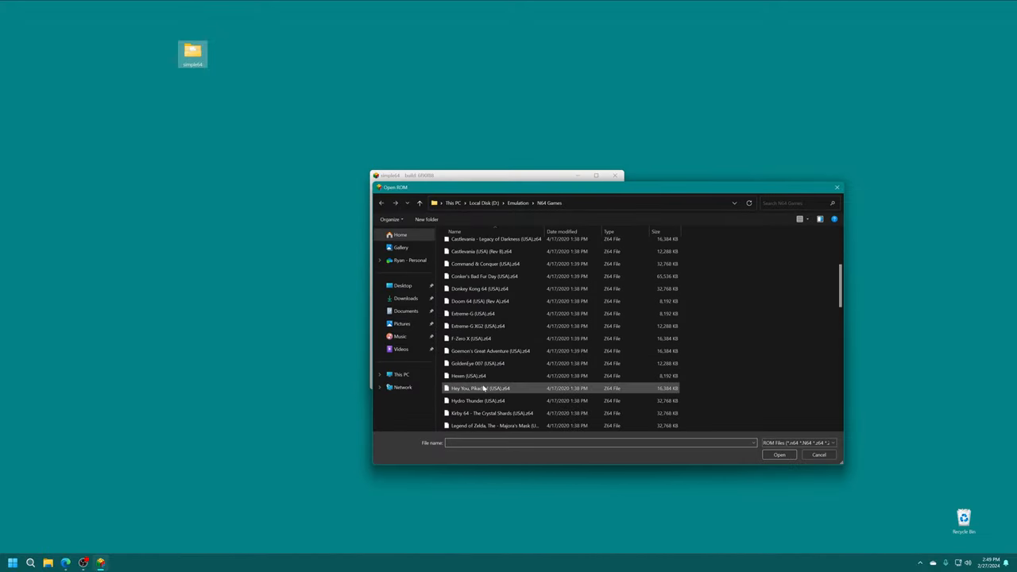
double_click(480, 387)
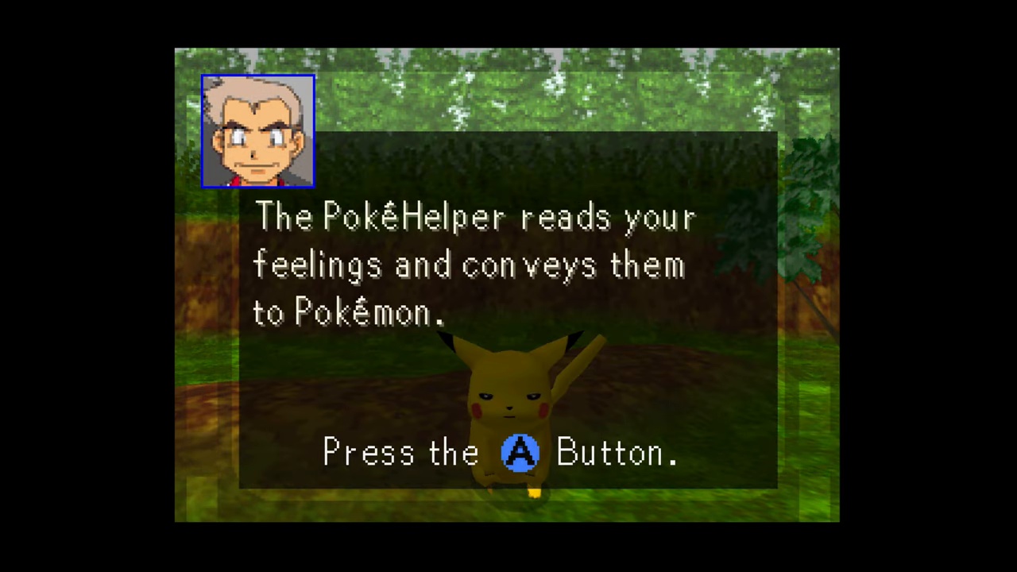
- Advance the PokéHelper voice tutorial messages with the A button three times
key("a")
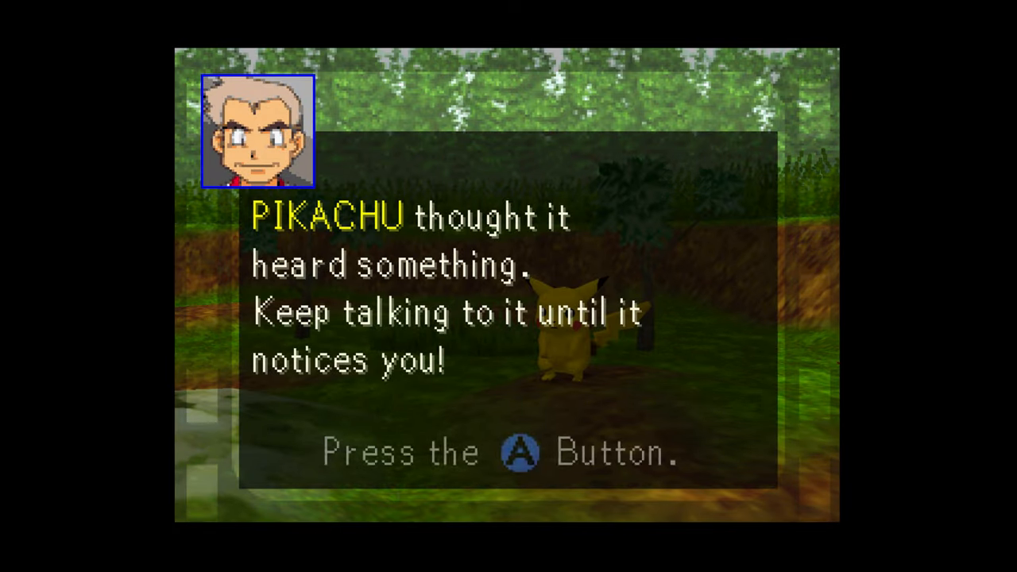
key("a")
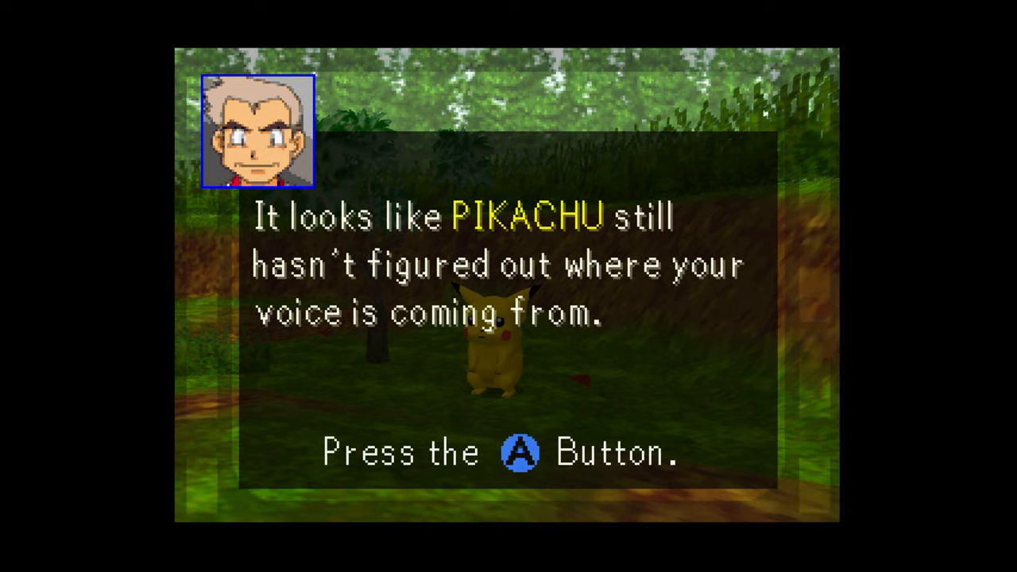
key("a")
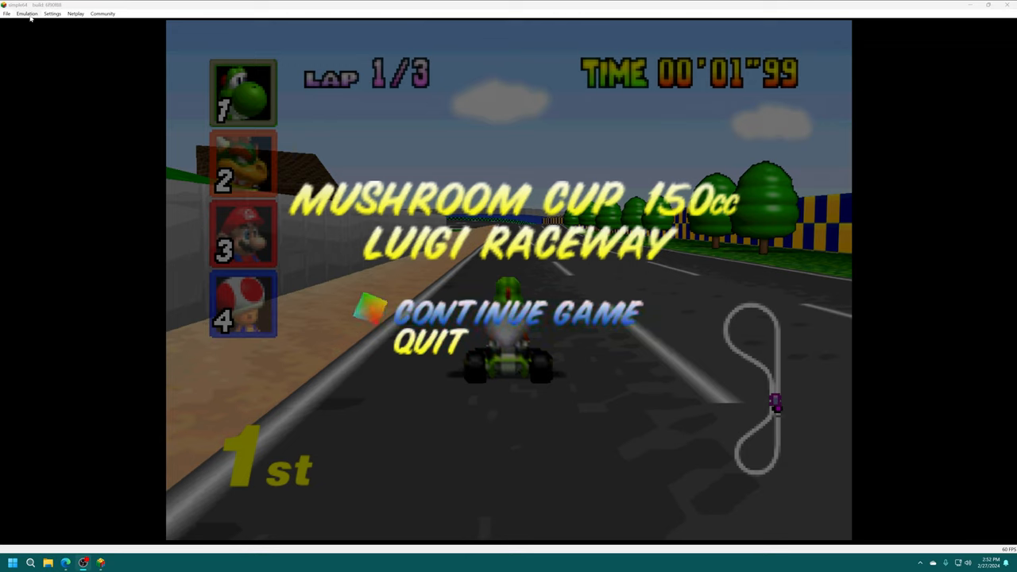
- Enable the 'Press L To Levitate Player 1' Mario Kart cheat and close the cheats list
left_click(27, 13)
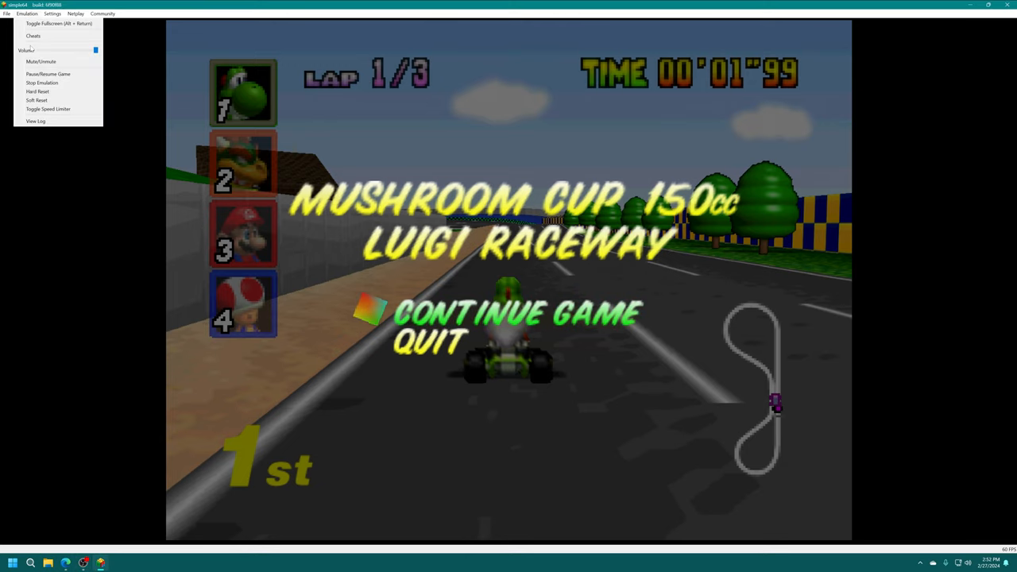
mouse_move(33, 35)
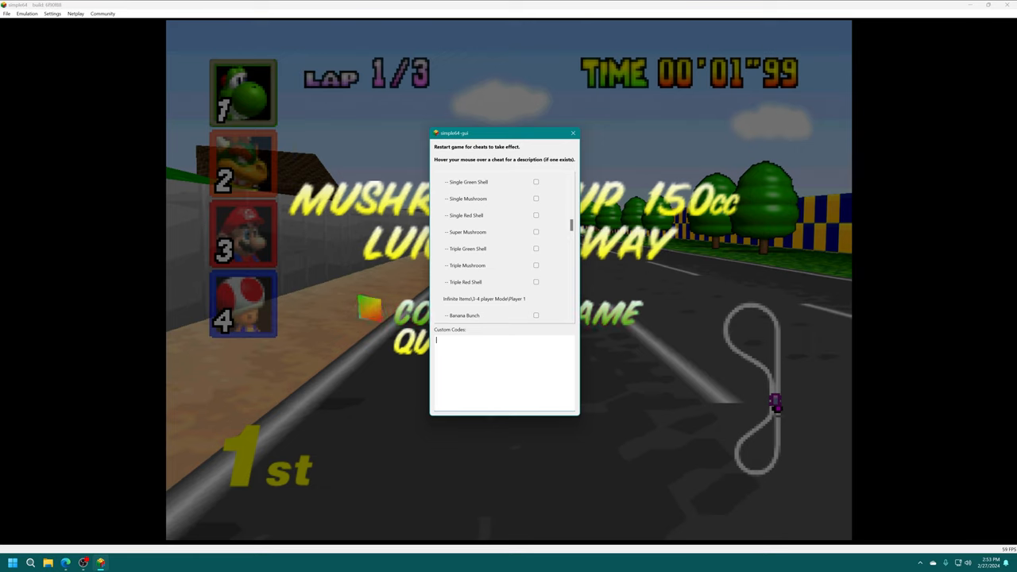
scroll("down", 3)
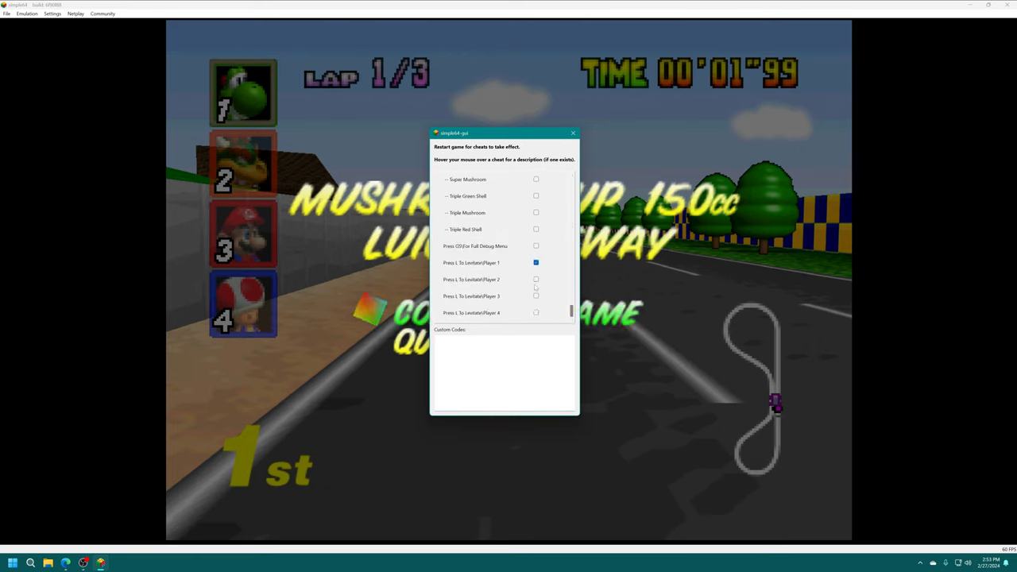
mouse_move(574, 133)
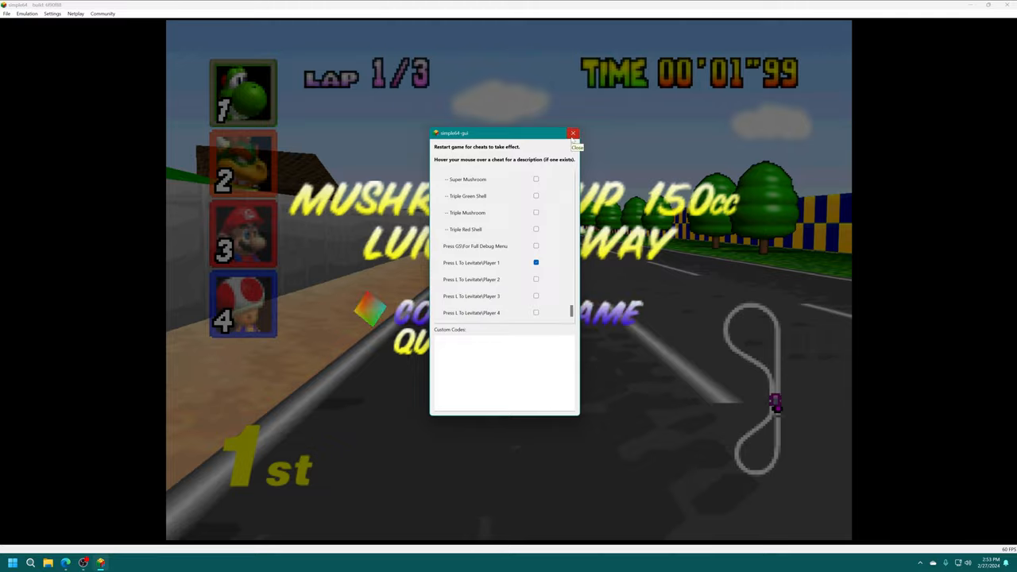
left_click(572, 133)
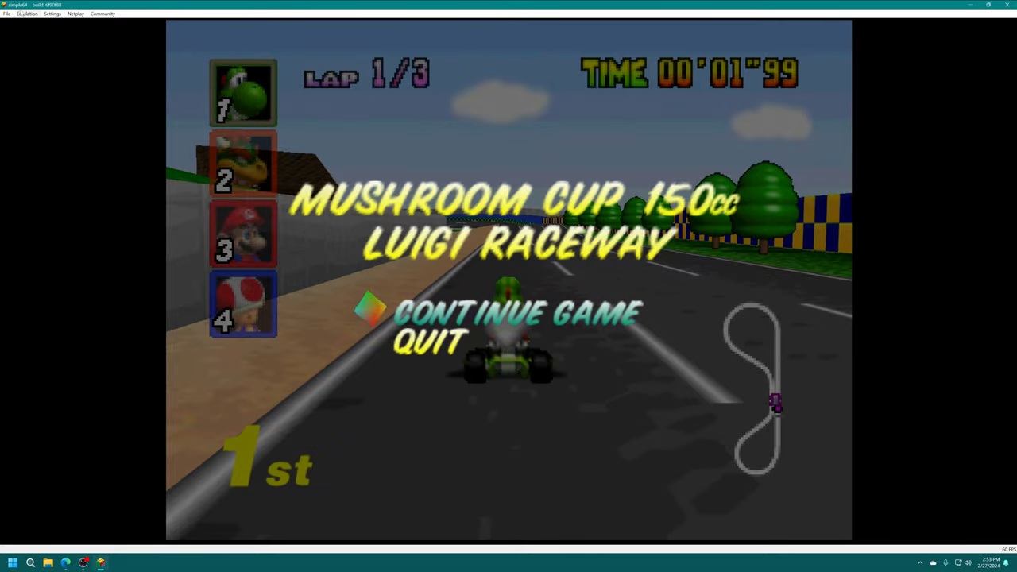
left_click(6, 13)
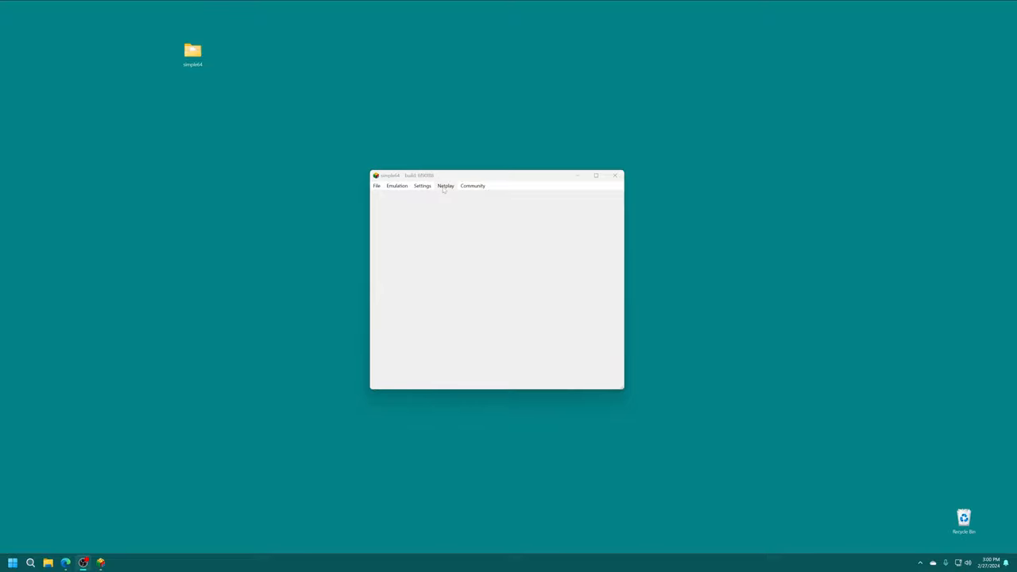
left_click(445, 186)
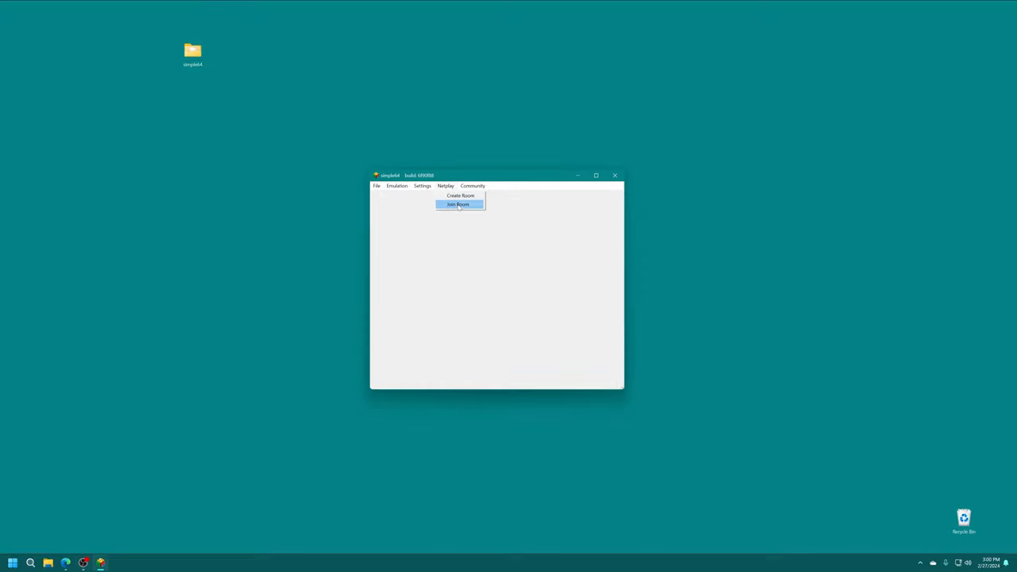
left_click(461, 196)
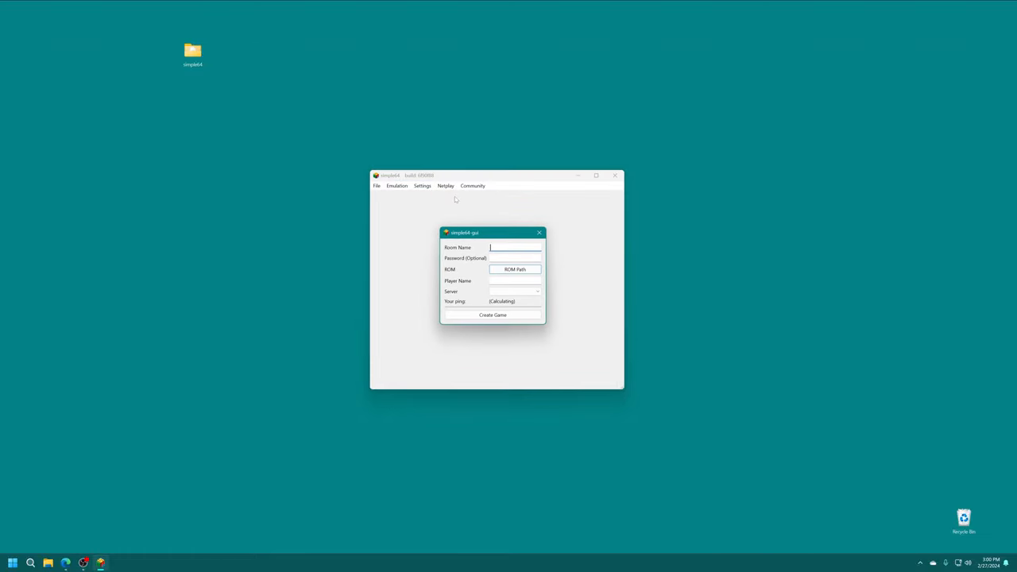
left_click(515, 291)
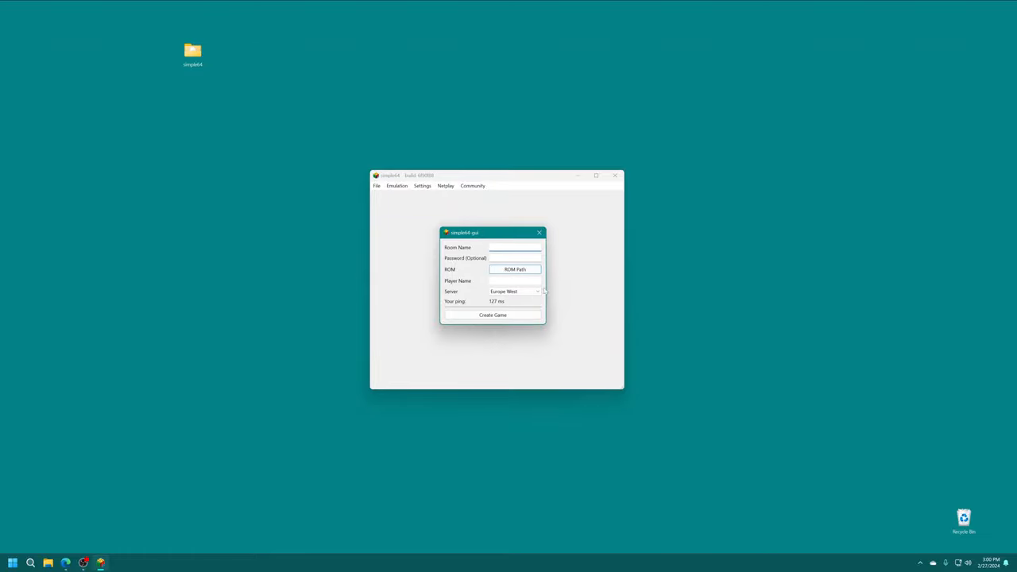
left_click(537, 291)
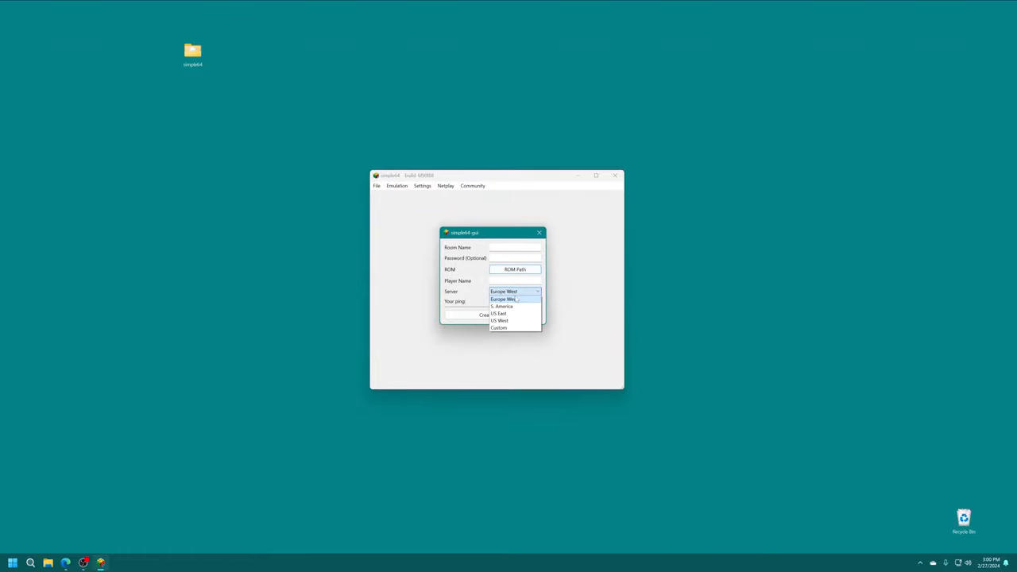
mouse_move(503, 305)
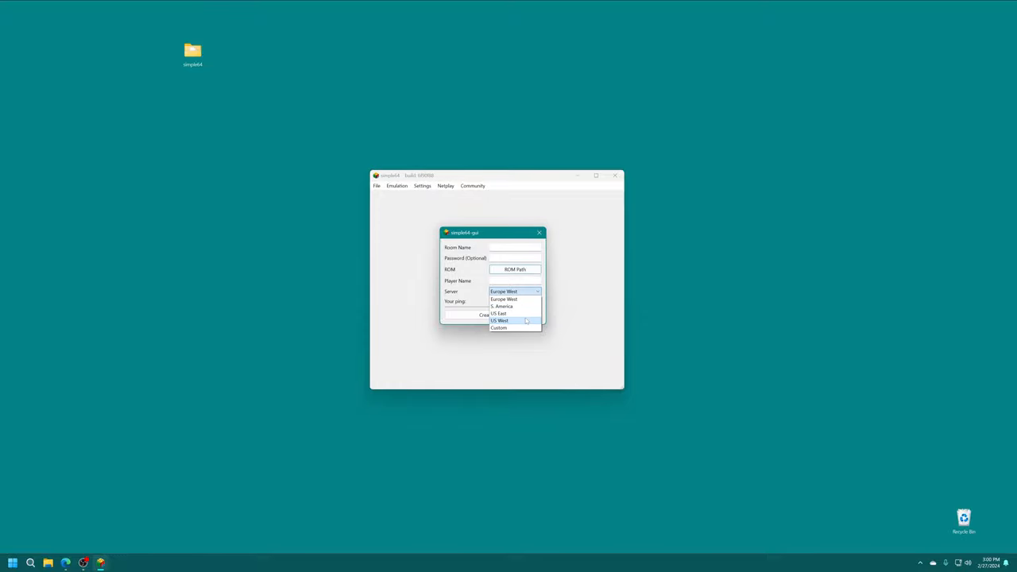
mouse_move(499, 313)
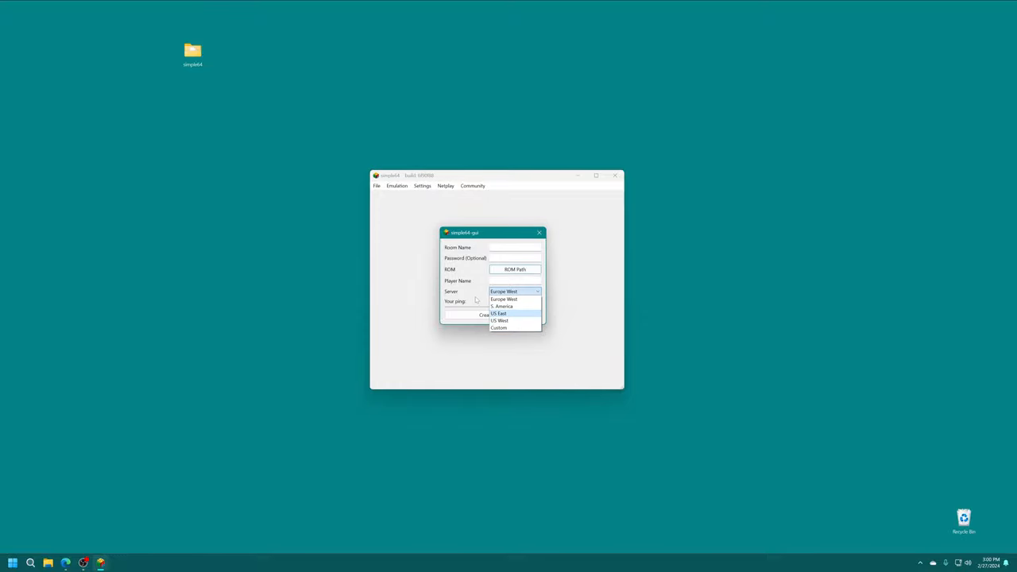
left_click(515, 291)
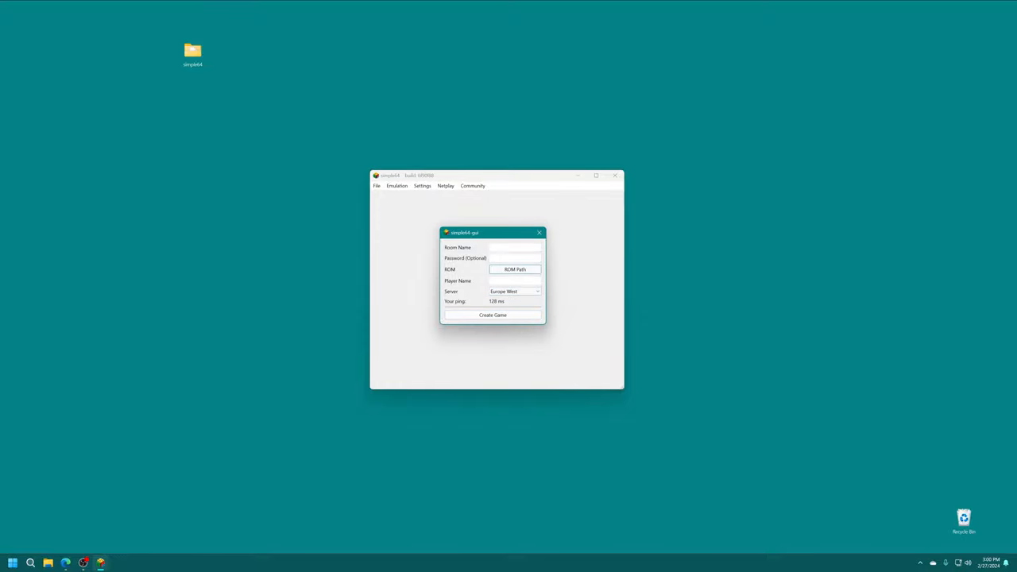
left_click(445, 184)
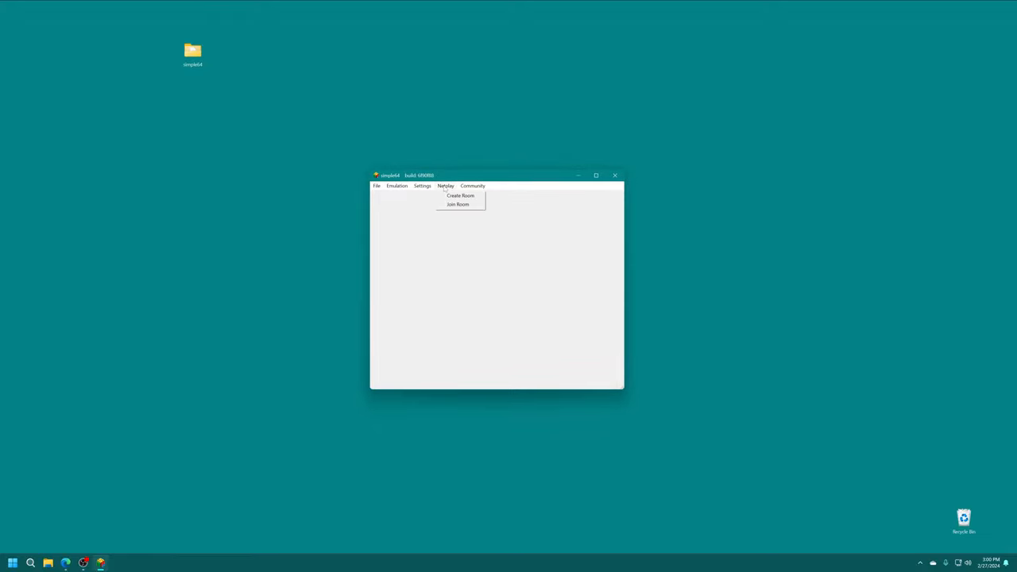
left_click(457, 204)
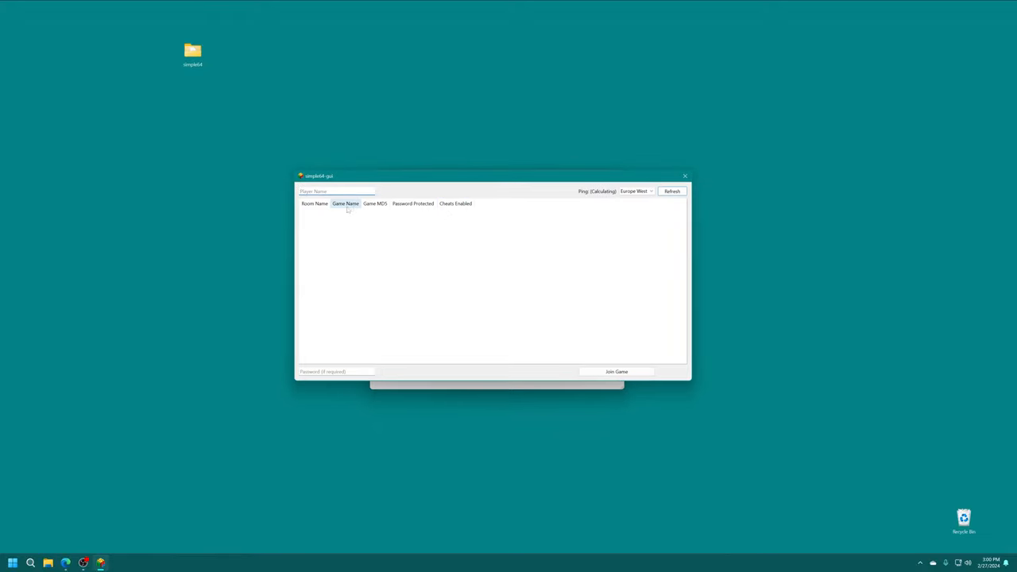
left_click(635, 191)
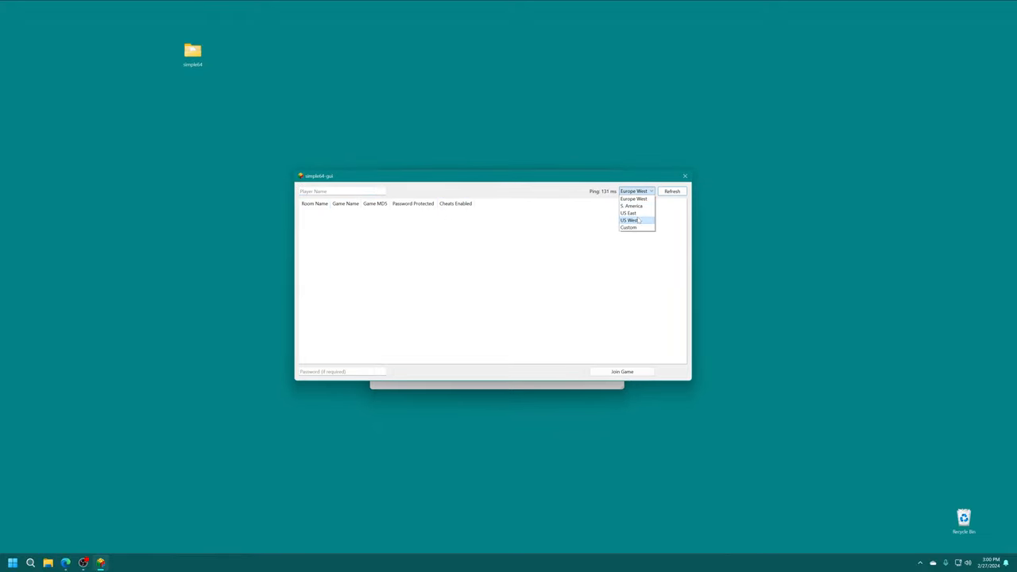
left_click(630, 219)
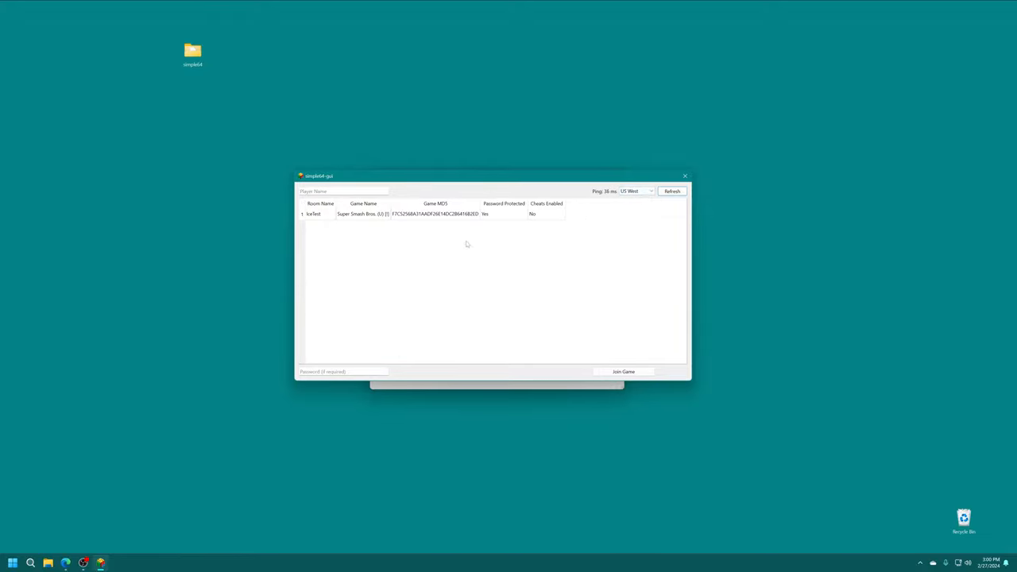
left_click(315, 213)
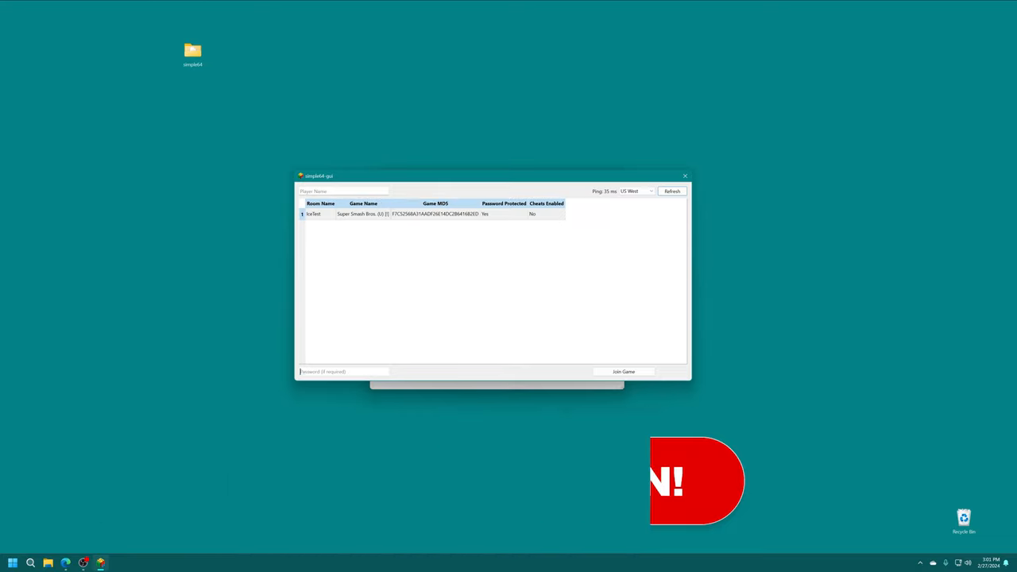
type("dude")
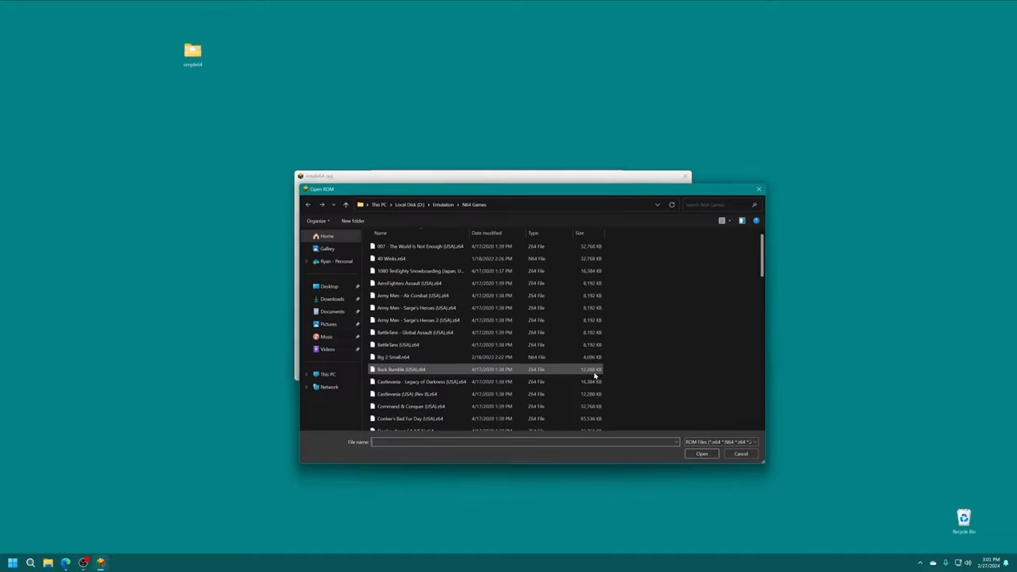
scroll("down", 3)
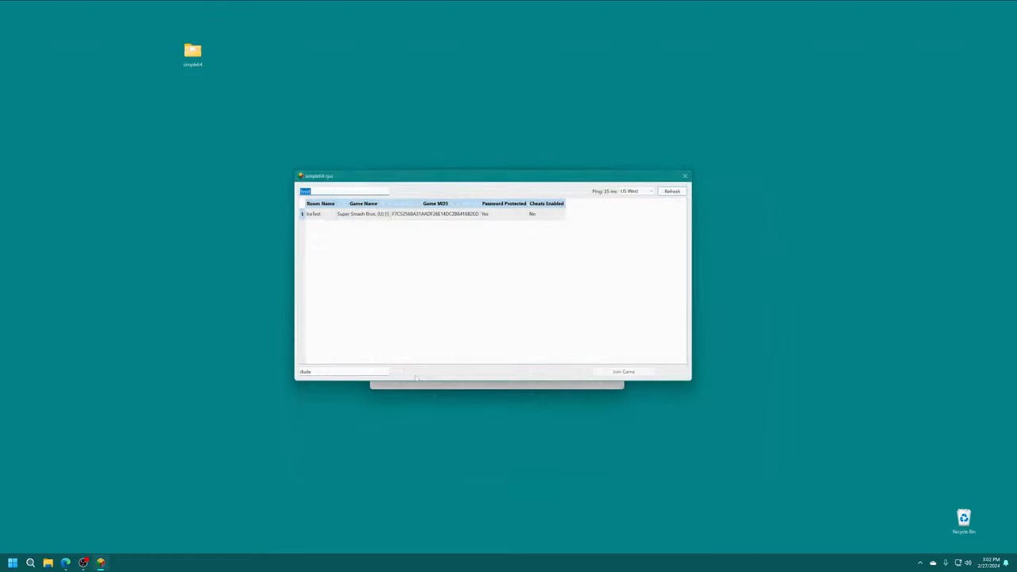
- Join the Super Smash Bros room so the lobby lists two players
left_click(623, 372)
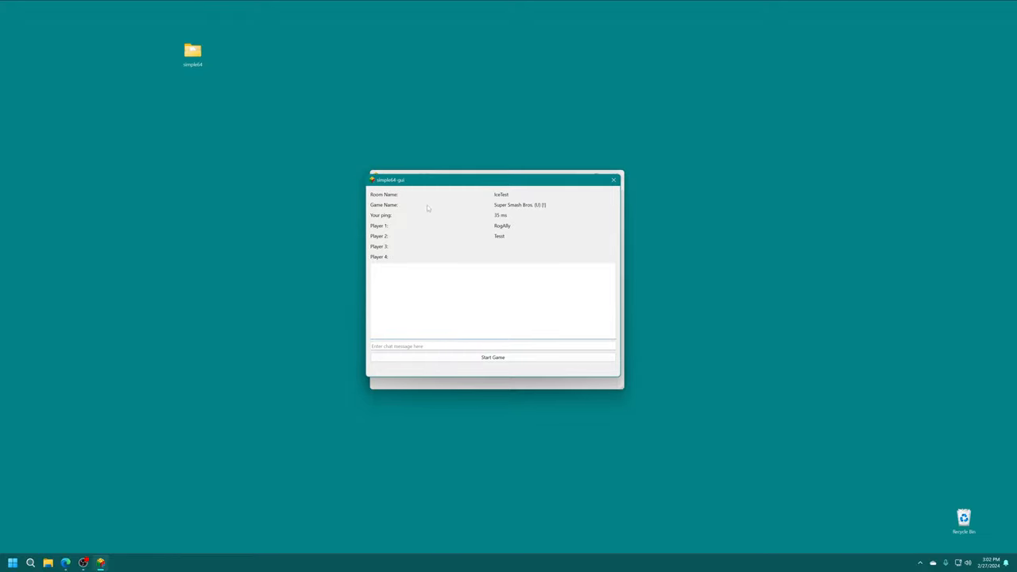
mouse_move(340, 221)
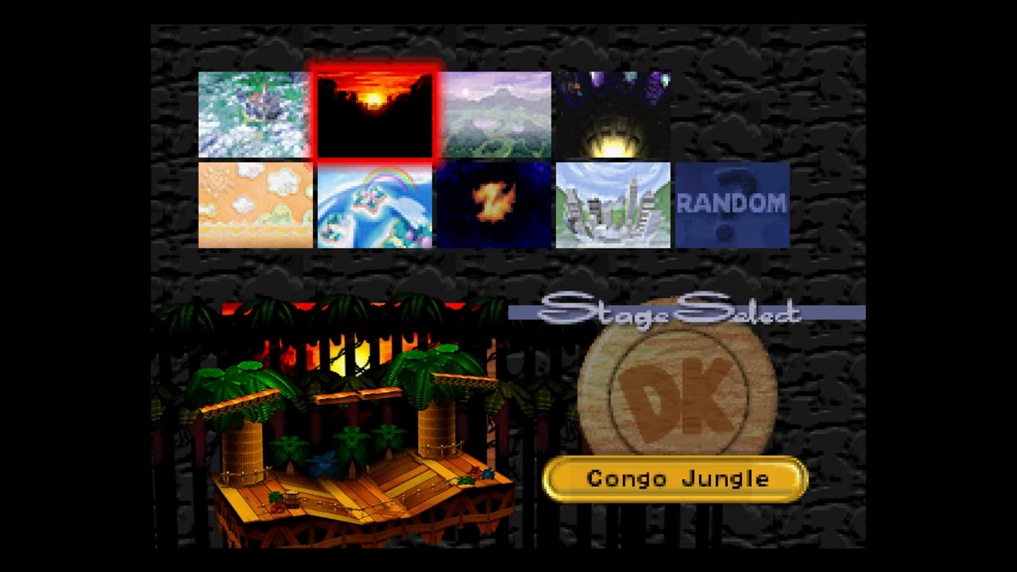
- Choose Saffron City as the stage, then move Mario forward along the walkway in Super Mario 64
left_click(610, 202)
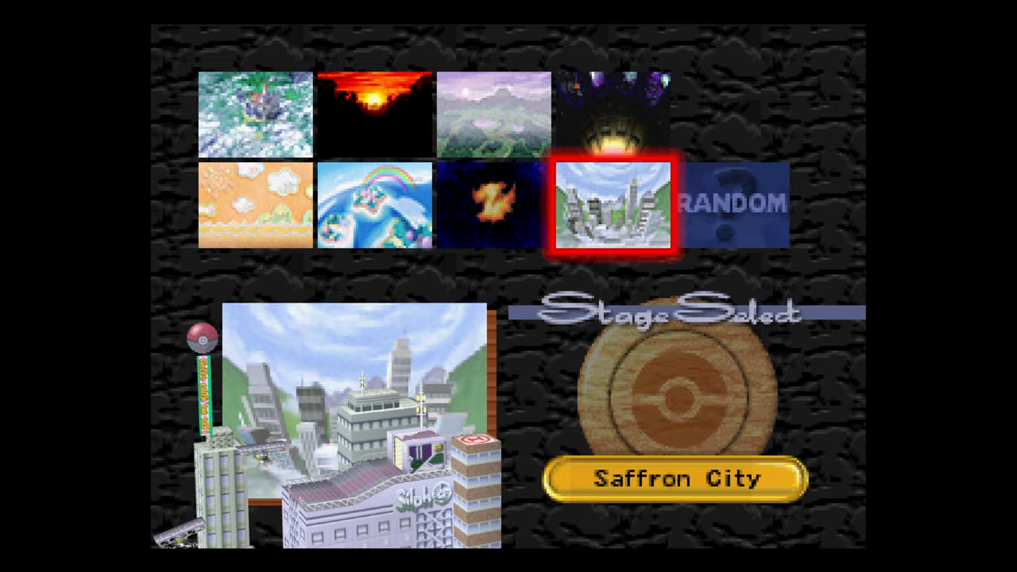
left_click(607, 208)
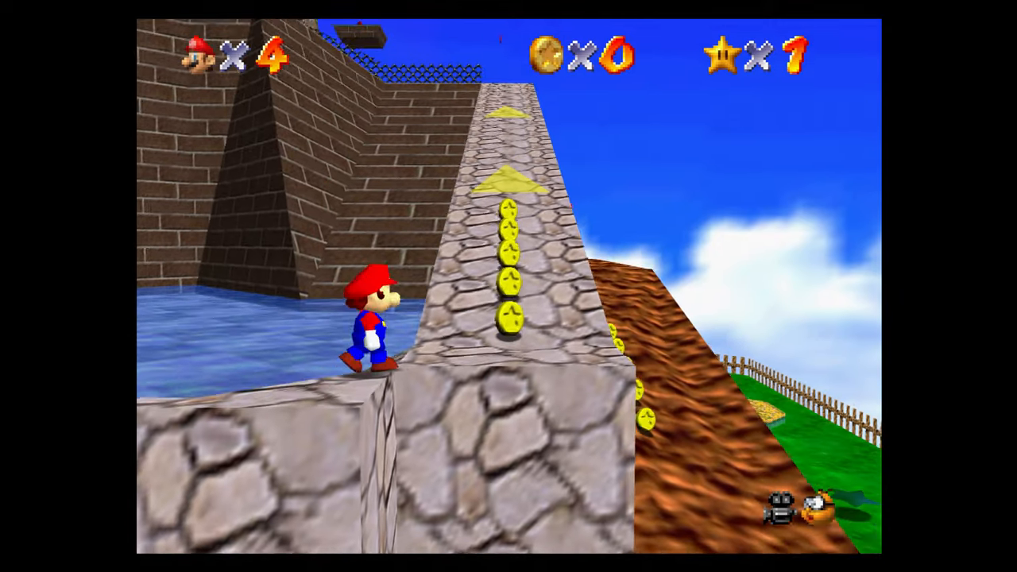
key("Up")
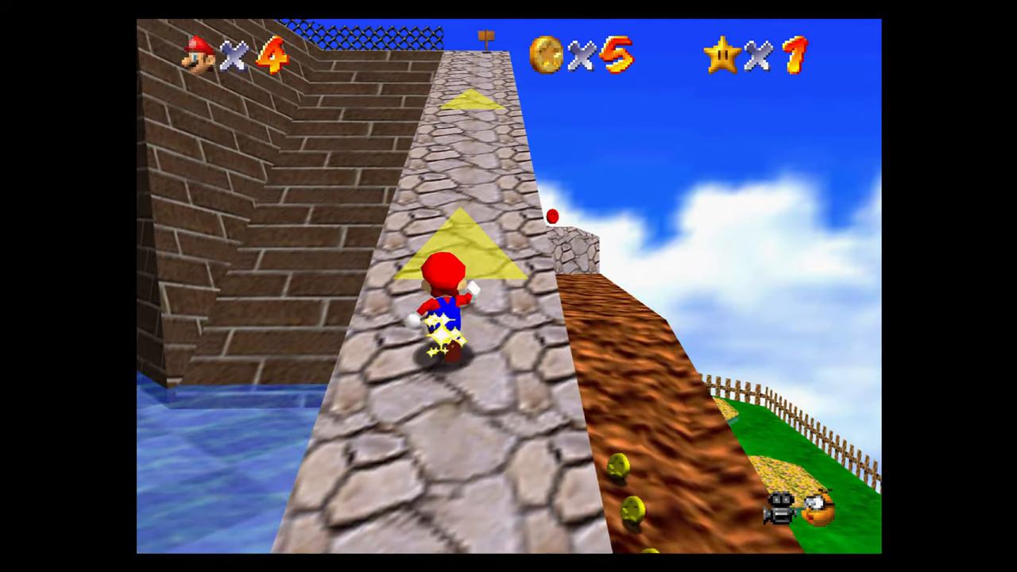